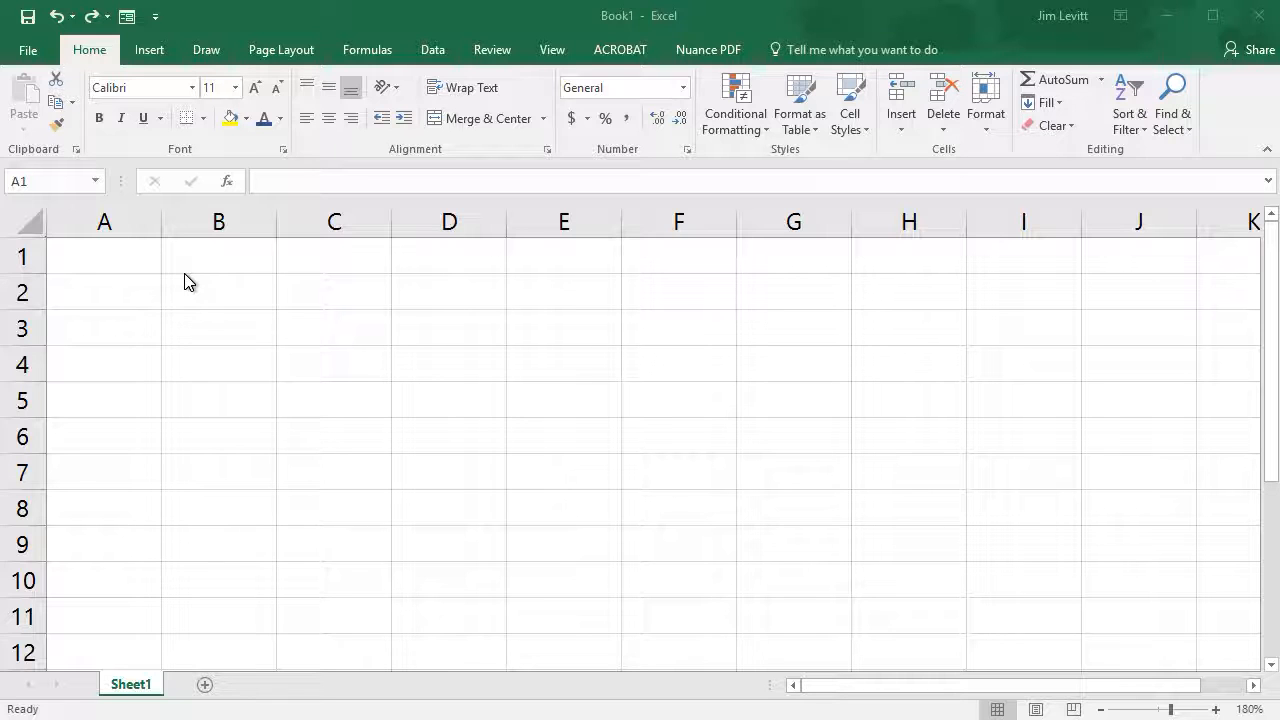
pyautogui.moveTo(238, 280)
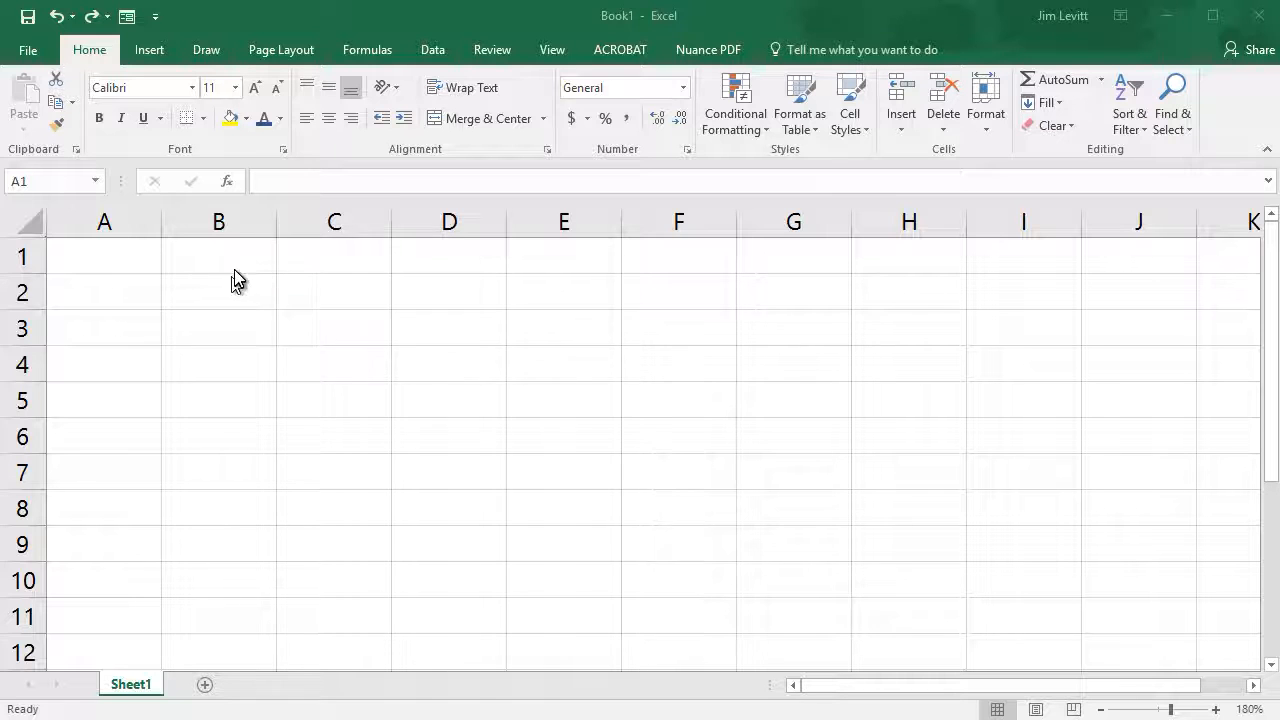
pyautogui.moveTo(145, 265)
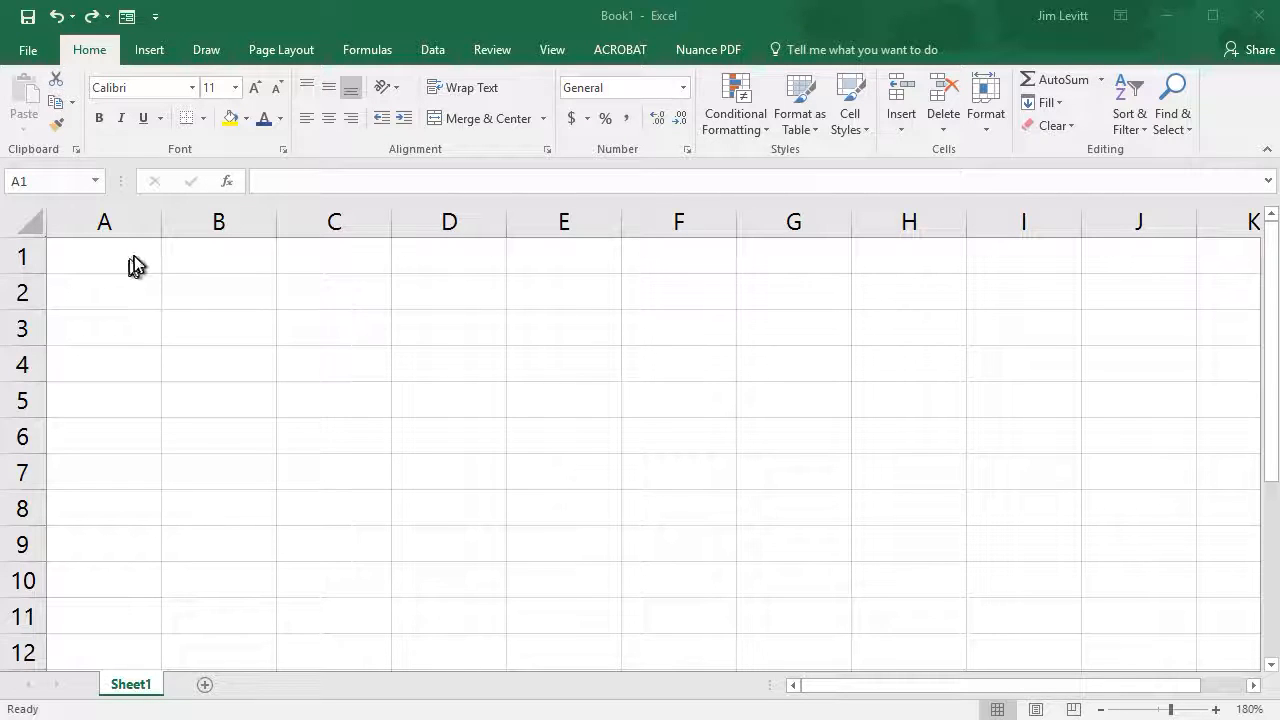
# - Enter the title 'Credit Card Payoff' in cell A1
pyautogui.click(104, 256)
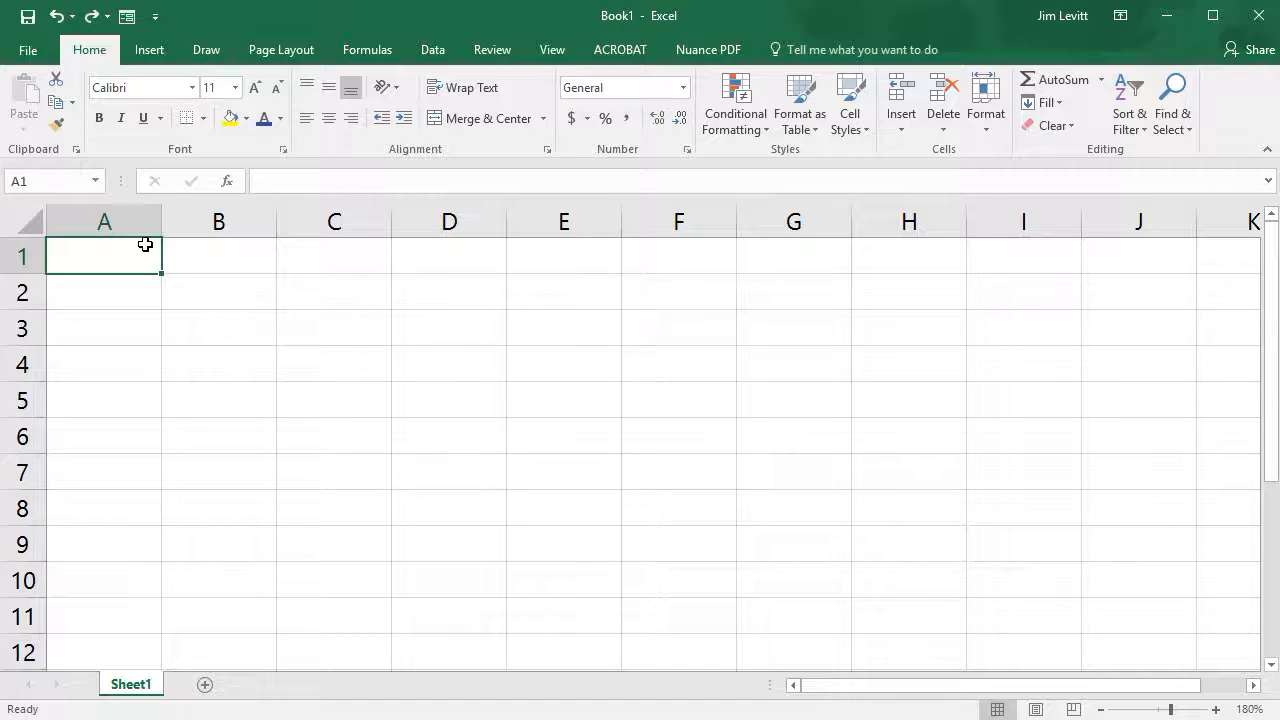
pyautogui.write('Credit Card Payoff')
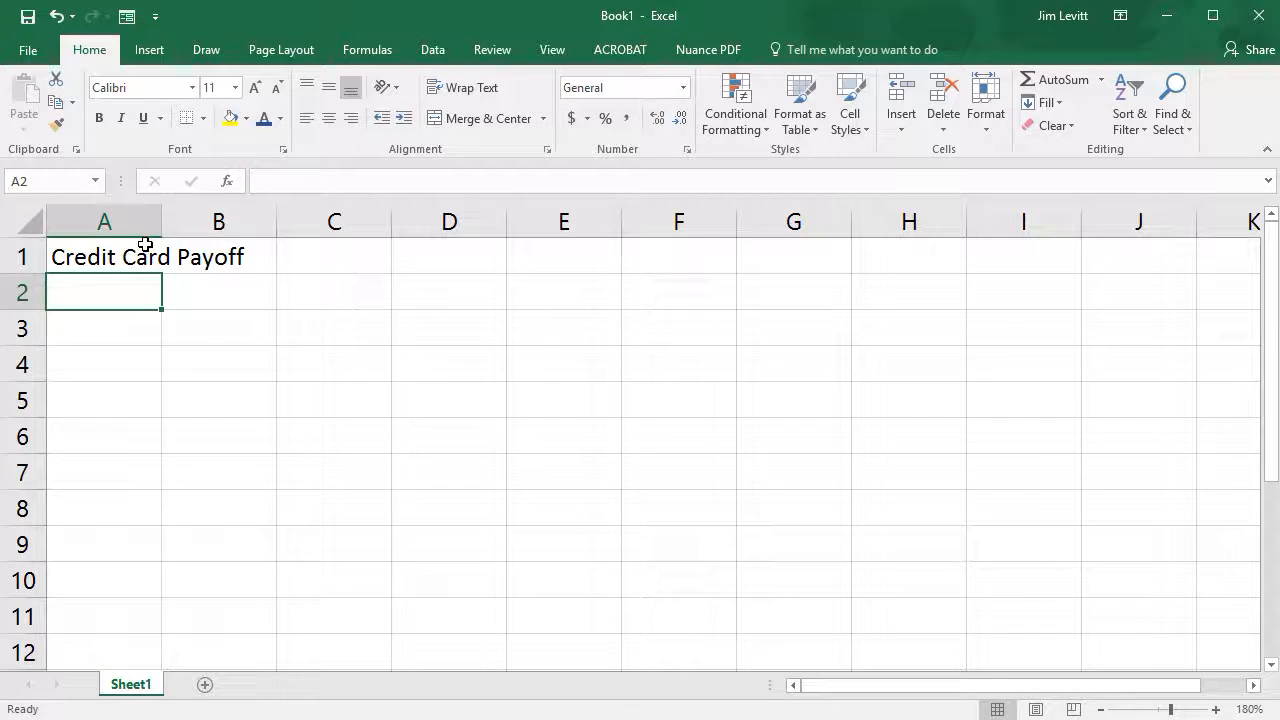
pyautogui.moveTo(107, 265)
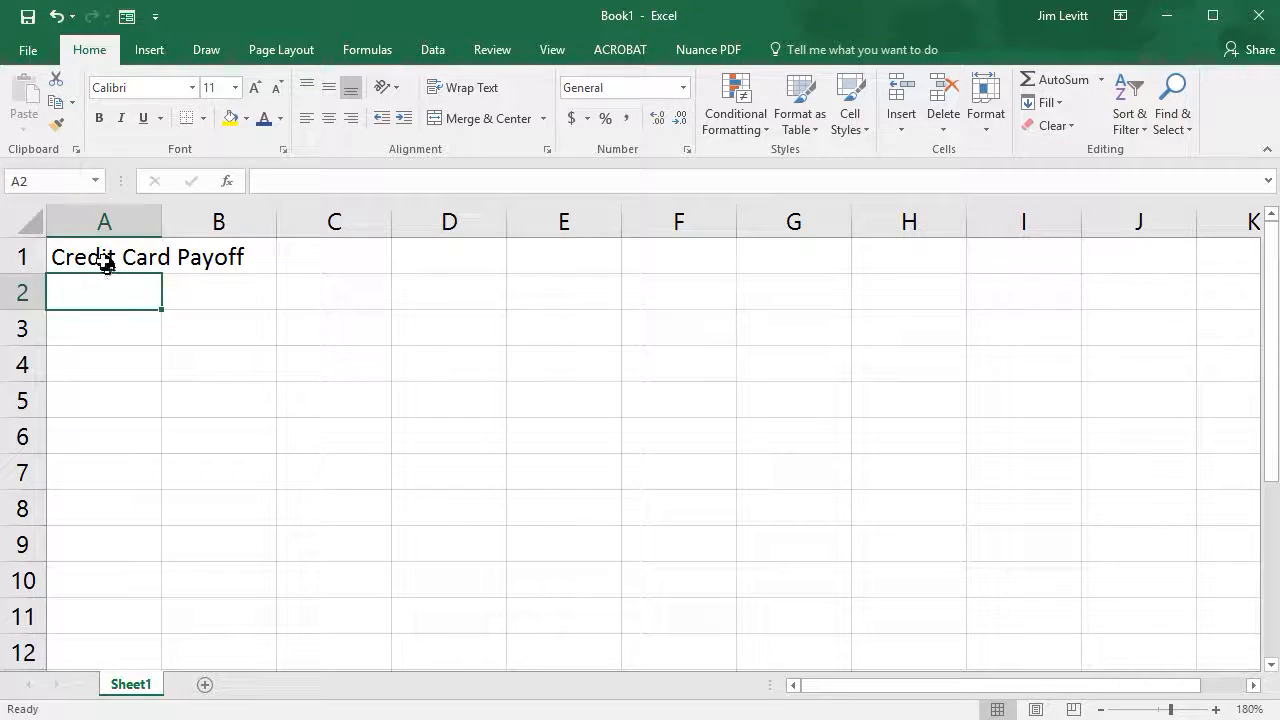
pyautogui.click(104, 256)
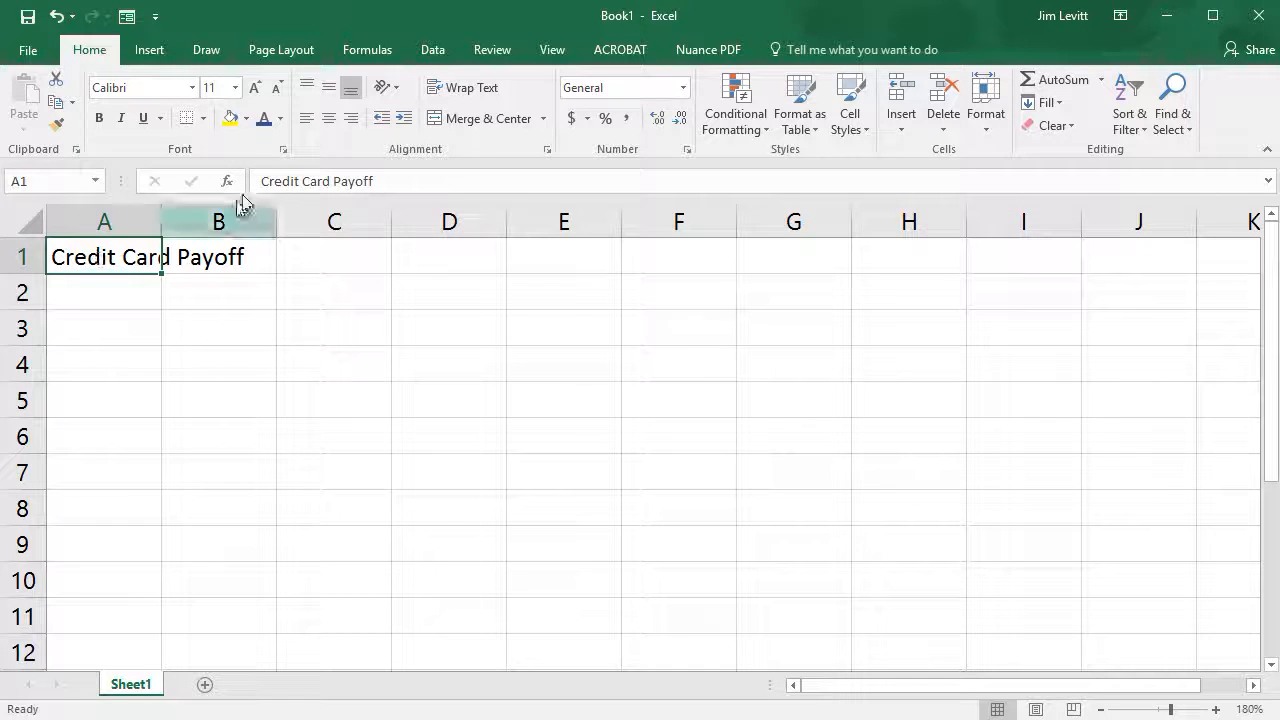
# - Style the title in blue Bauhaus 93 and enlarge it to 18 point
pyautogui.click(192, 88)
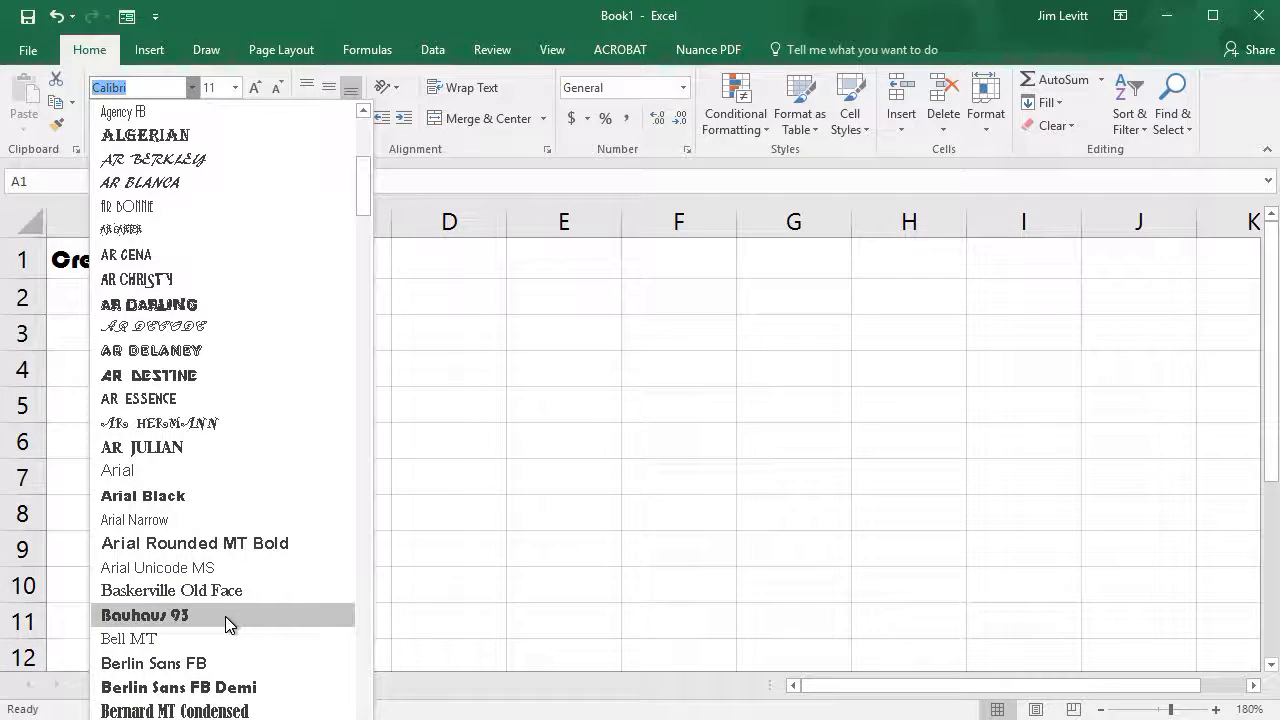
pyautogui.click(144, 615)
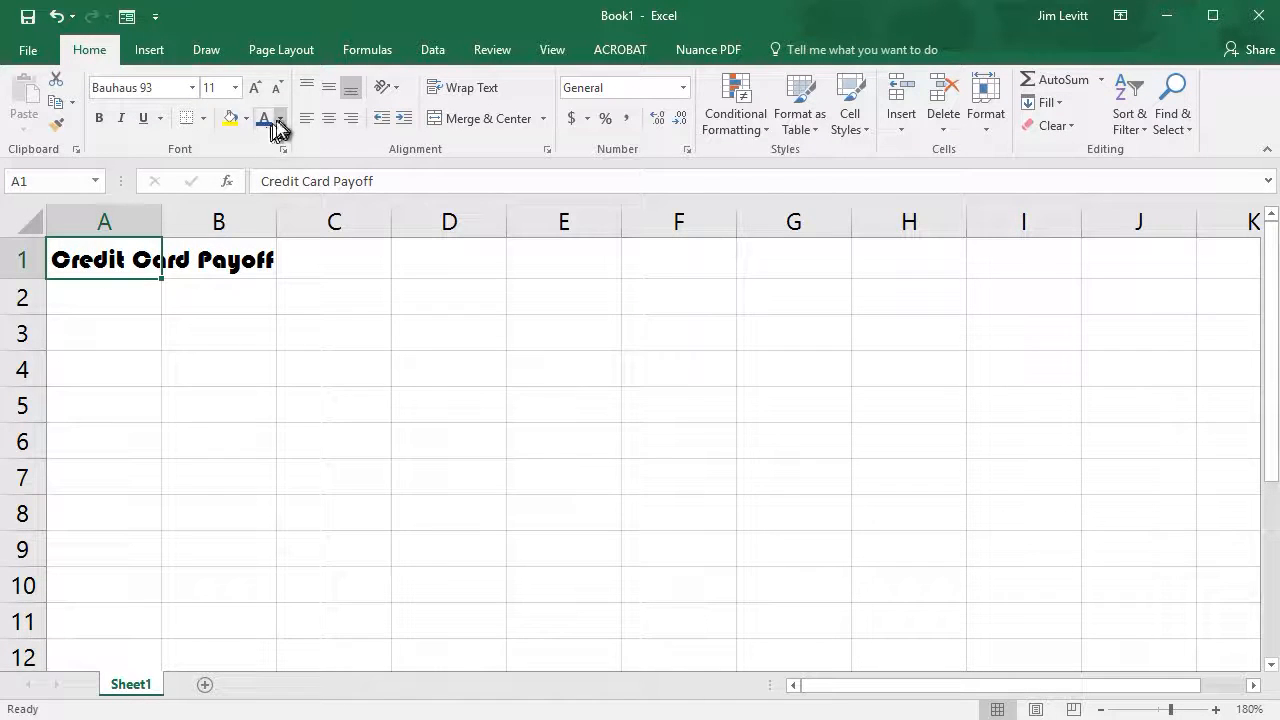
pyautogui.click(263, 118)
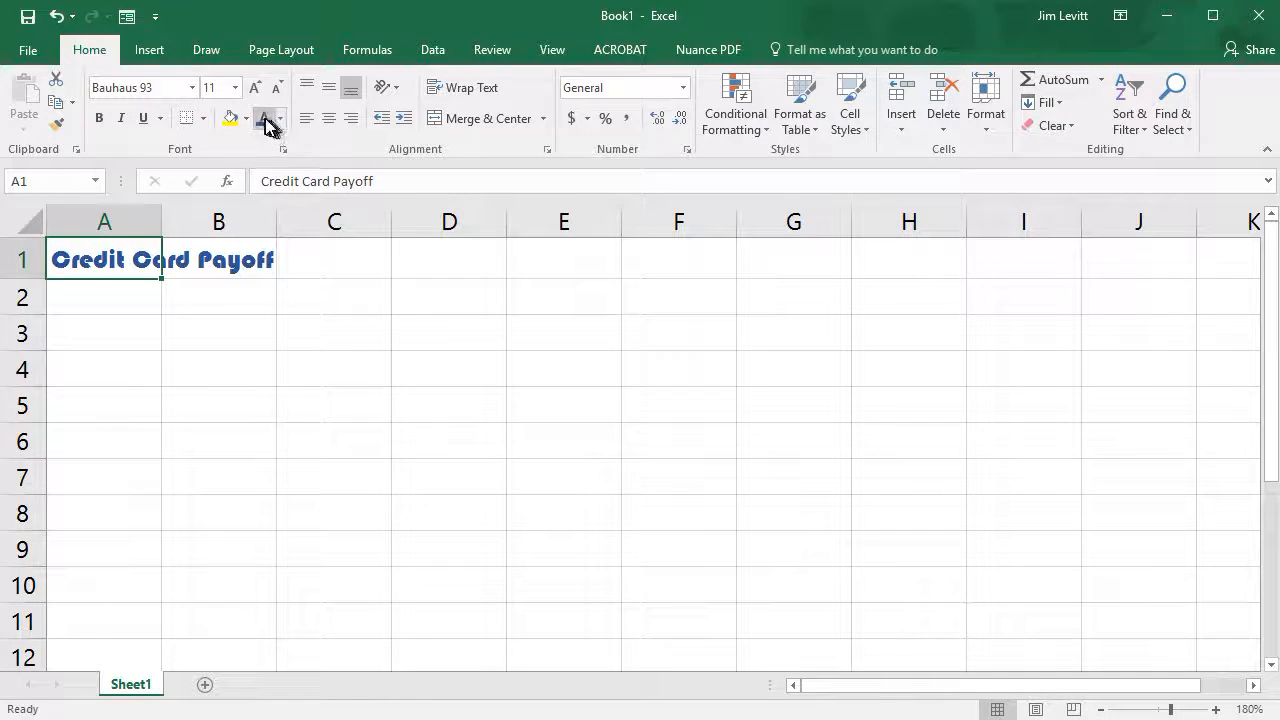
pyautogui.click(255, 87)
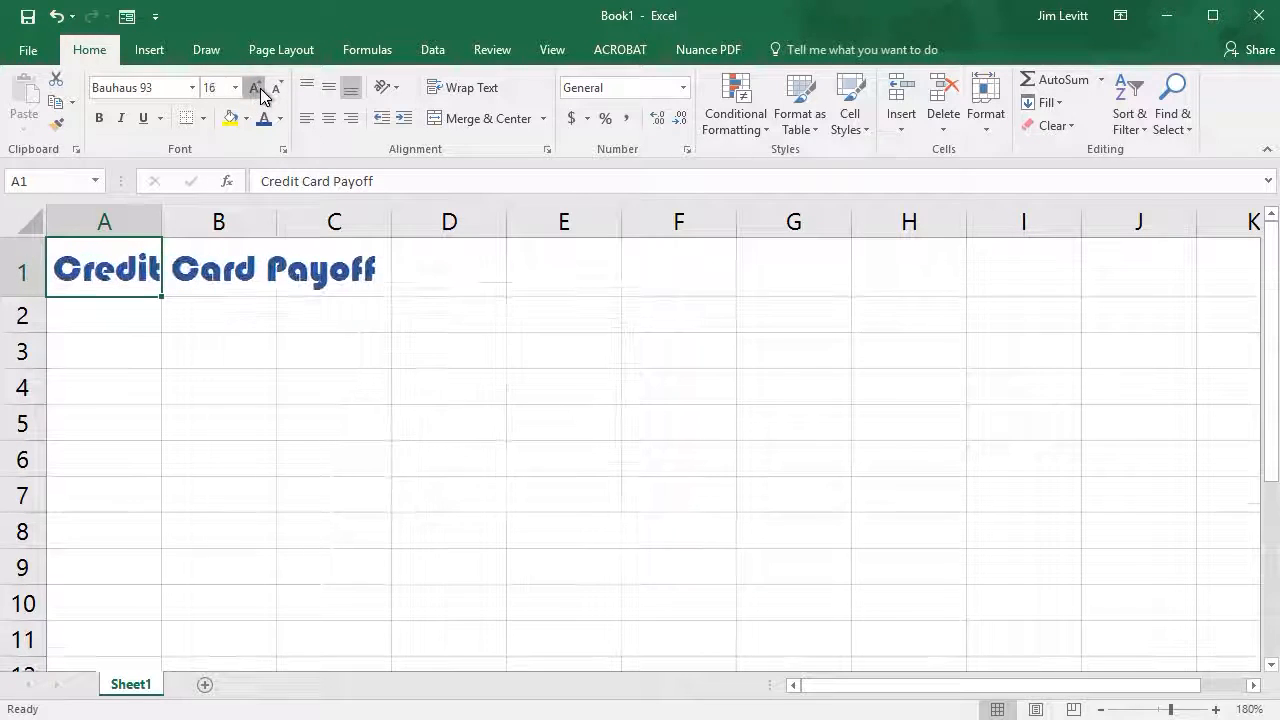
pyautogui.click(255, 87)
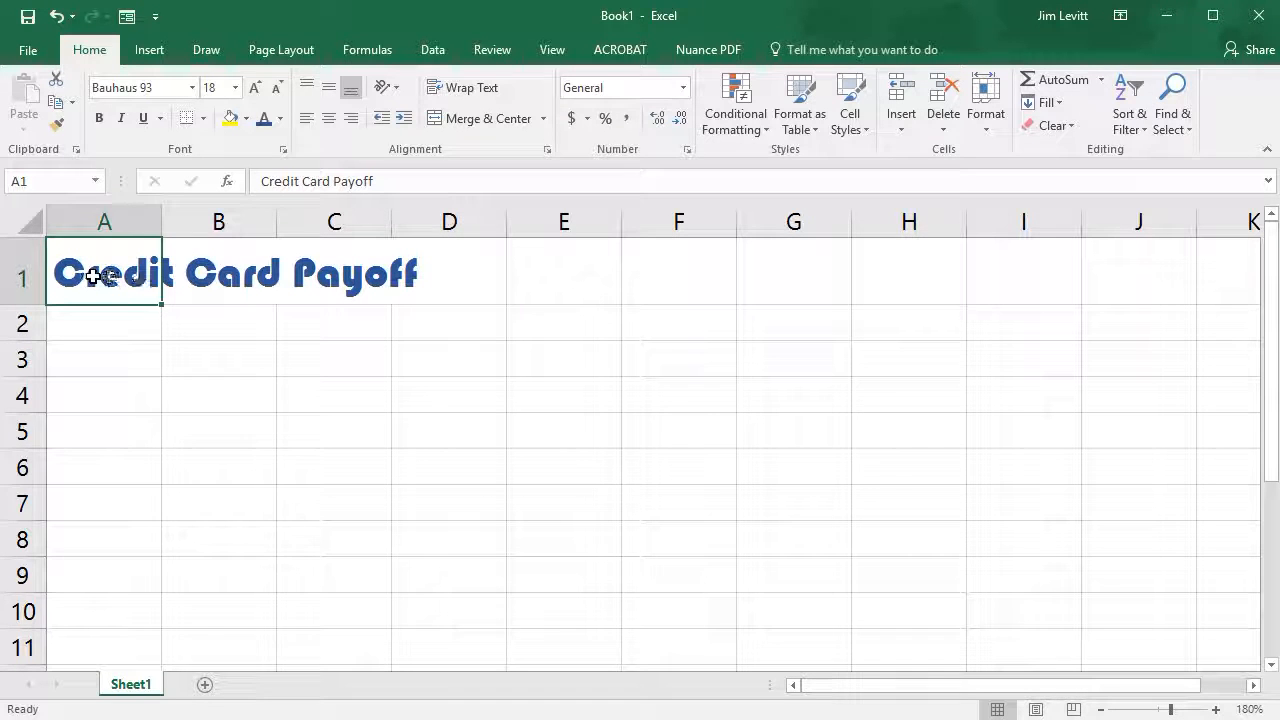
pyautogui.moveTo(118, 264)
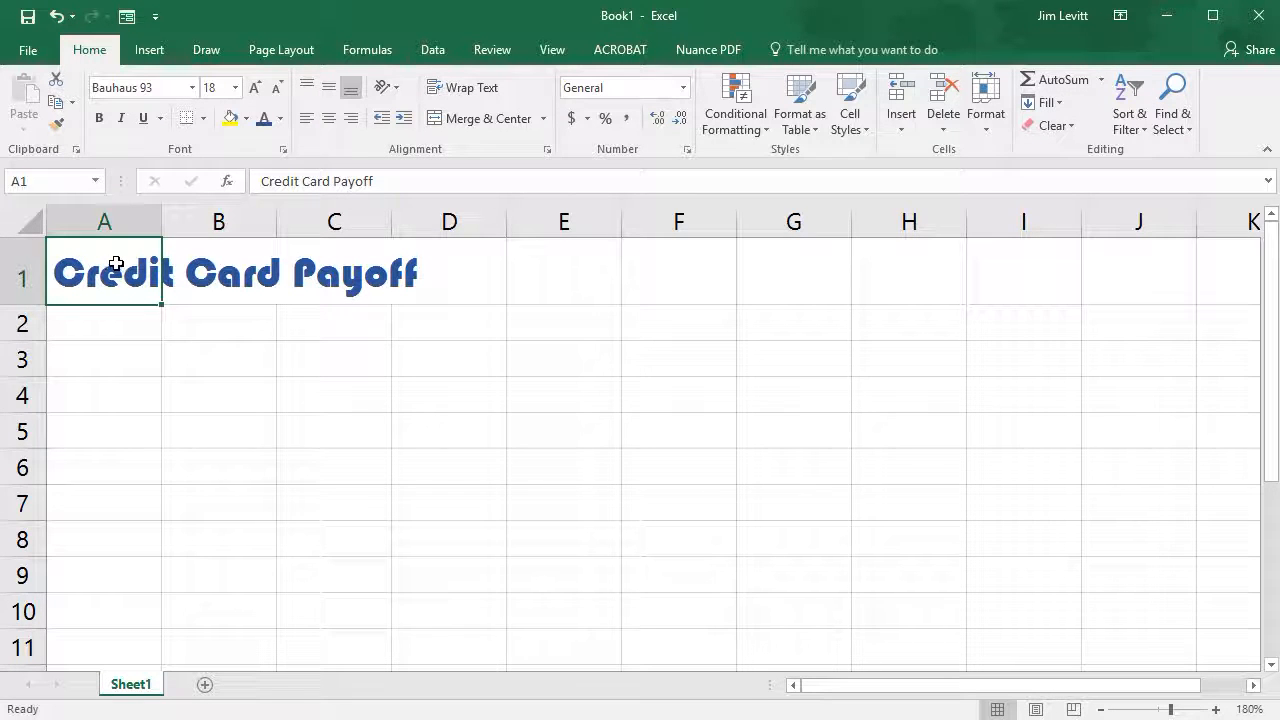
# - Select A1:E1 and apply Merge & Center to the title
pyautogui.moveTo(104, 278); pyautogui.dragTo(334, 278)
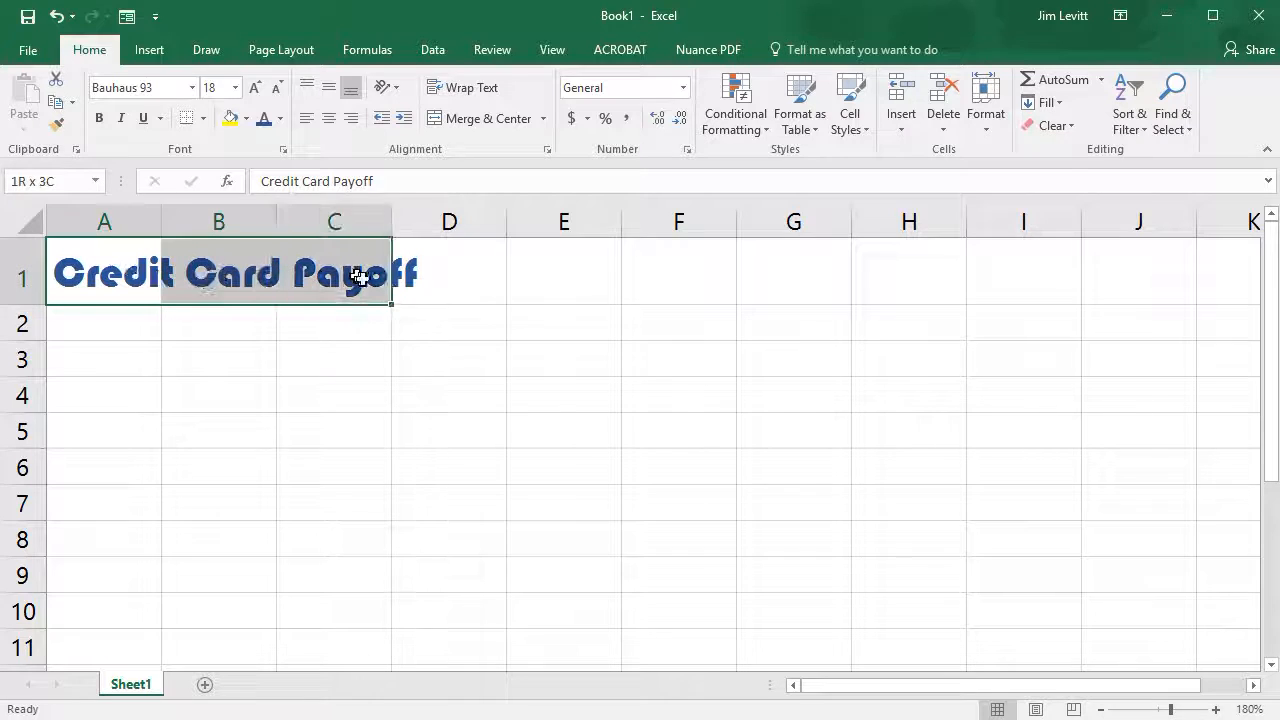
pyautogui.moveTo(360, 275); pyautogui.dragTo(510, 272)
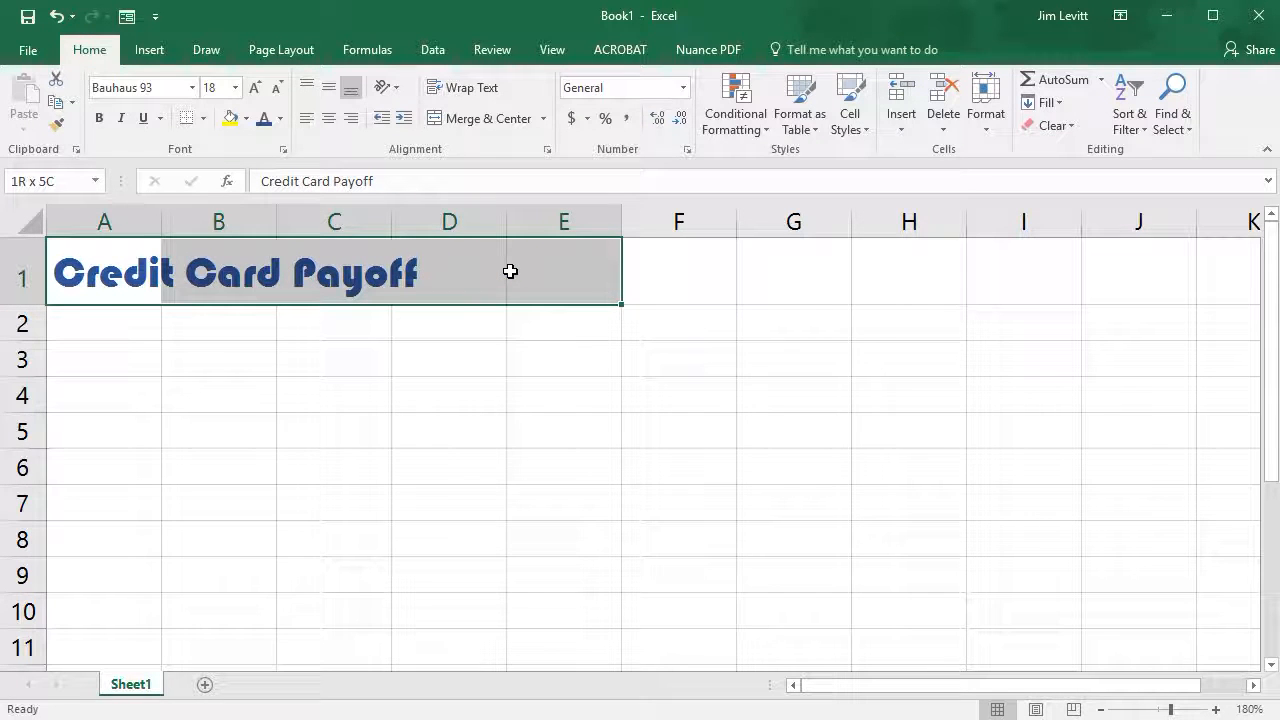
pyautogui.click(104, 271)
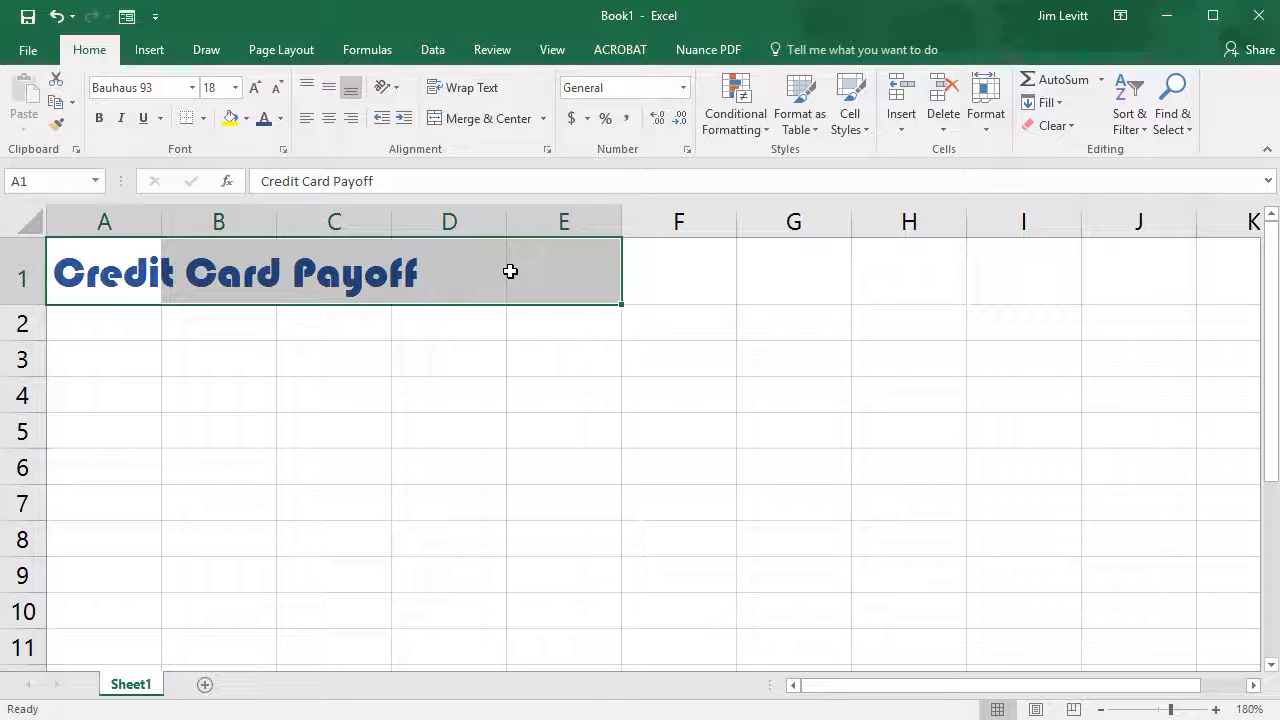
pyautogui.click(478, 118)
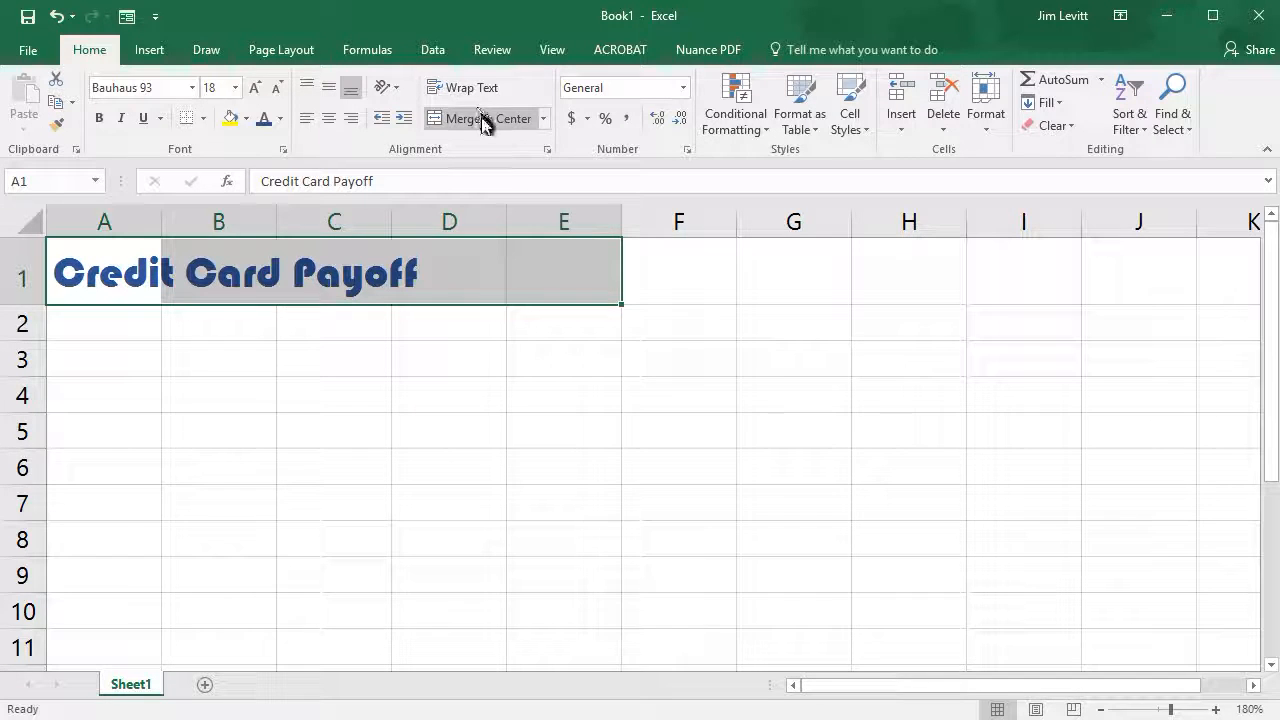
pyautogui.click(466, 118)
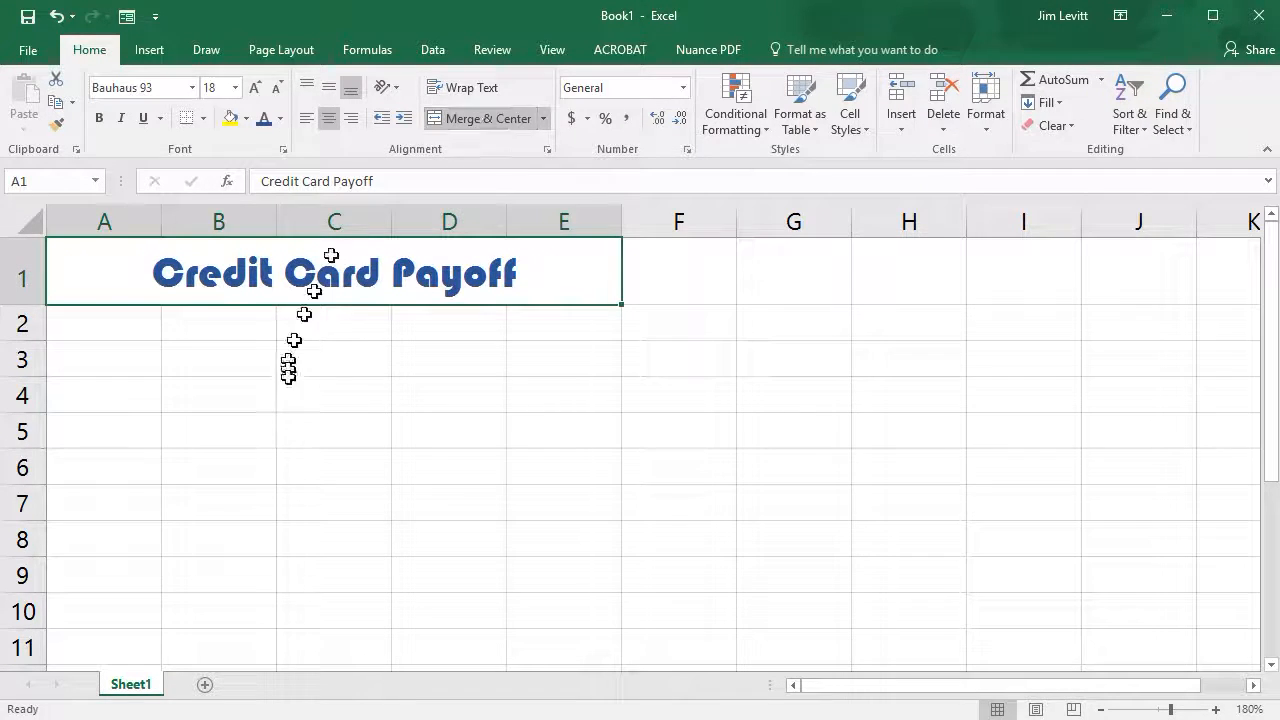
pyautogui.moveTo(432, 327)
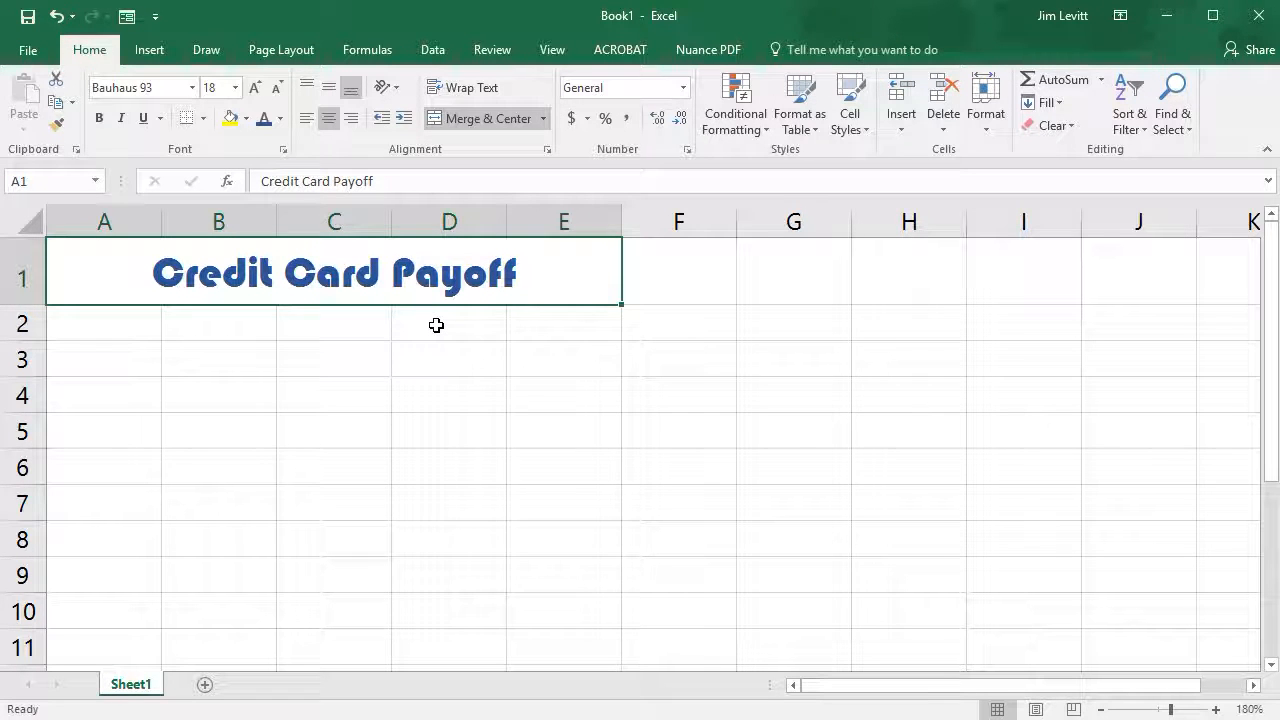
# - Enter 2986.49 in D2 and give it the Currency number format
pyautogui.click(448, 322)
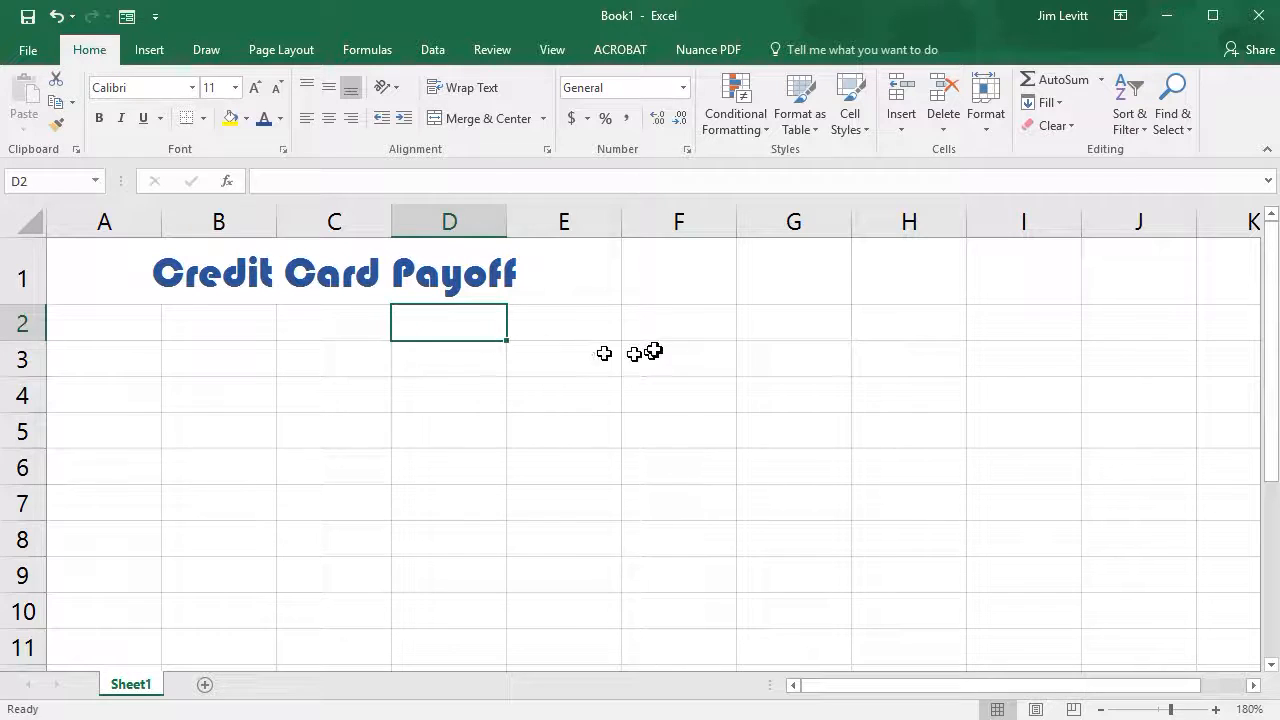
pyautogui.moveTo(627, 305)
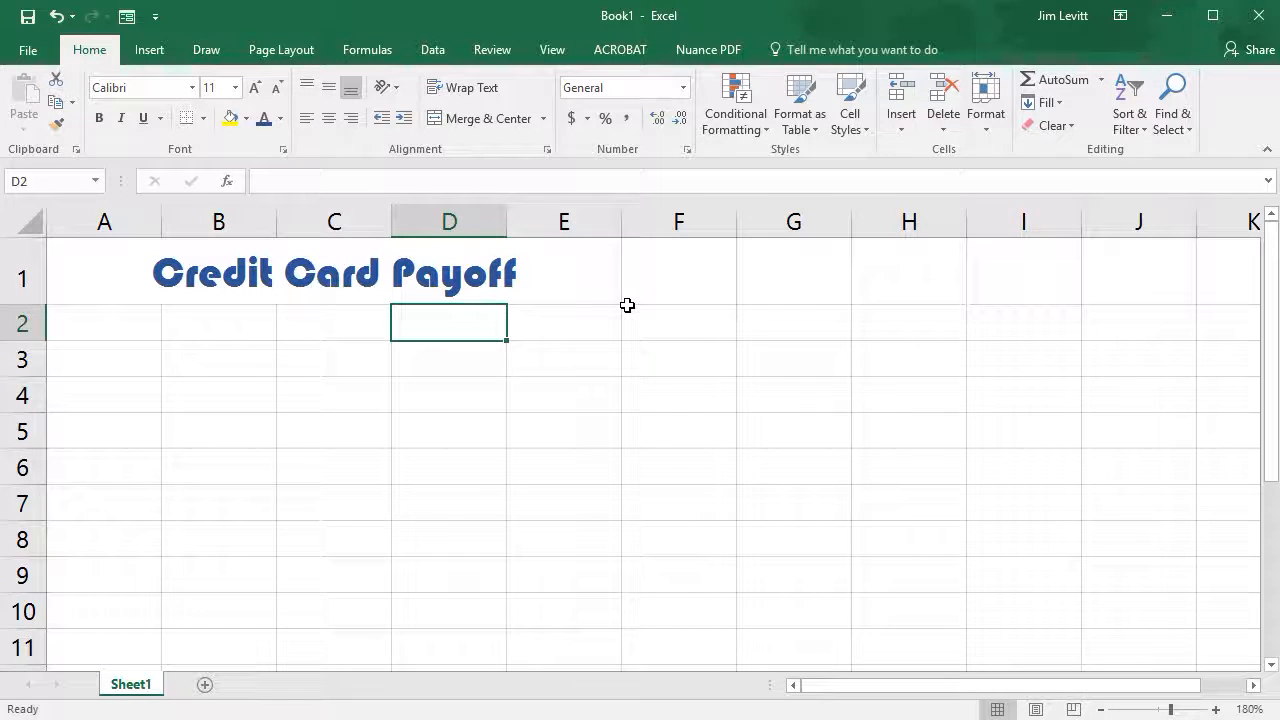
pyautogui.write('2986')
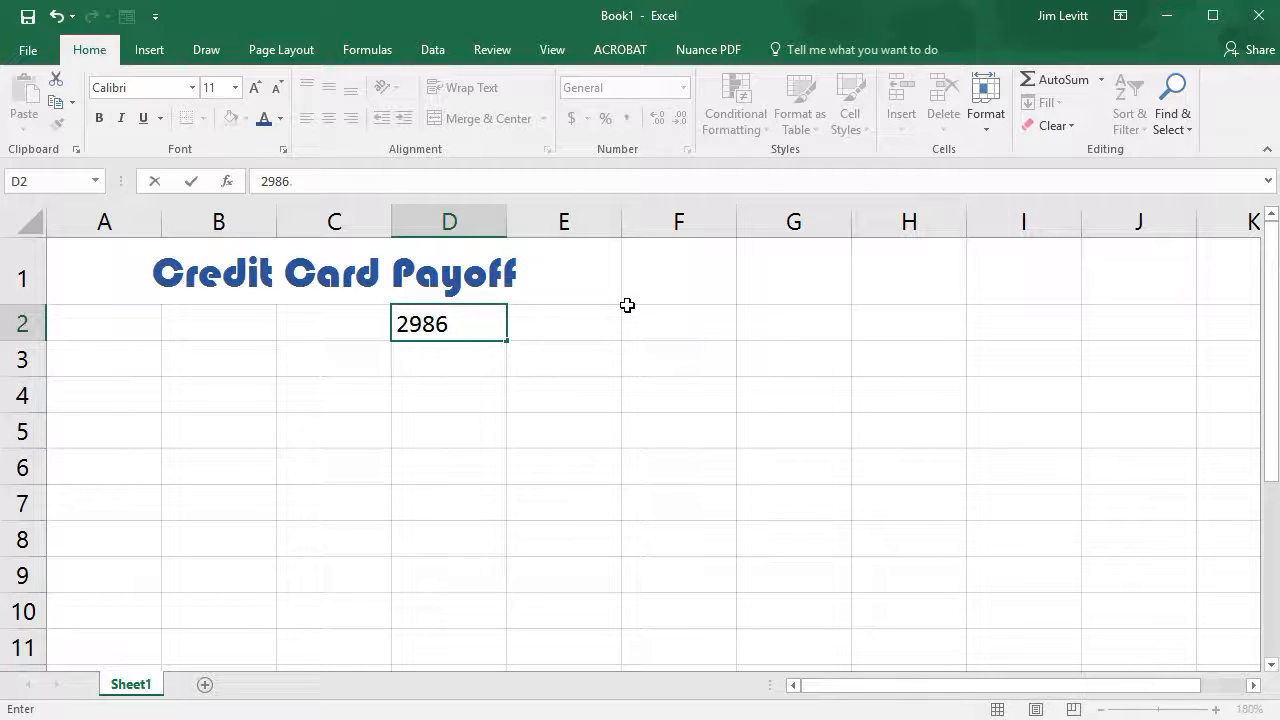
pyautogui.write('.49')
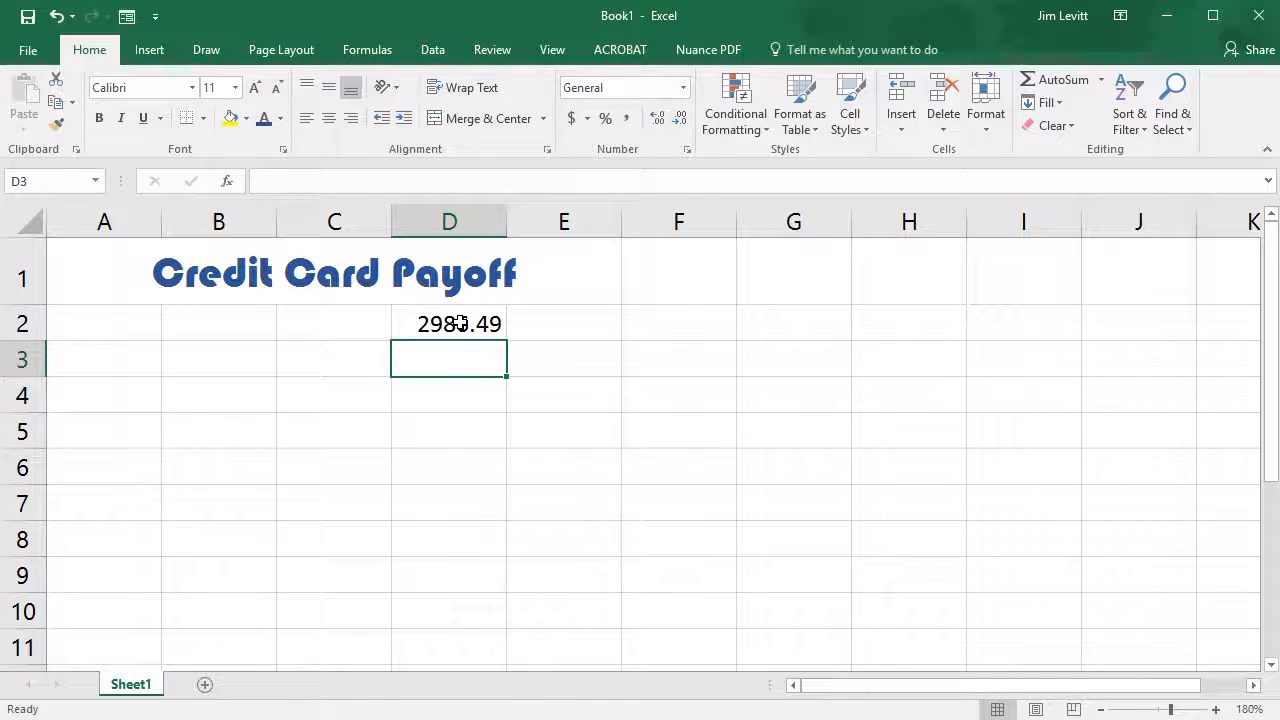
pyautogui.click(449, 323)
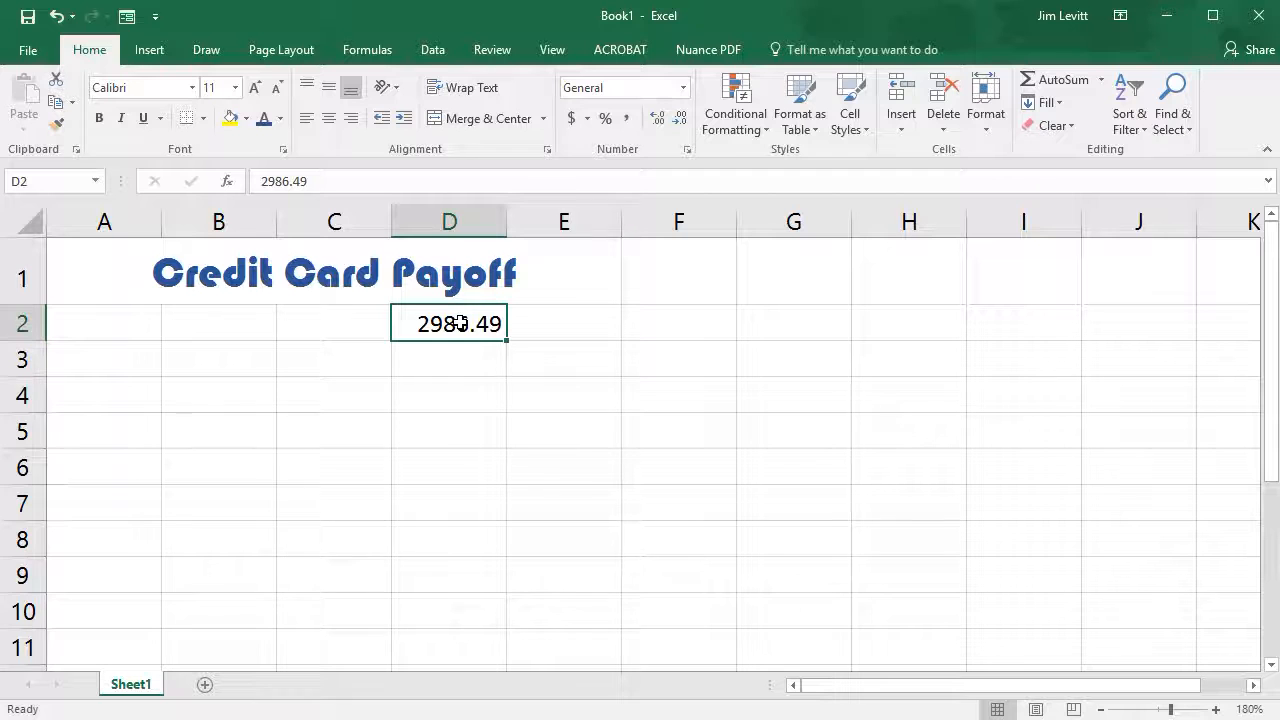
pyautogui.moveTo(625, 145)
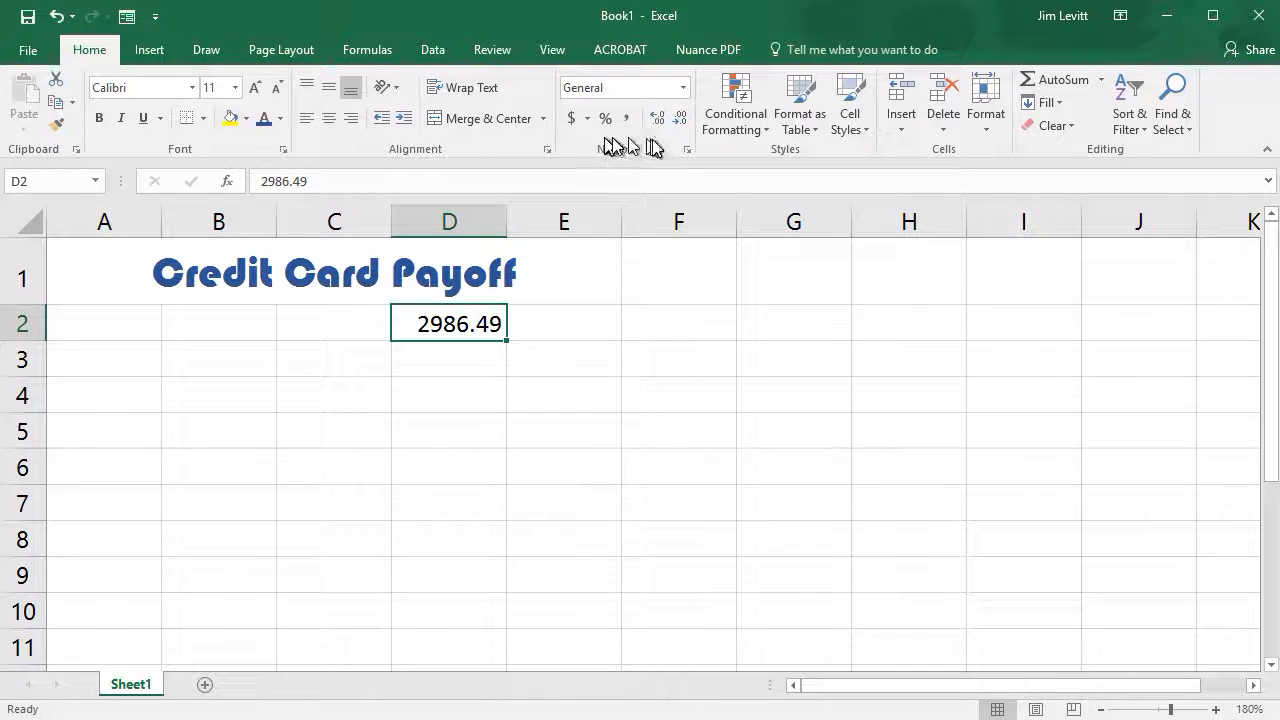
pyautogui.moveTo(686, 90)
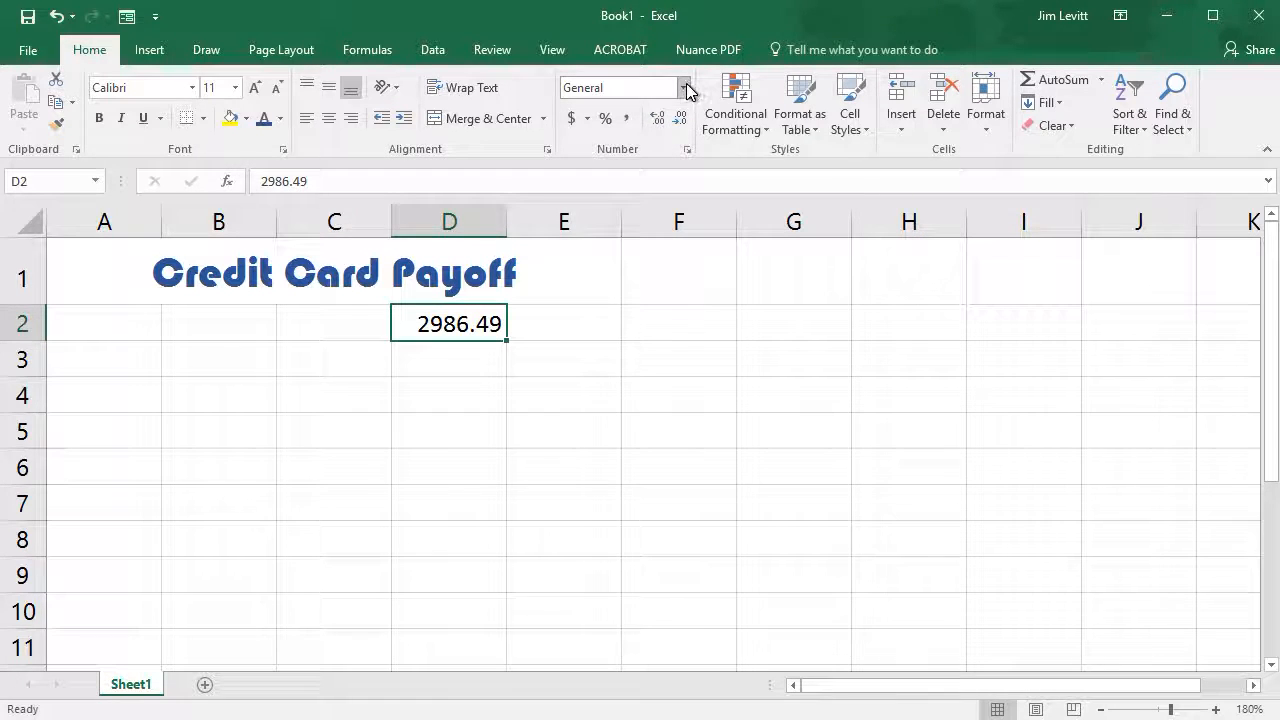
pyautogui.click(684, 87)
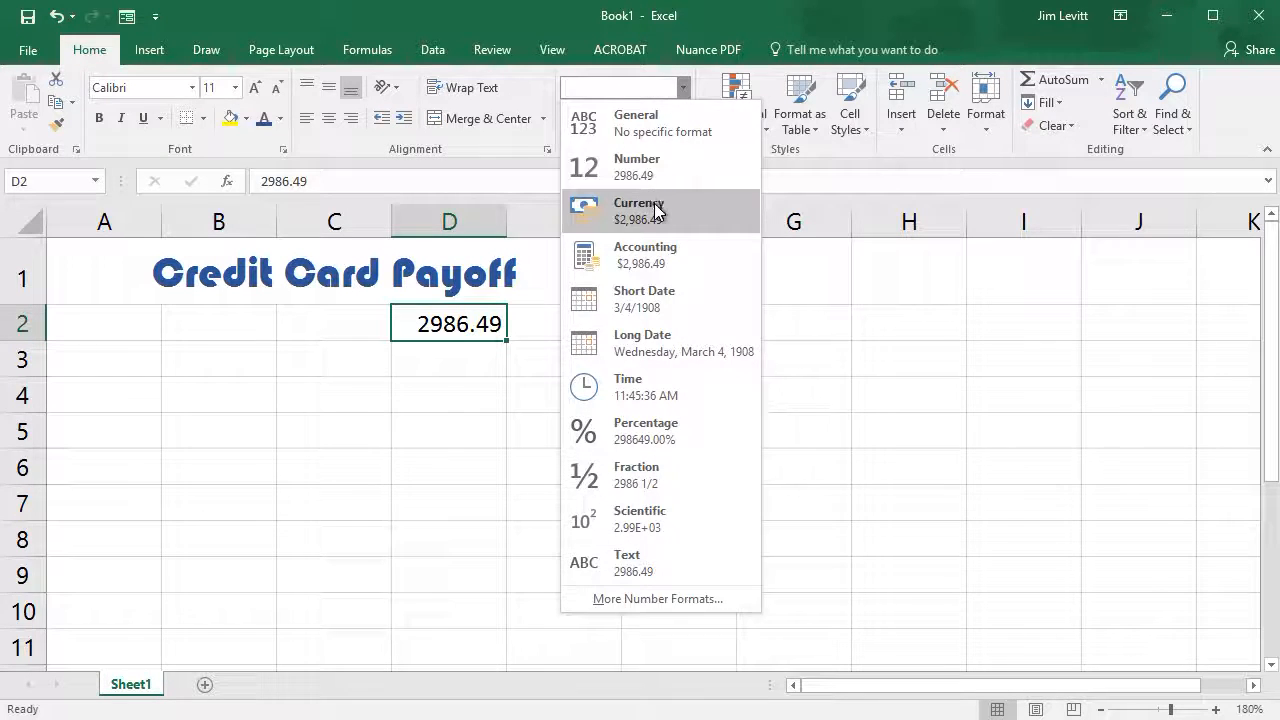
pyautogui.click(638, 211)
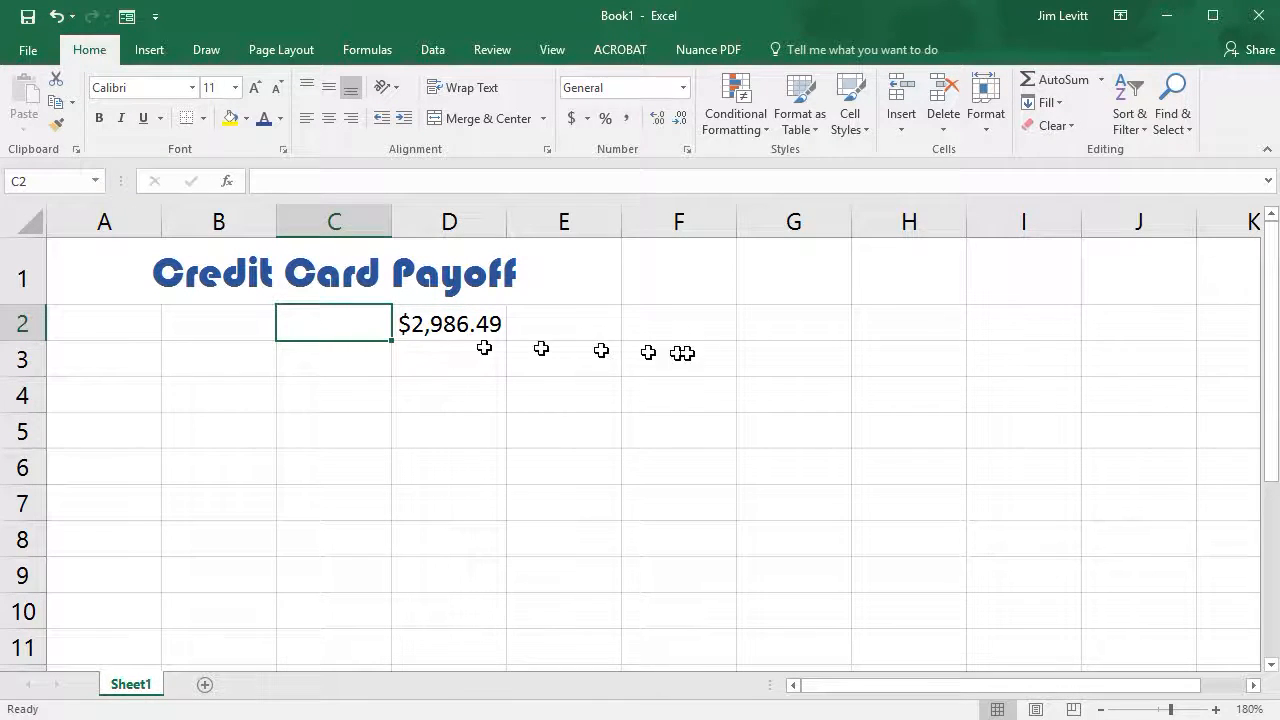
# - Add the 'Initial balance' label in C2, right-aligned beside the D2 amount
pyautogui.write('Initial Bala')
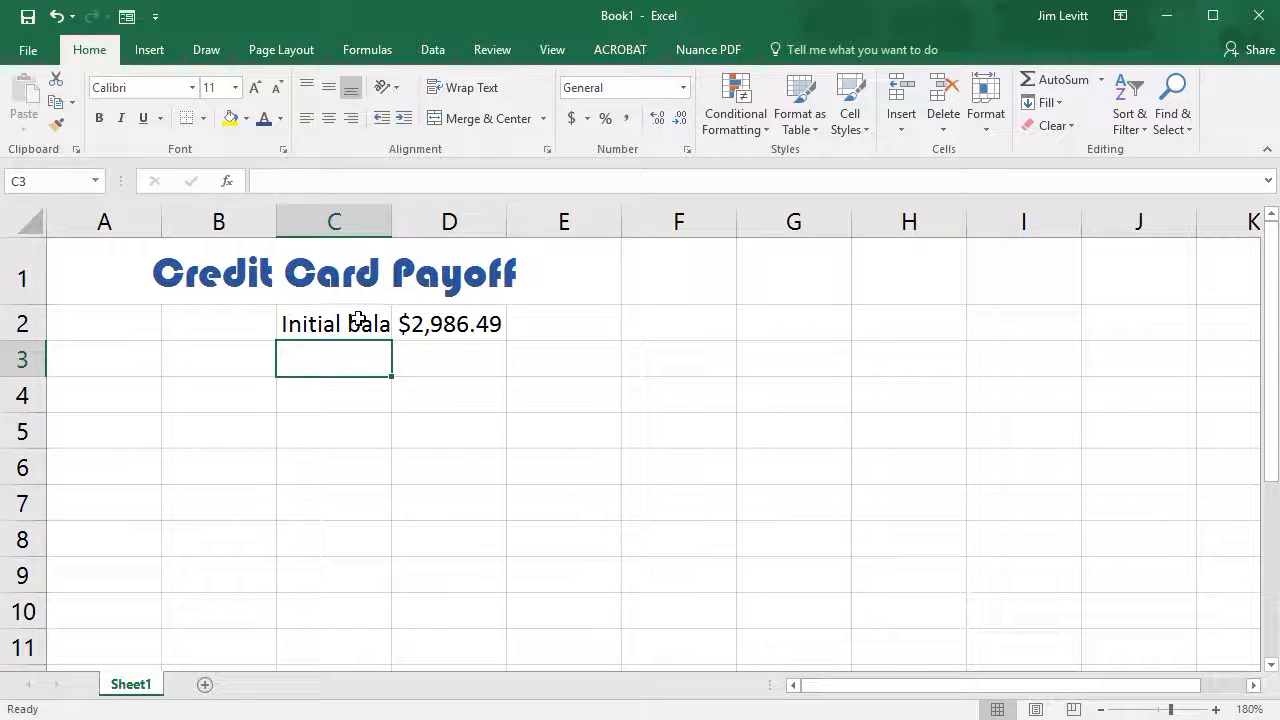
pyautogui.click(334, 323)
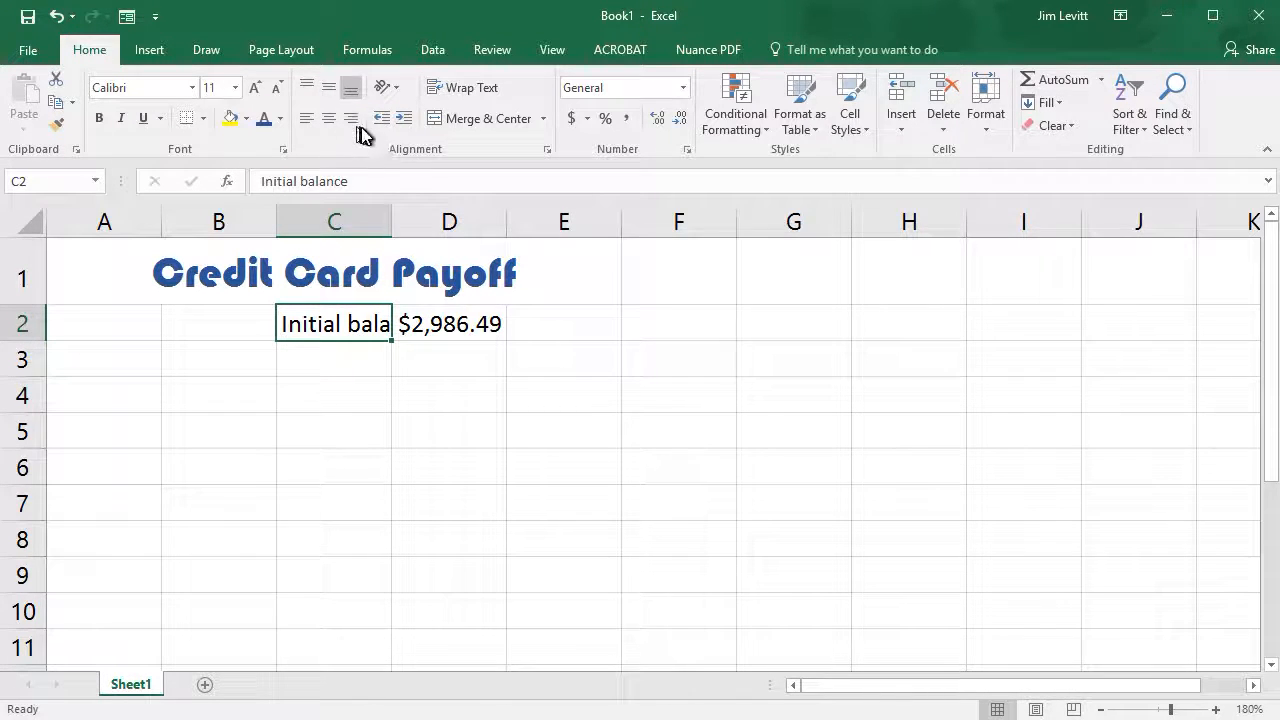
pyautogui.moveTo(350, 118)
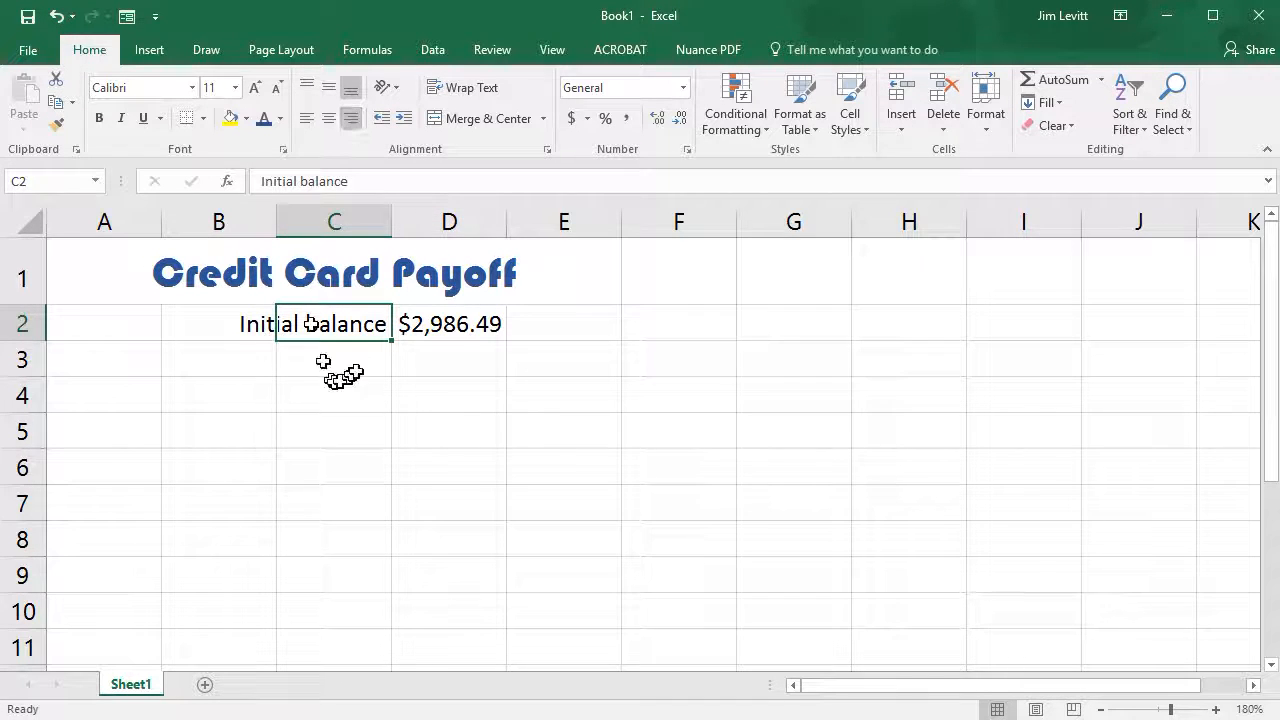
pyautogui.moveTo(440, 355)
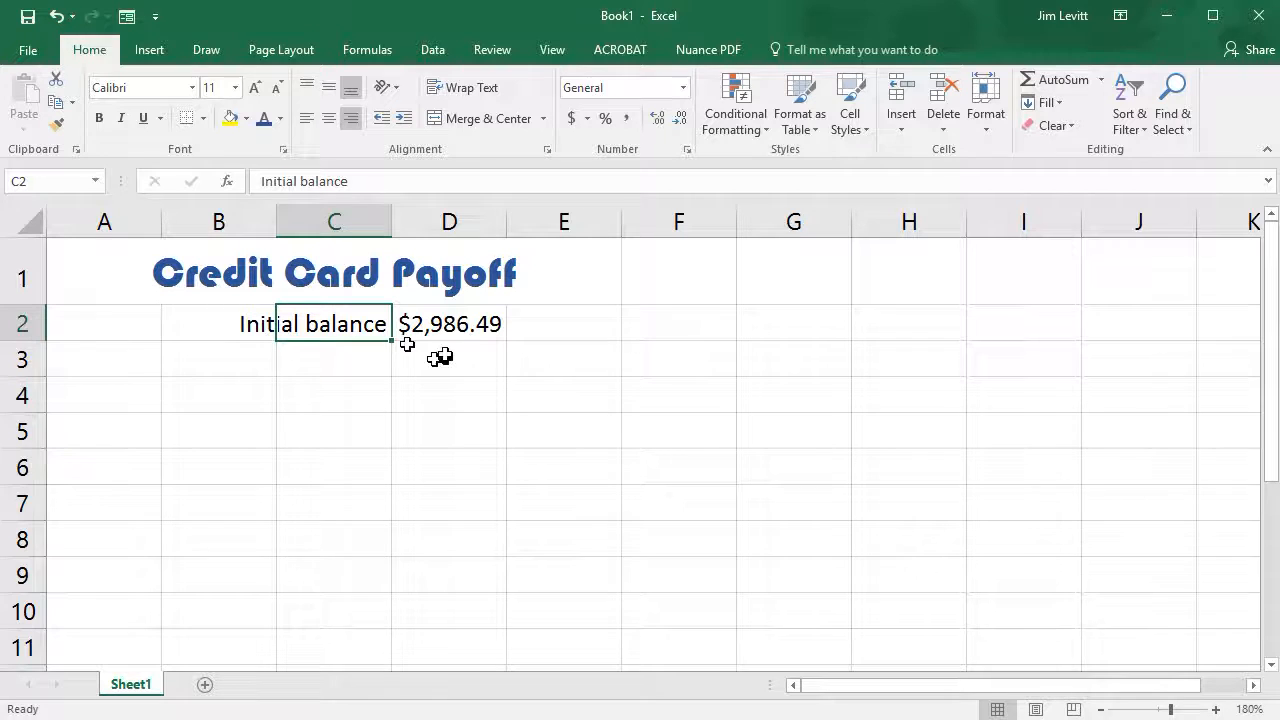
pyautogui.click(448, 323)
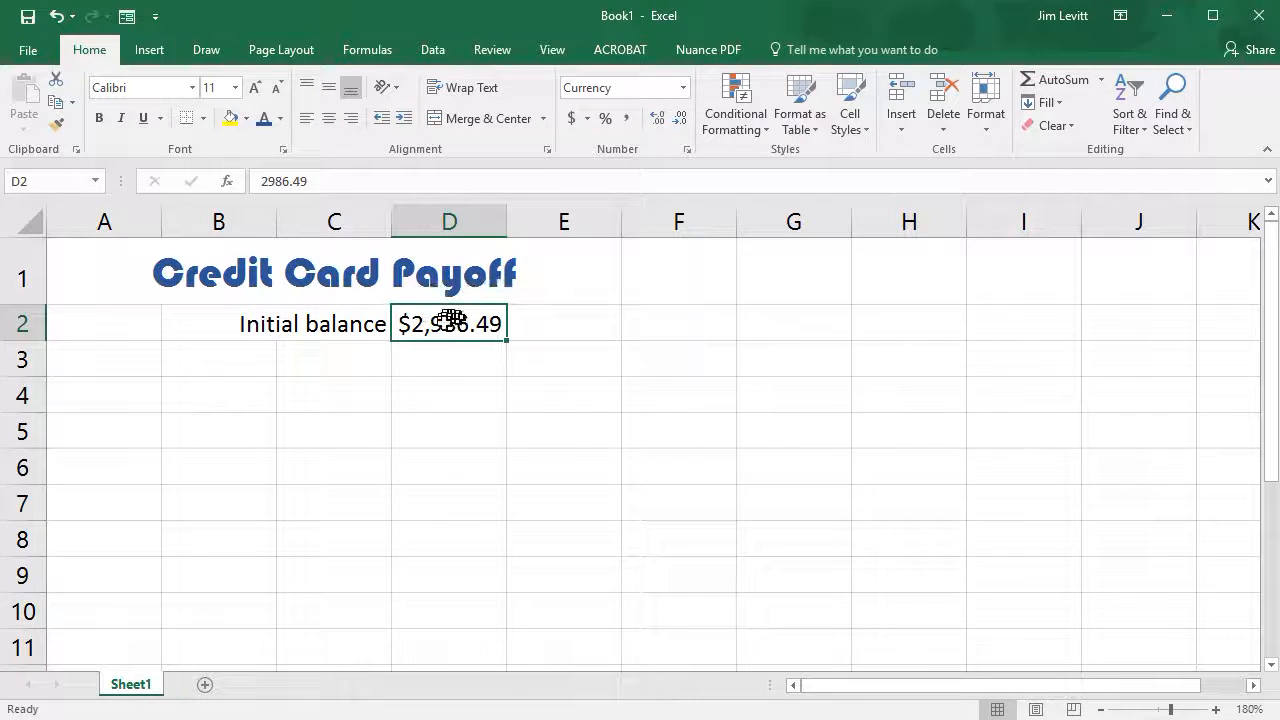
pyautogui.moveTo(375, 270)
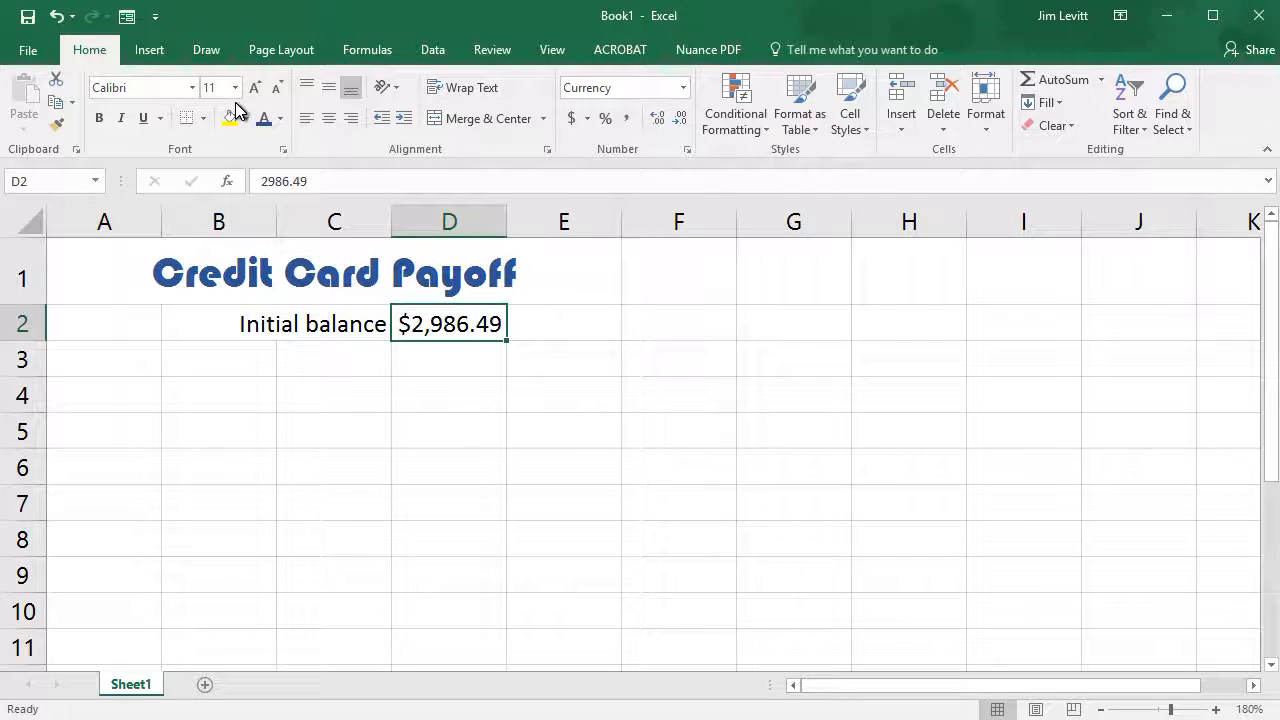
pyautogui.moveTo(229, 118)
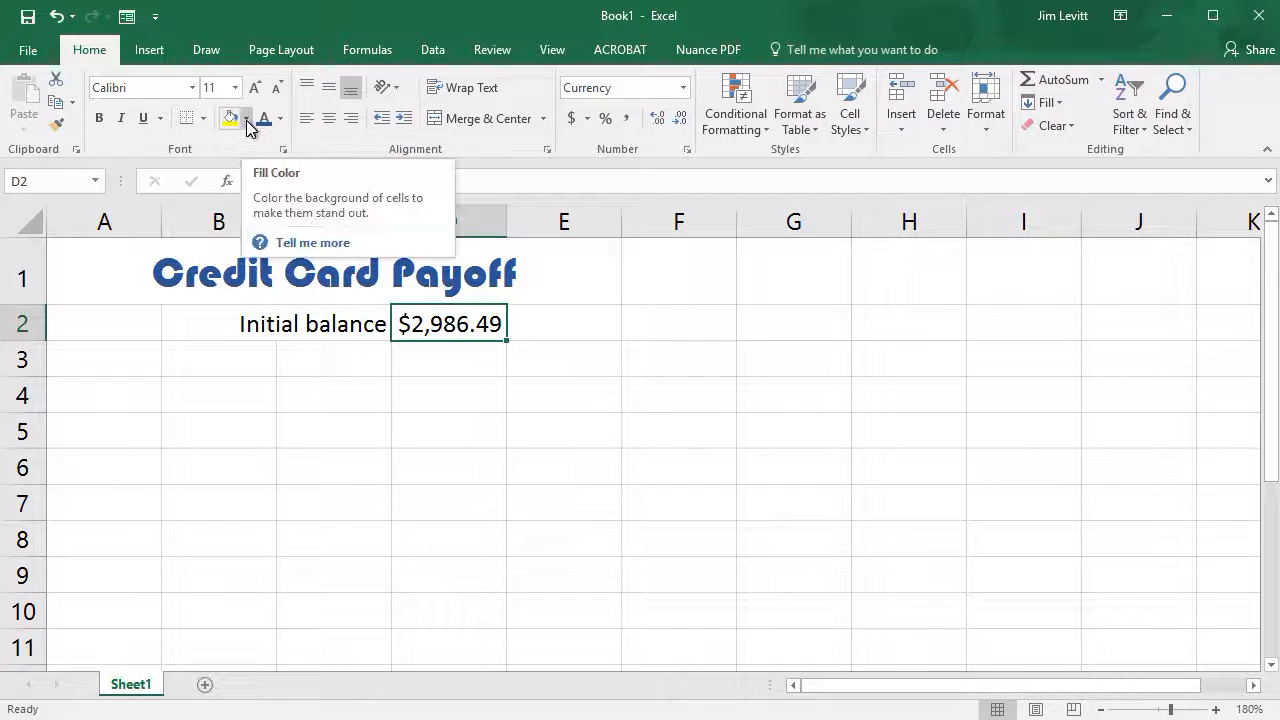
# - Give cell D2 a light blue fill and an outside border
pyautogui.click(247, 118)
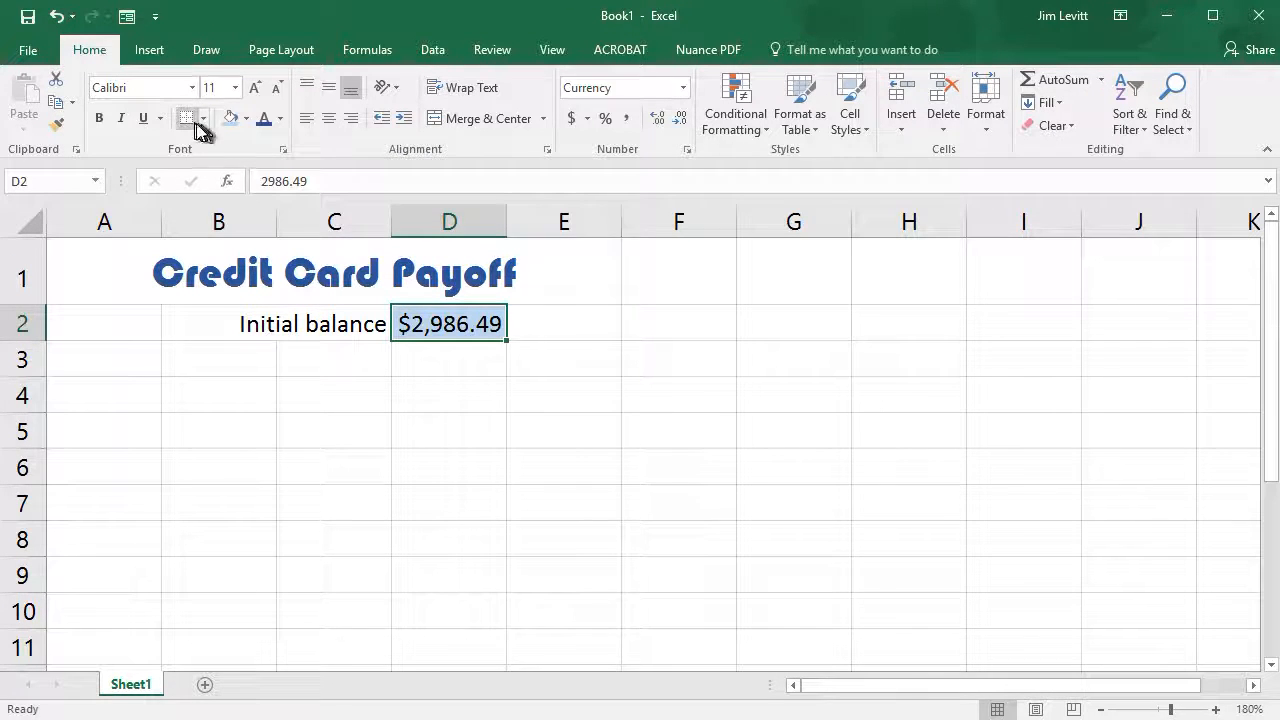
pyautogui.click(205, 118)
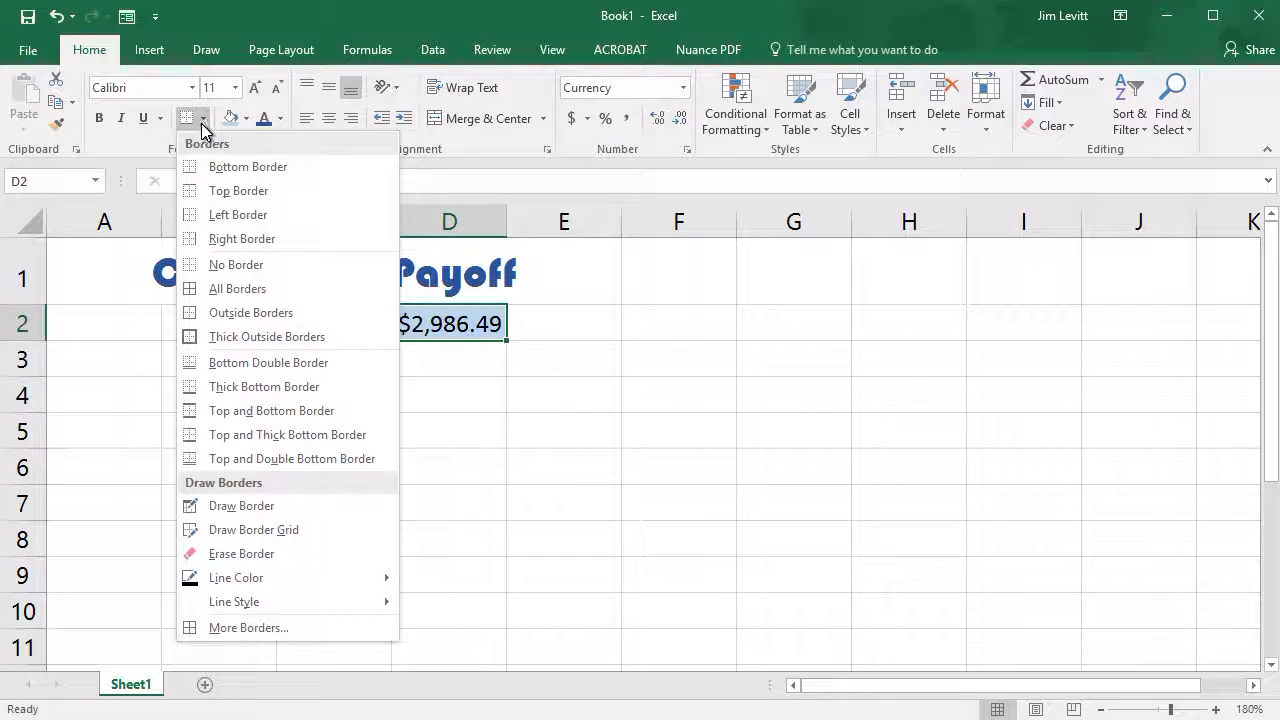
pyautogui.moveTo(250, 312)
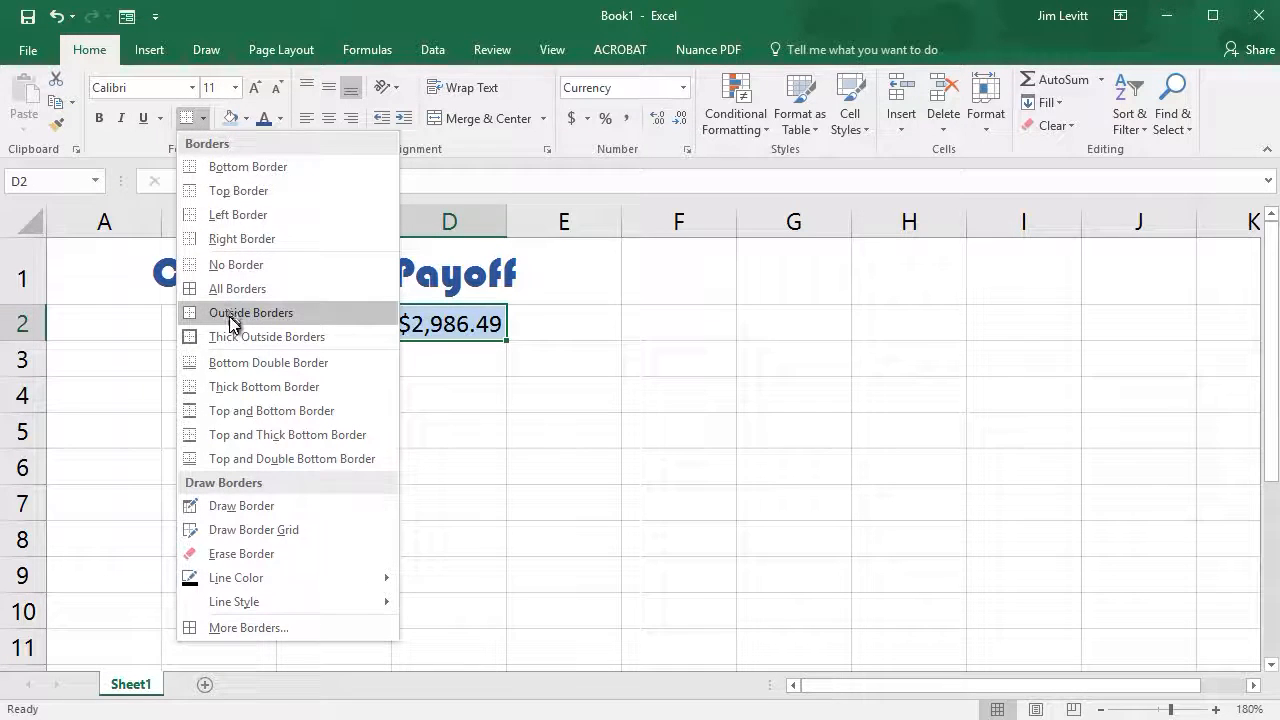
pyautogui.click(250, 312)
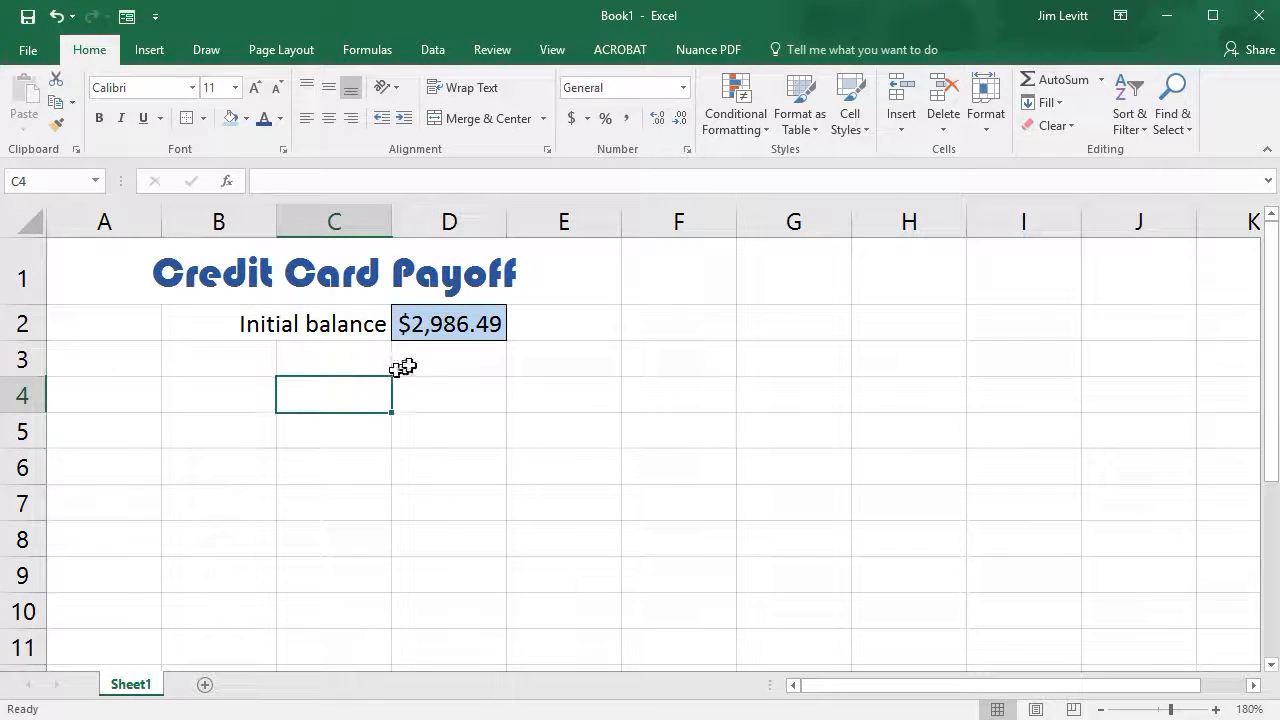
pyautogui.moveTo(259, 351)
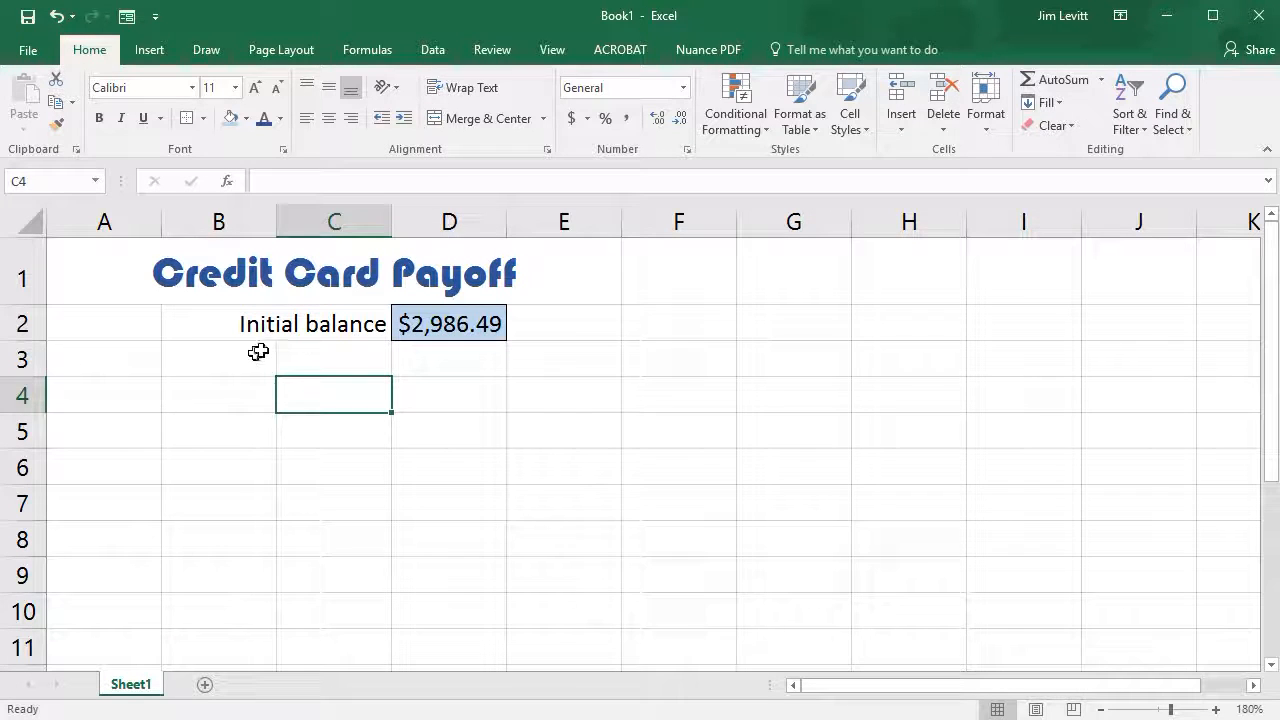
pyautogui.moveTo(142, 359)
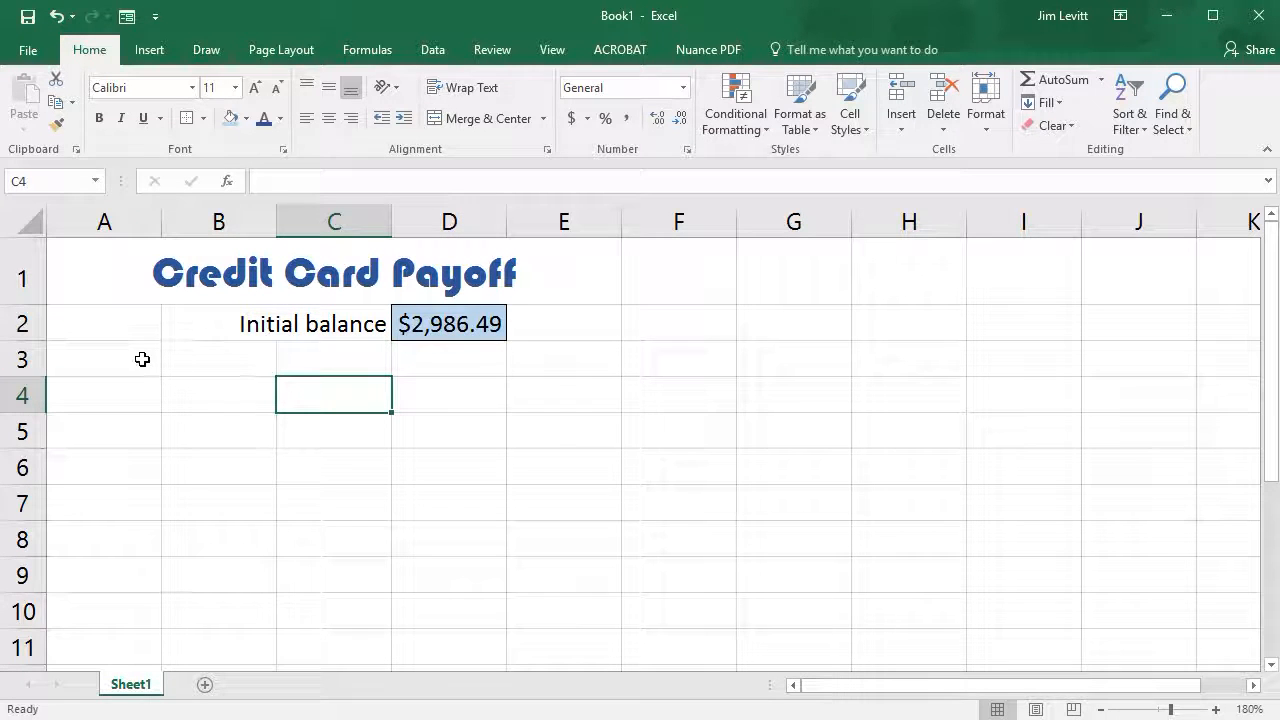
# - Type the headings Number, Date, Amount and Balance into A3 through D3
pyautogui.click(104, 359)
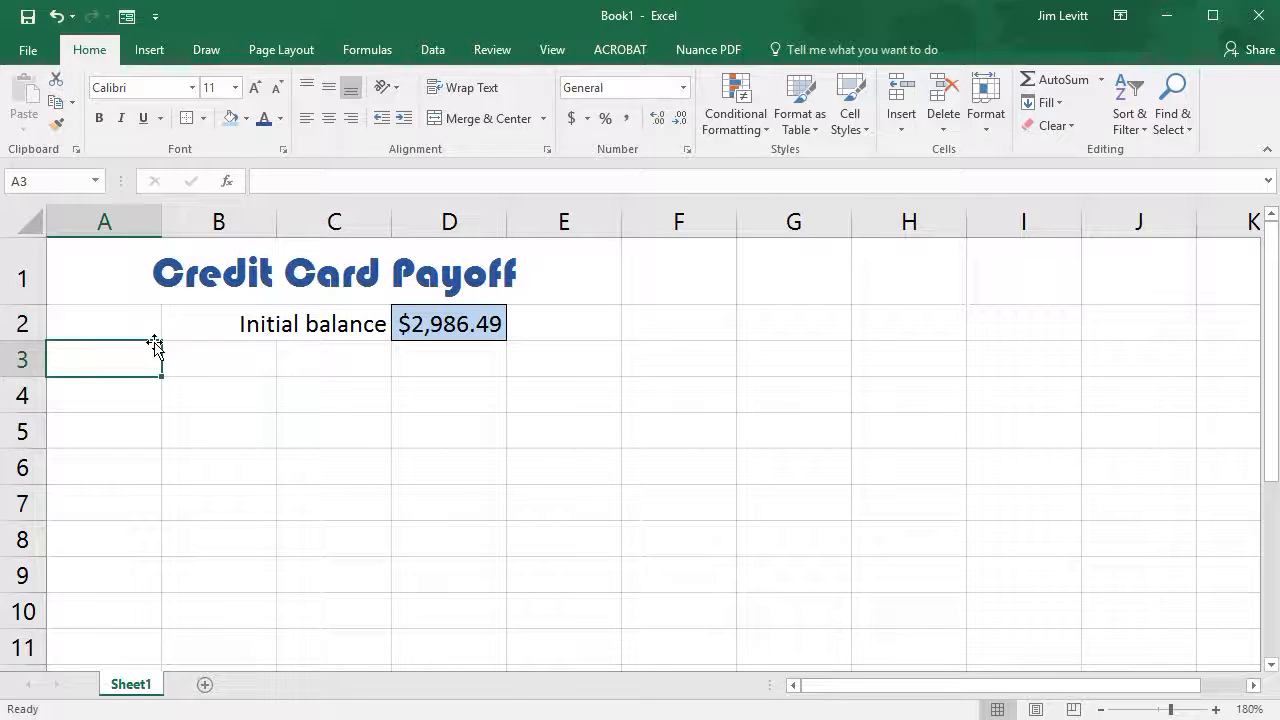
pyautogui.write('N')
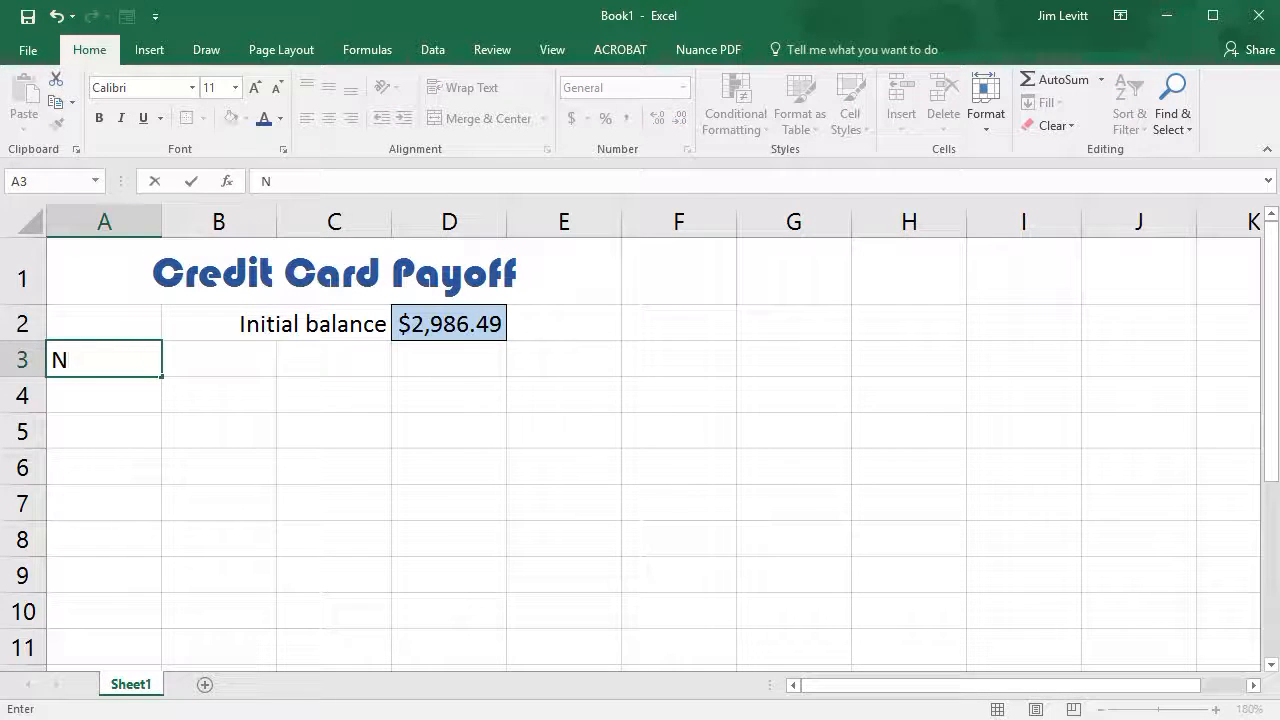
pyautogui.write('umb')
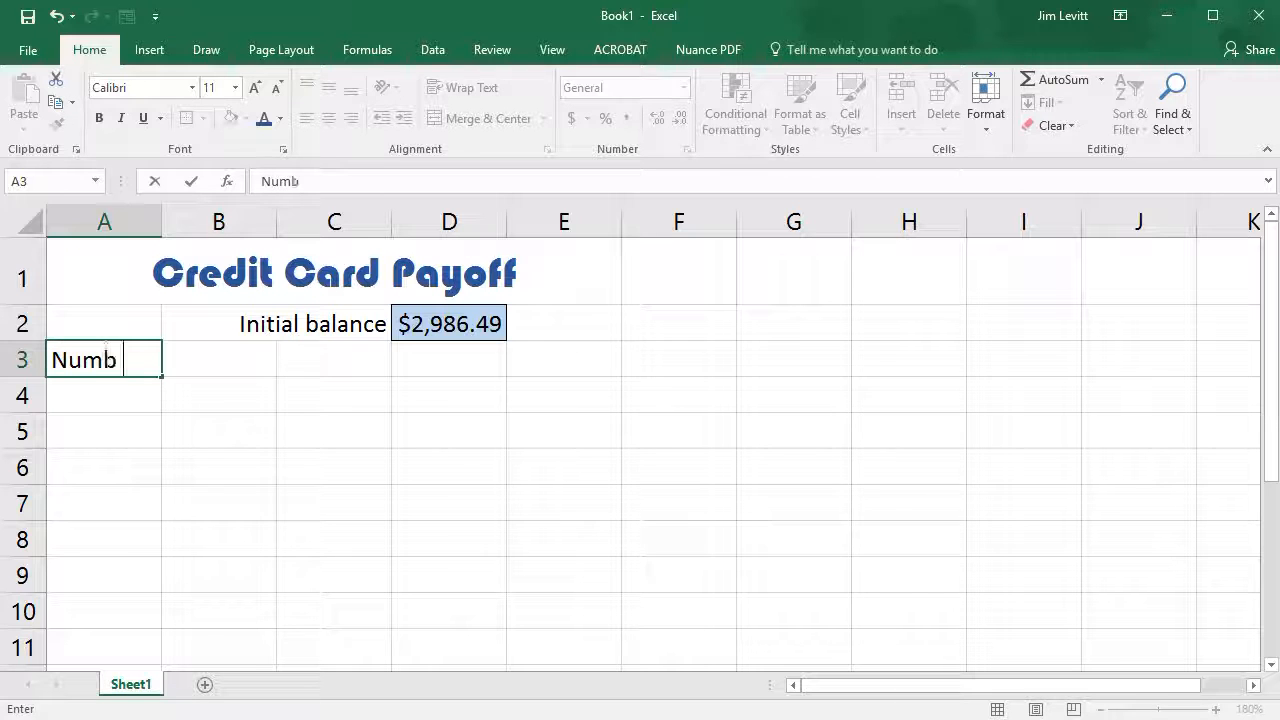
pyautogui.write('er')
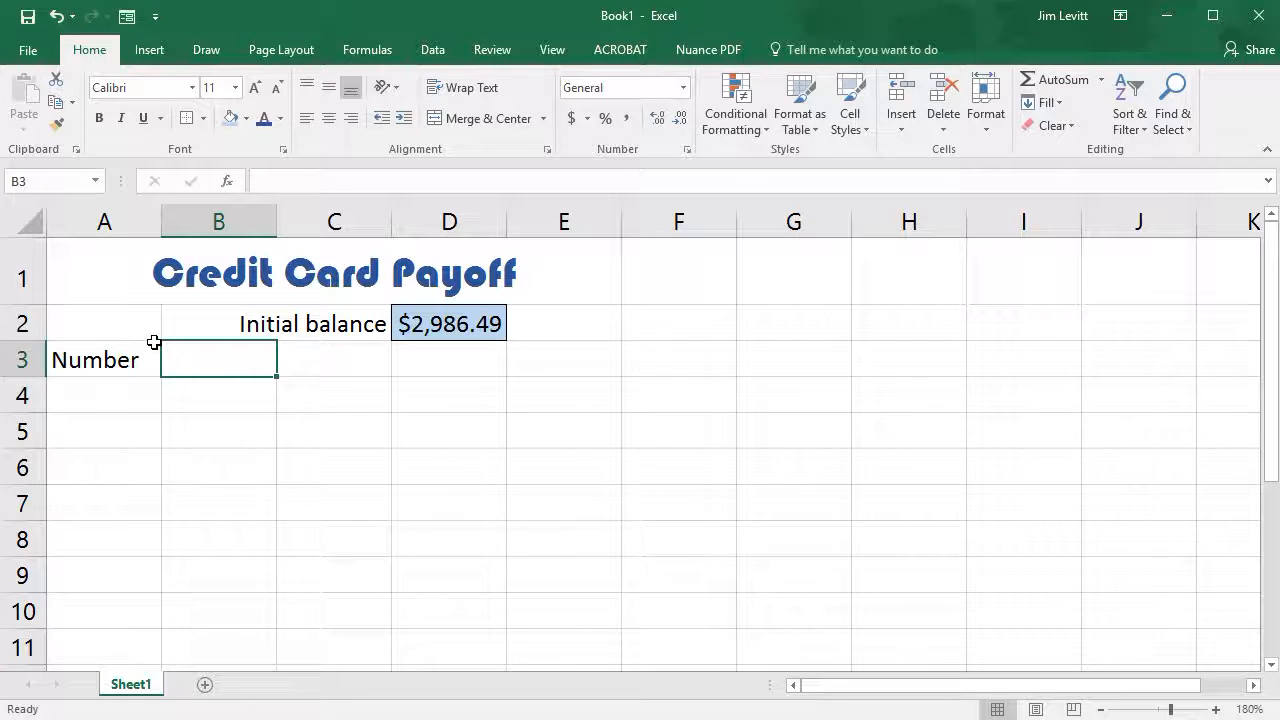
pyautogui.write('Date')
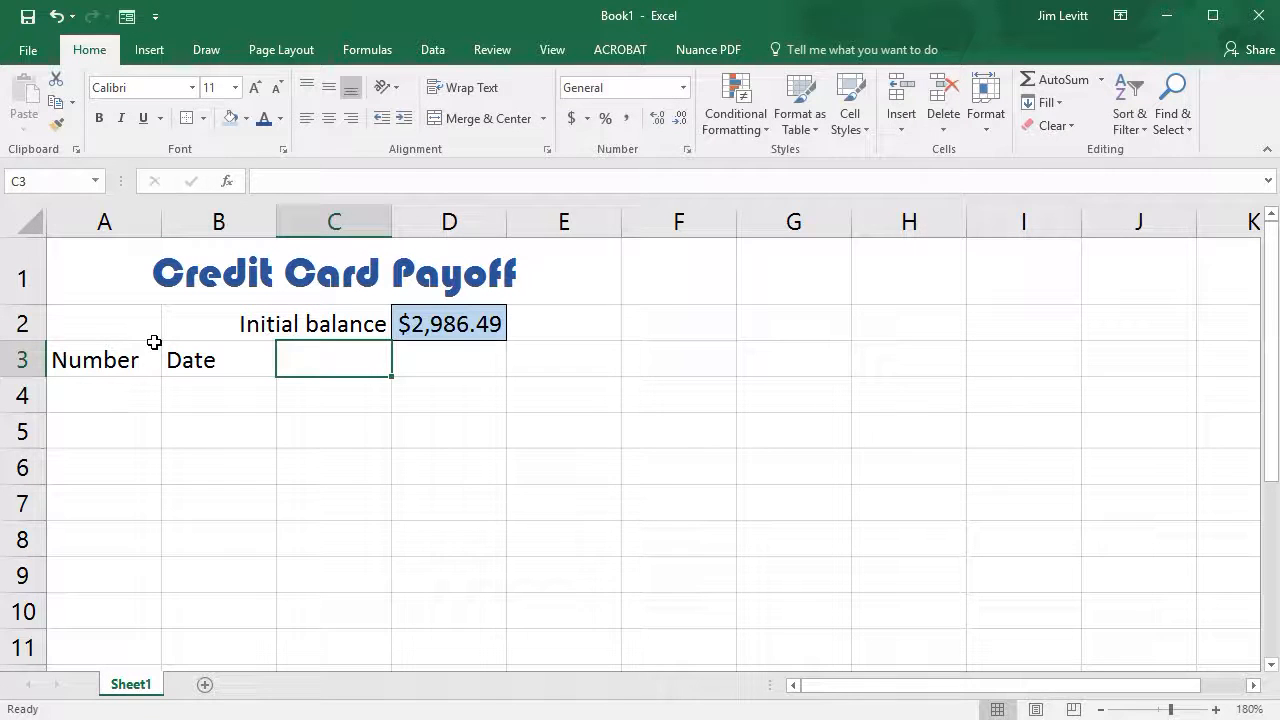
pyautogui.write('Amount')
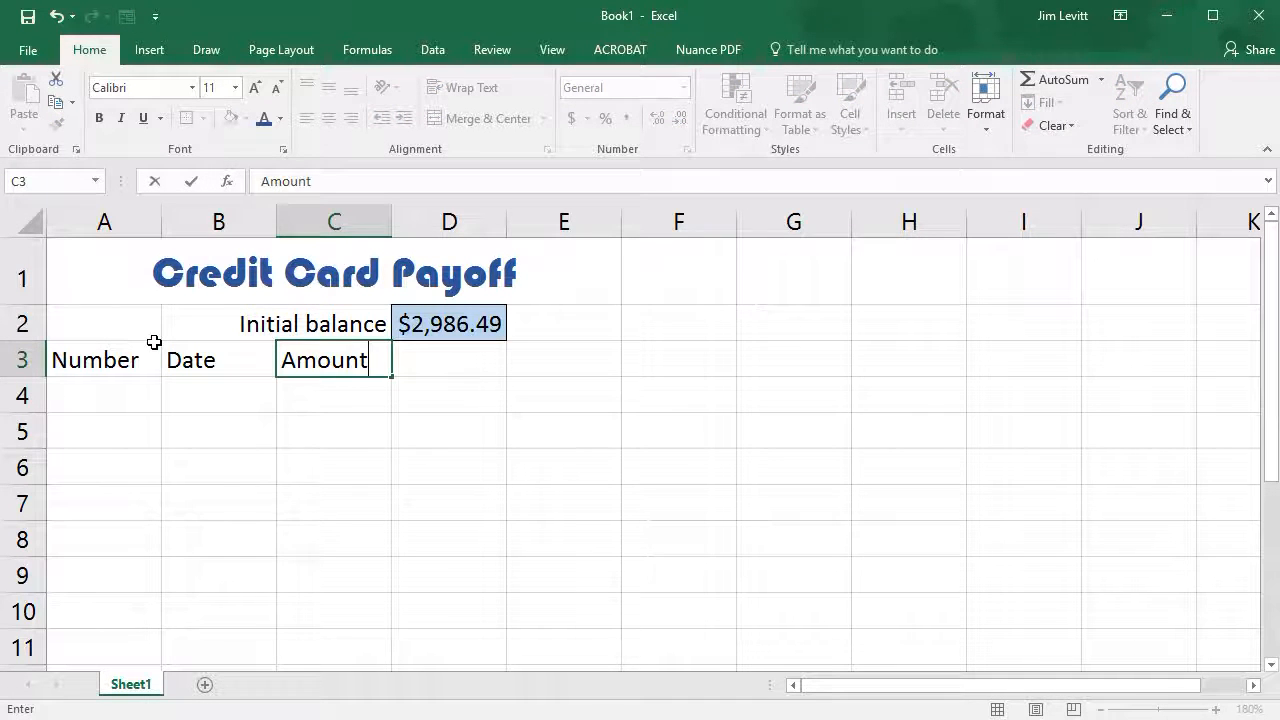
pyautogui.write('Bl')
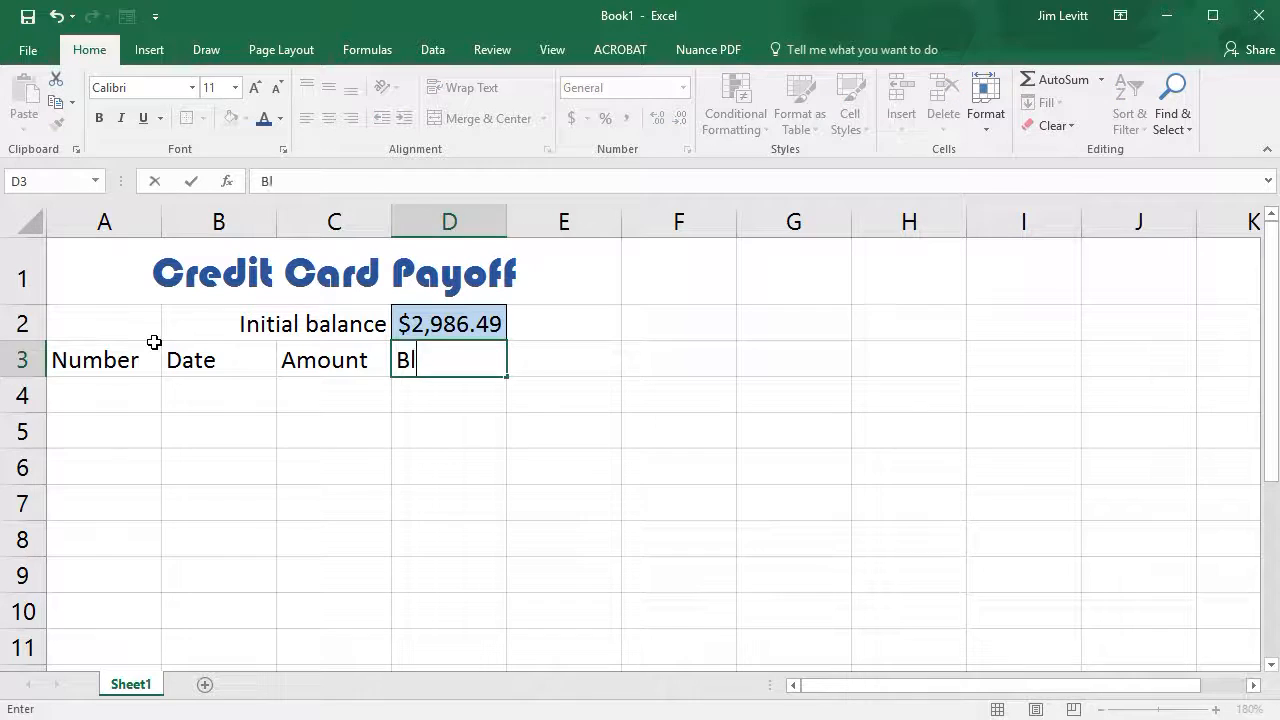
pyautogui.write('alance')
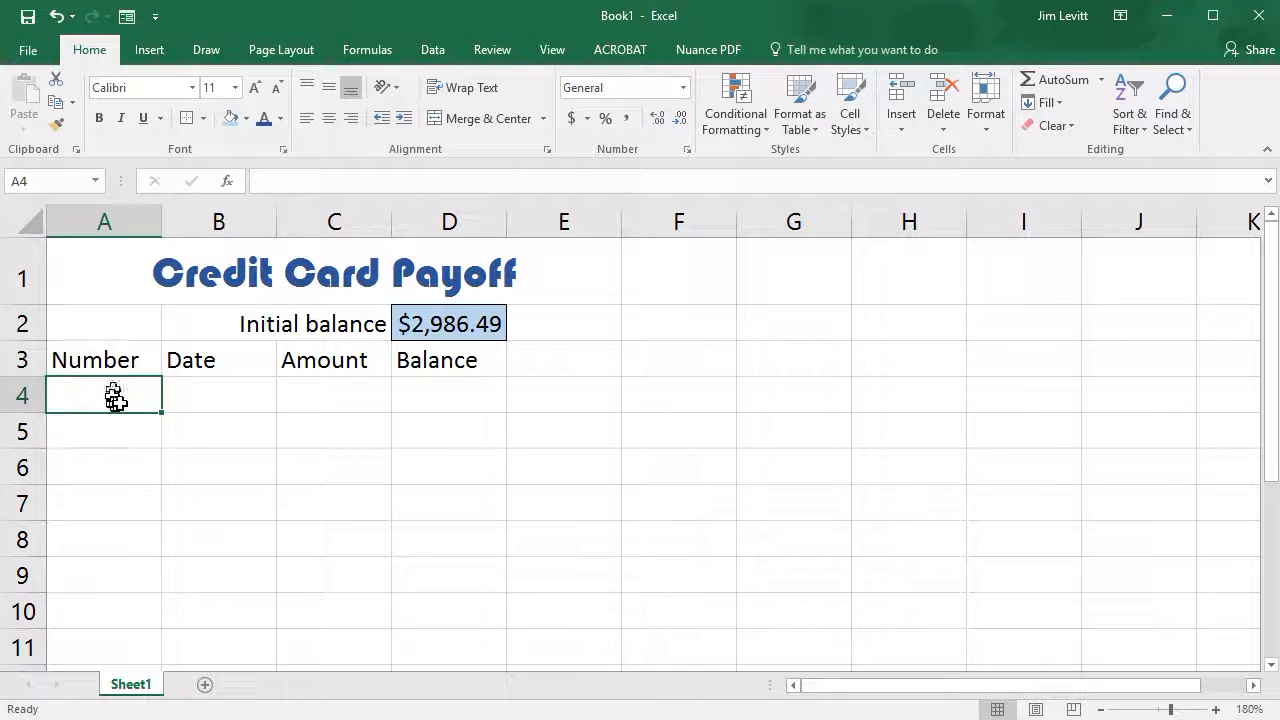
pyautogui.moveTo(130, 394)
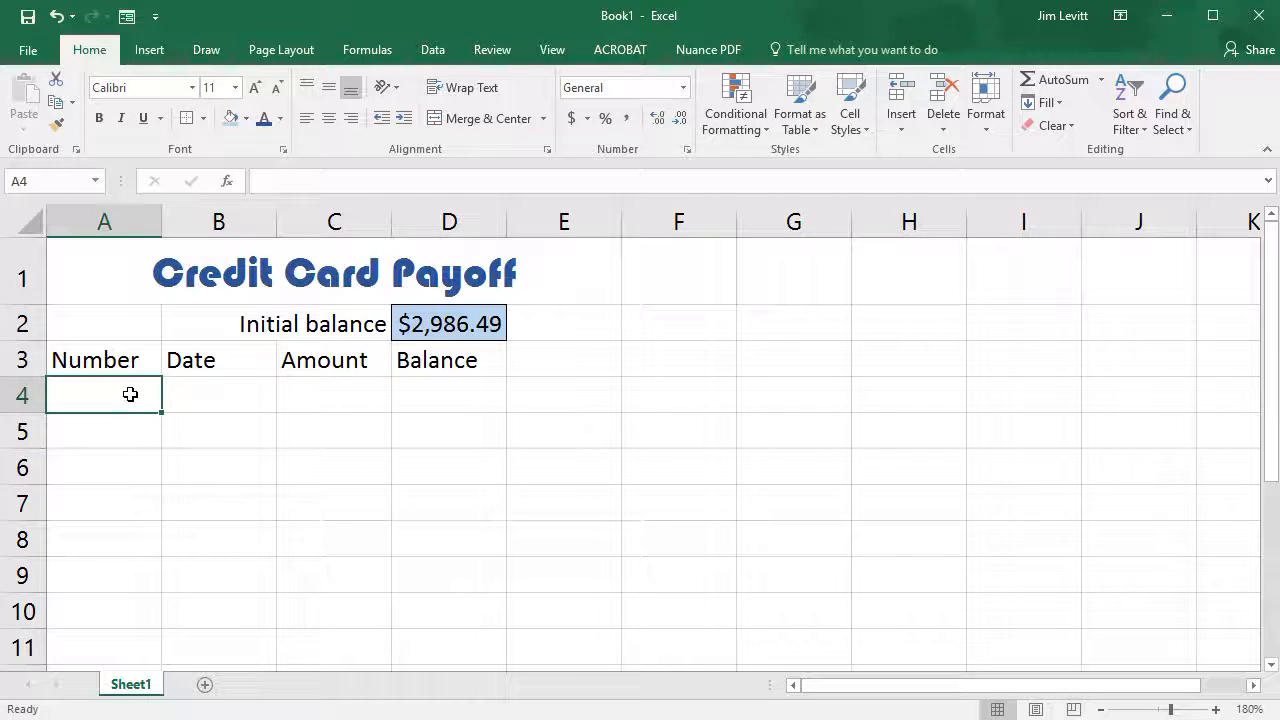
# - Enter 1 in A4 and the formula =A4+1 in A5
pyautogui.write('1')
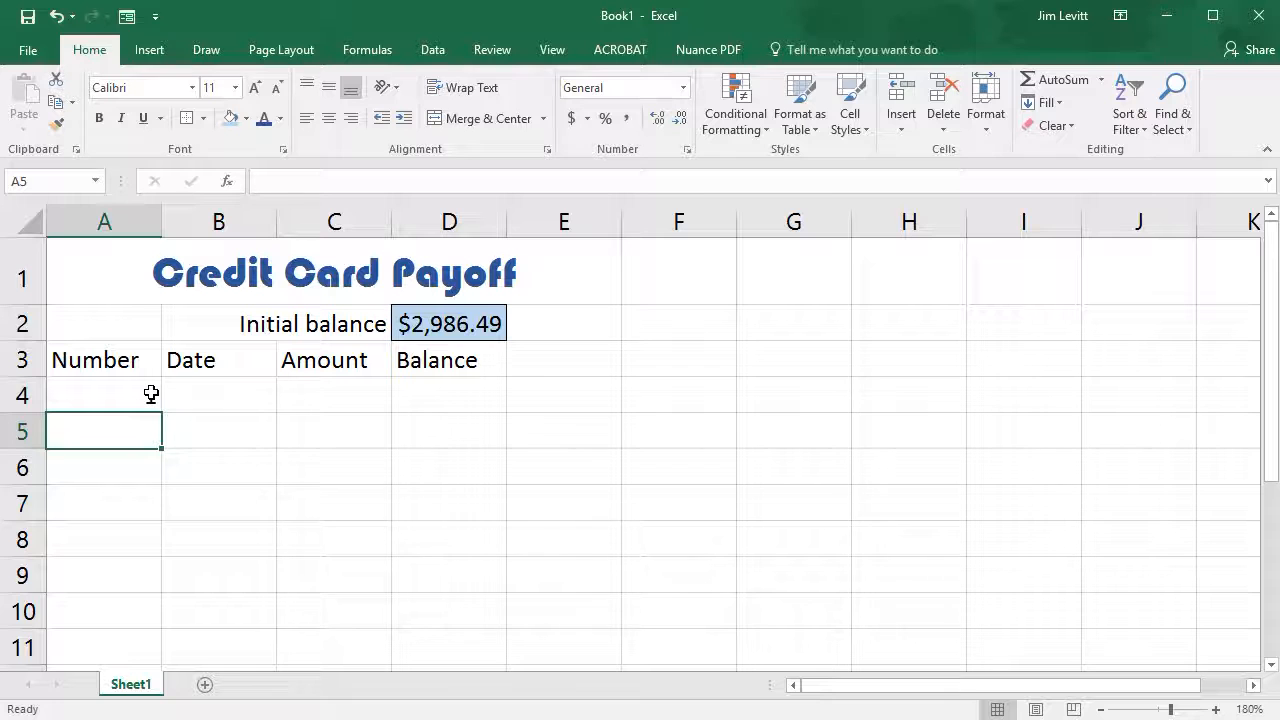
pyautogui.write('1')
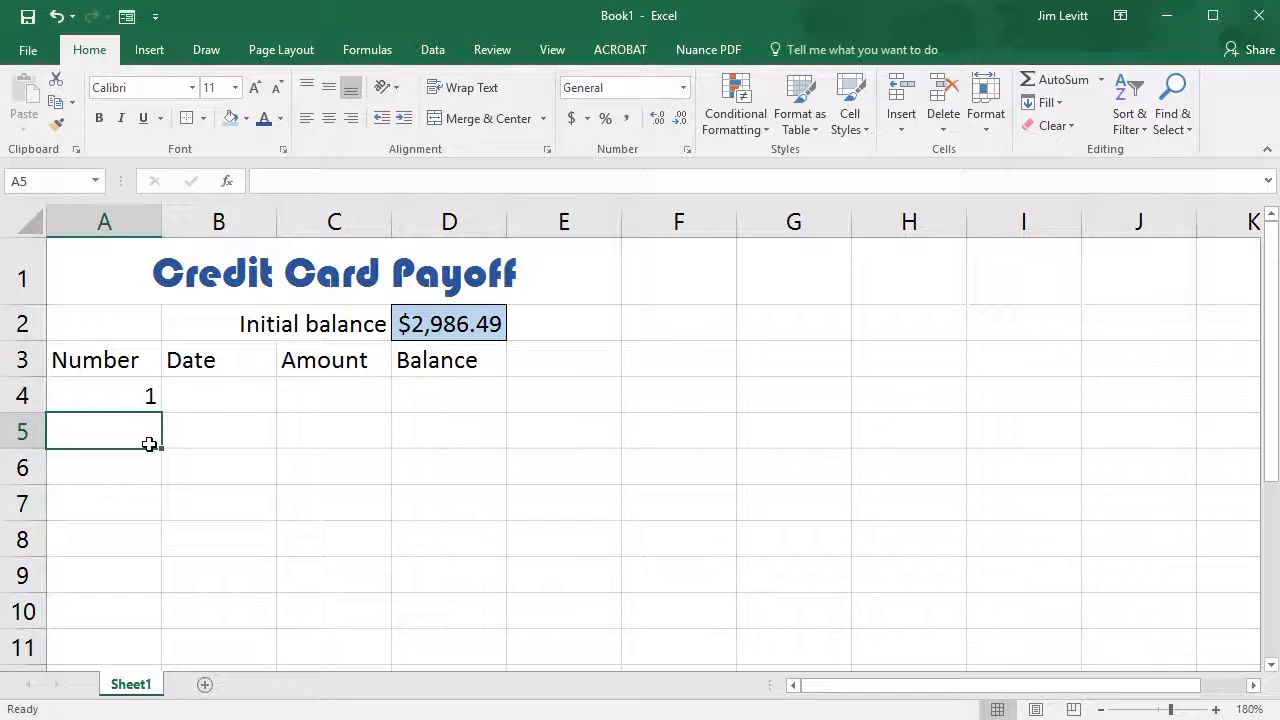
pyautogui.moveTo(147, 455)
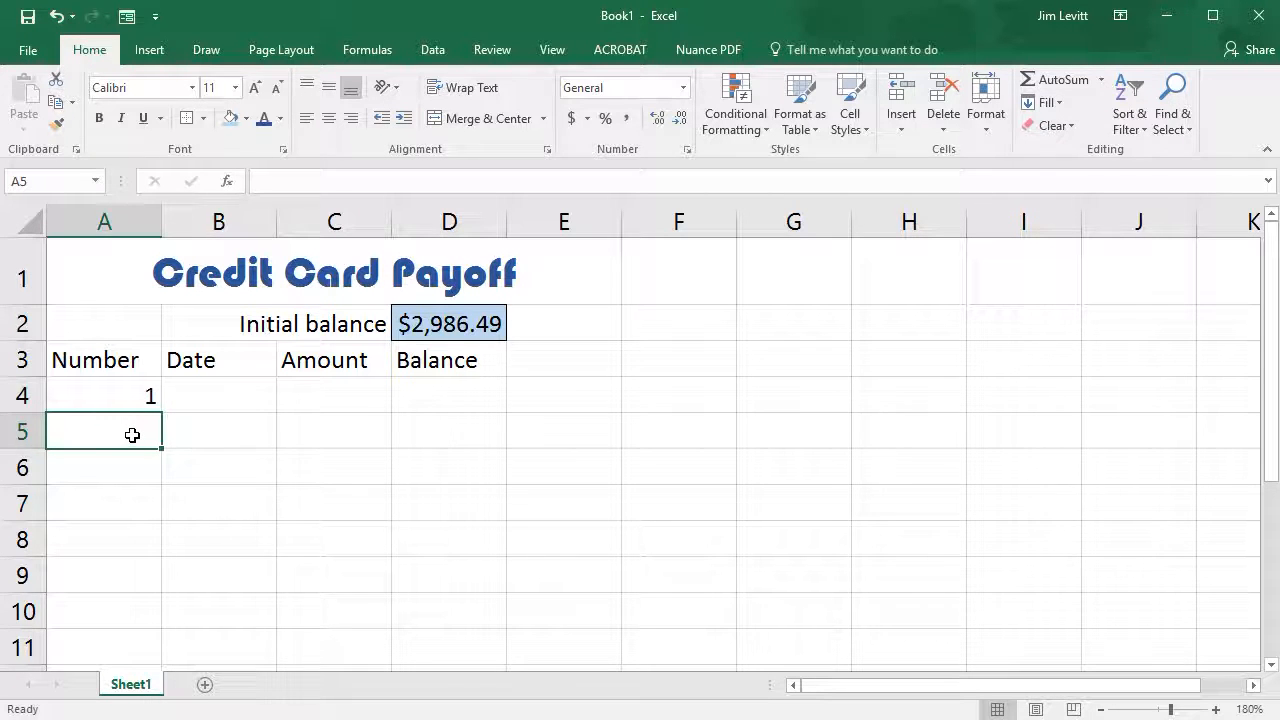
pyautogui.write('=')
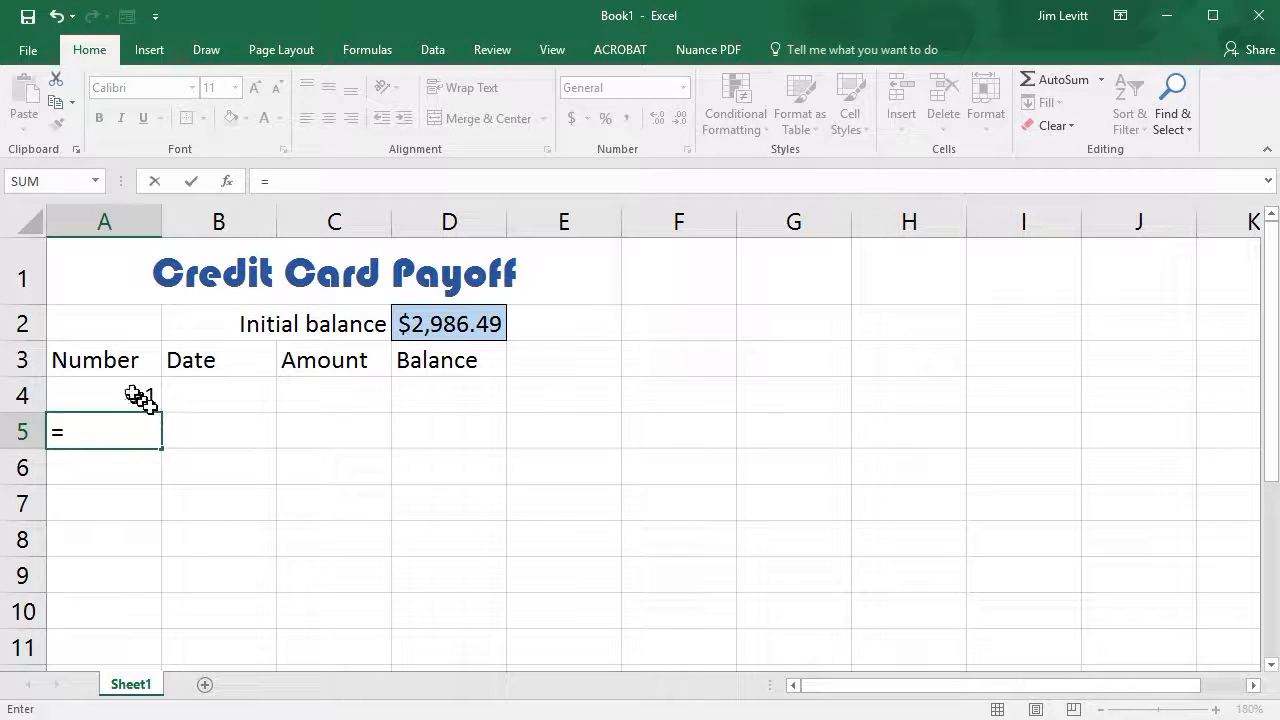
pyautogui.click(104, 395)
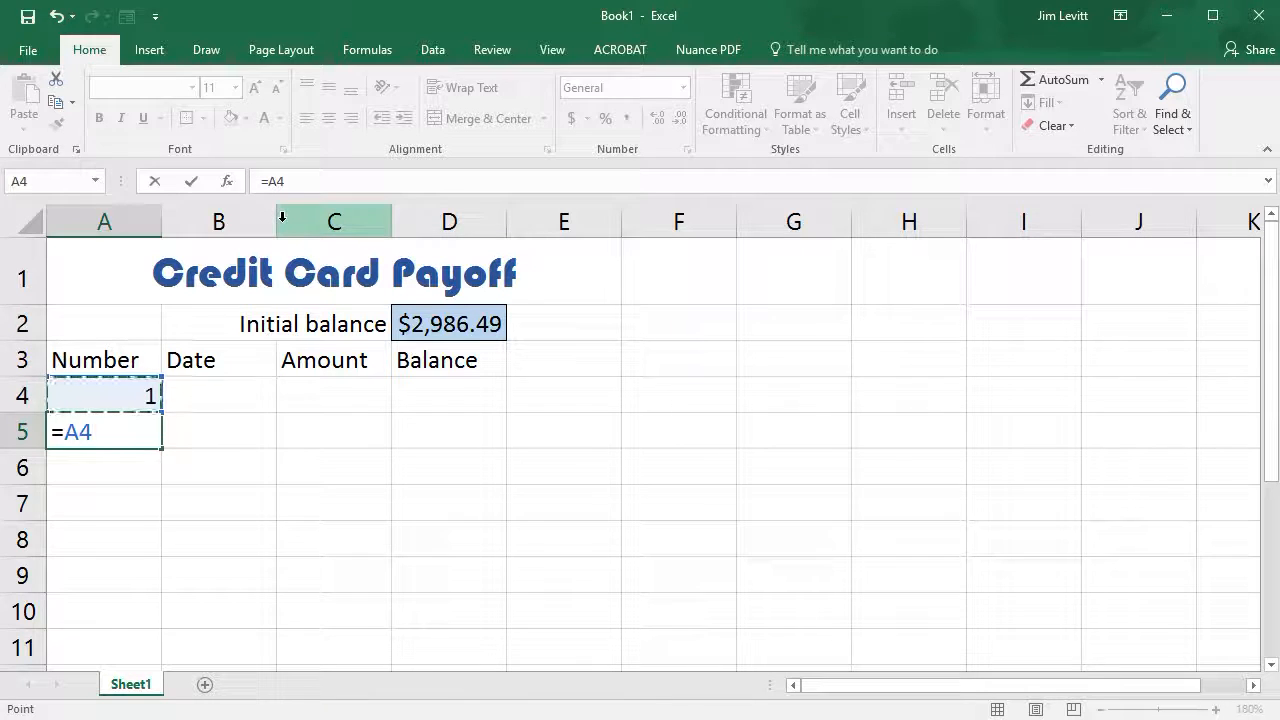
pyautogui.write('+')
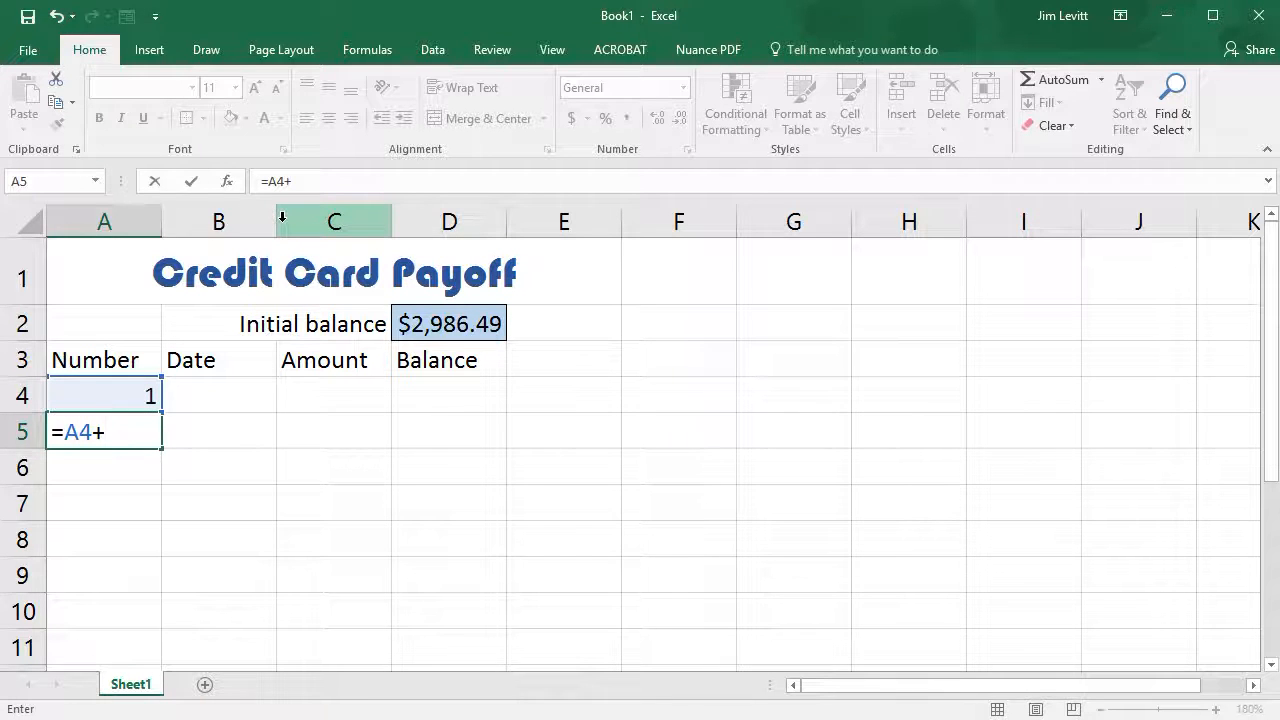
pyautogui.write('1')
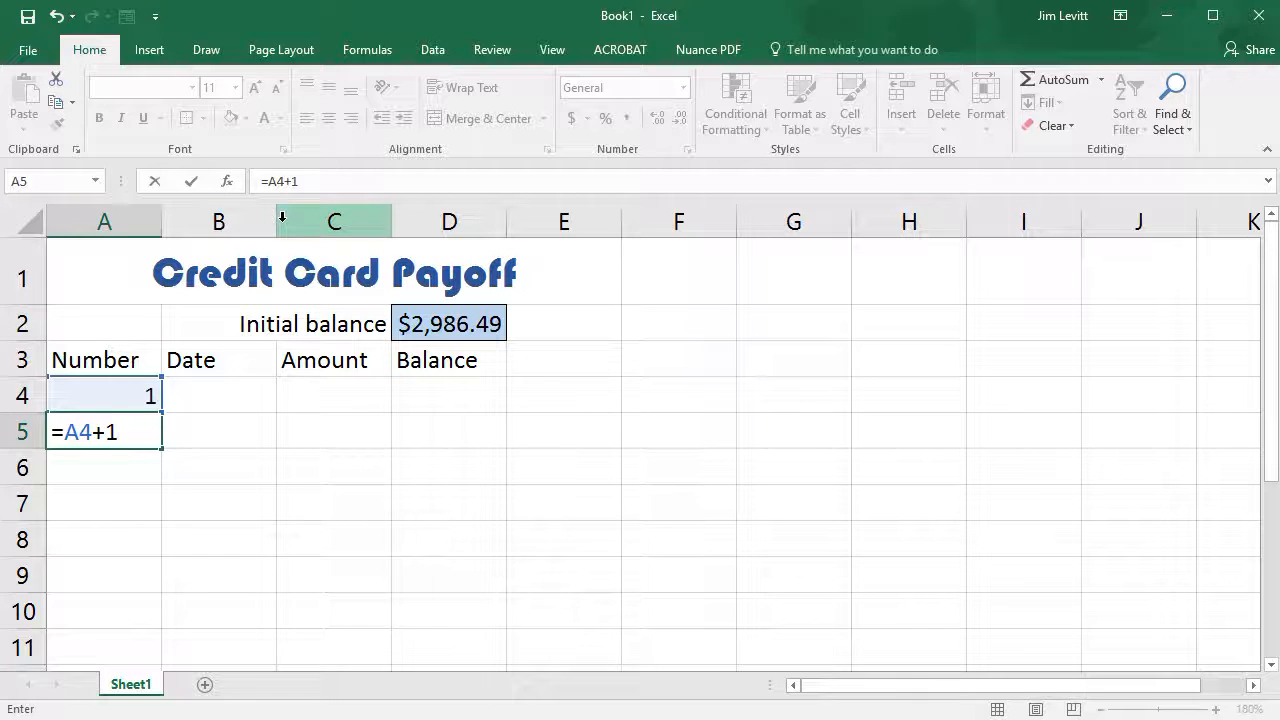
pyautogui.press('enter')
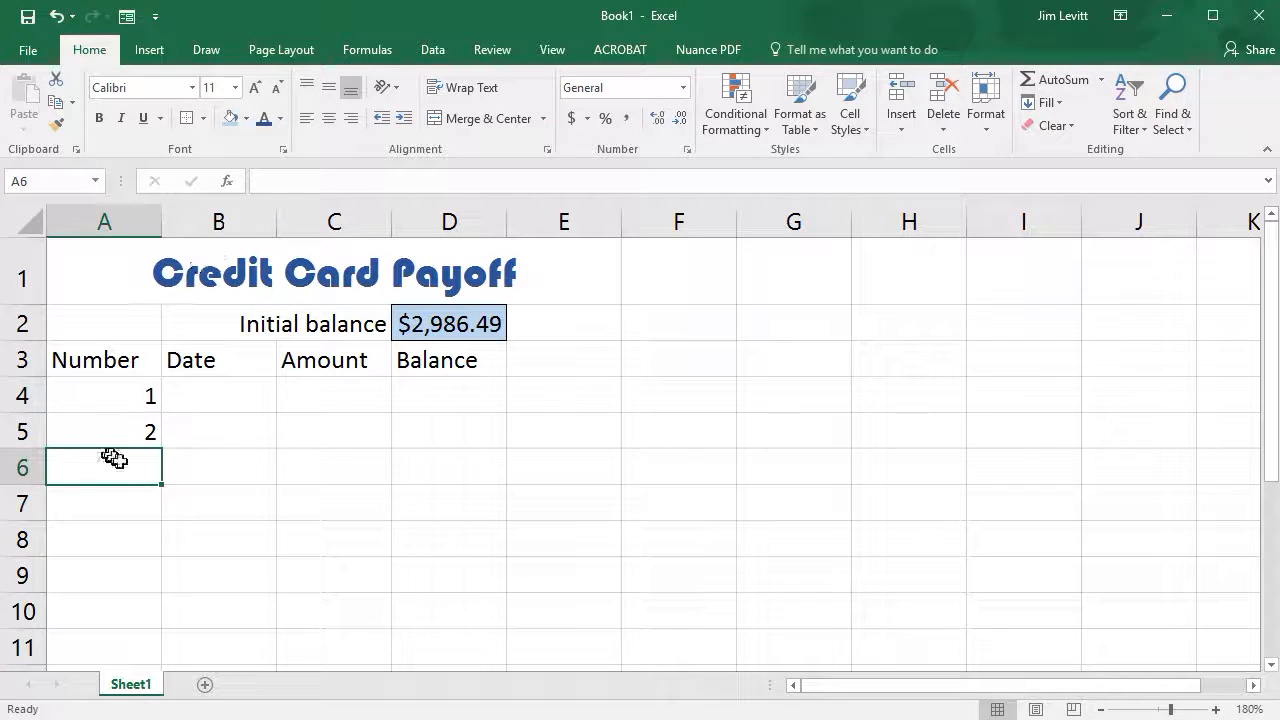
pyautogui.click(104, 431)
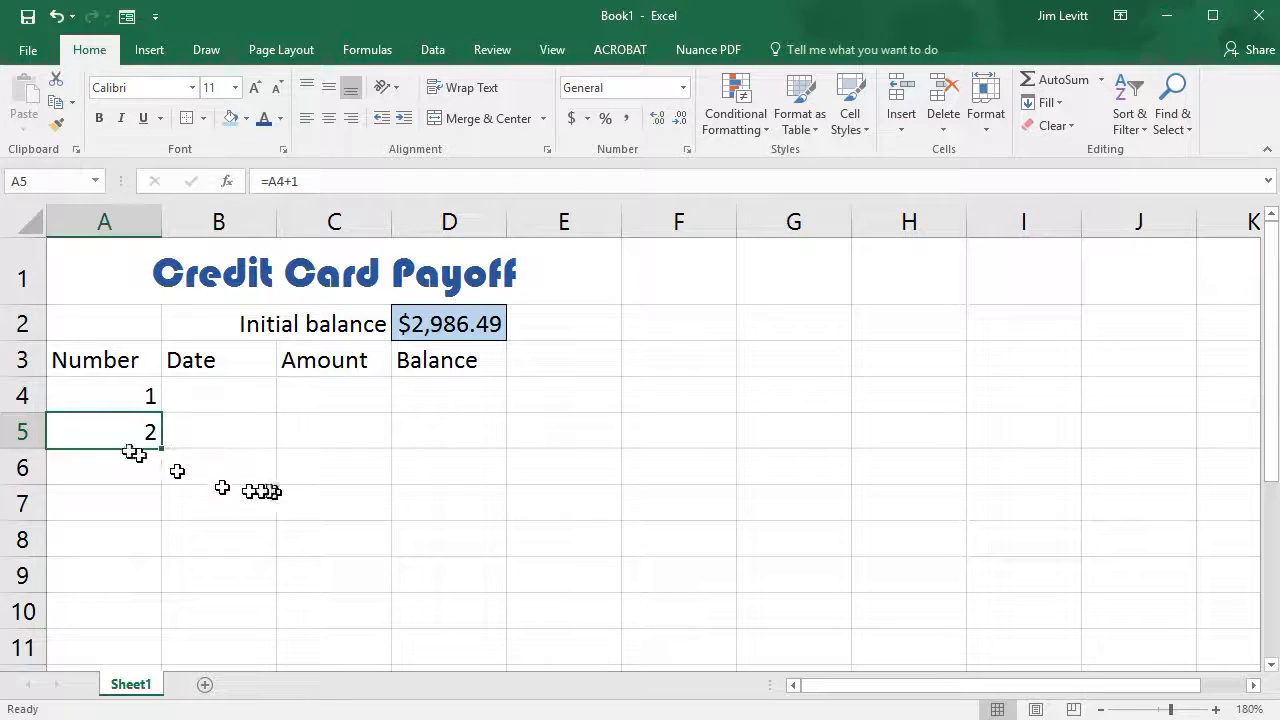
pyautogui.moveTo(181, 449)
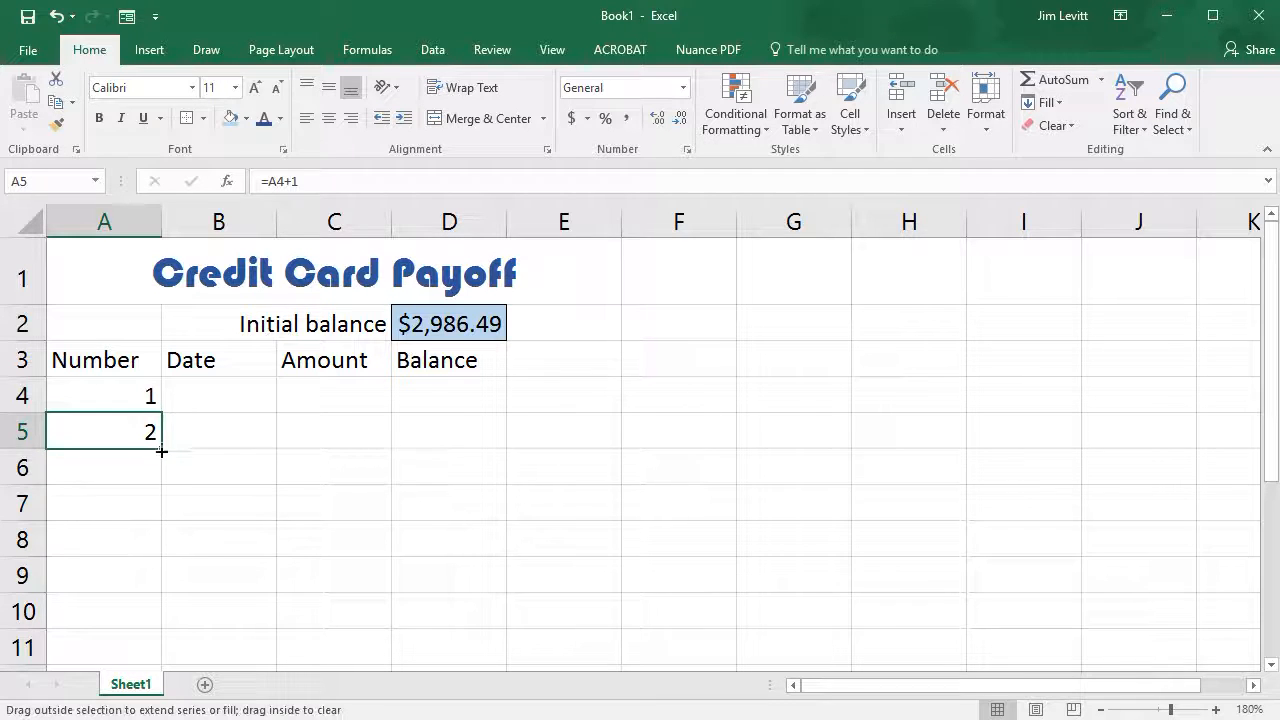
# - Fill the A5 formula down to A43 so numbering reaches 40
pyautogui.moveTo(160, 448); pyautogui.dragTo(135, 620)
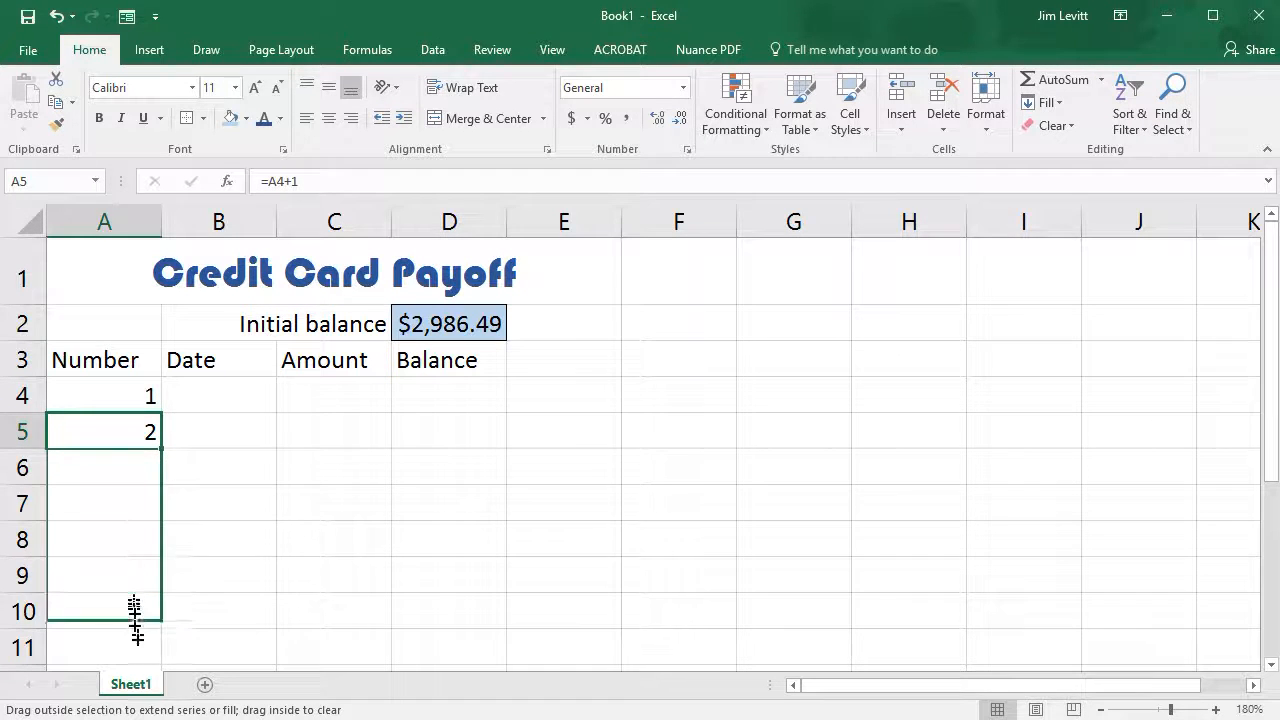
pyautogui.scroll(-3)
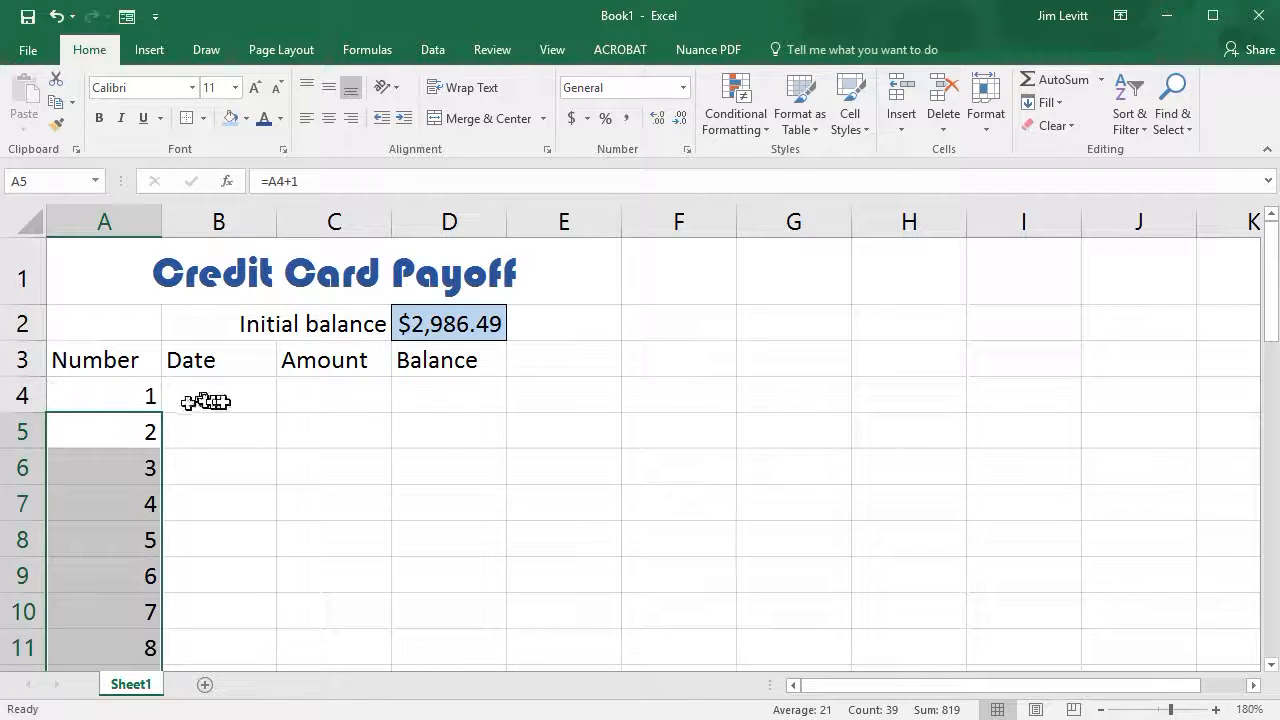
# - Enter the date 3/5/18 in B4 and select the Date cells down to row 43
pyautogui.click(218, 395)
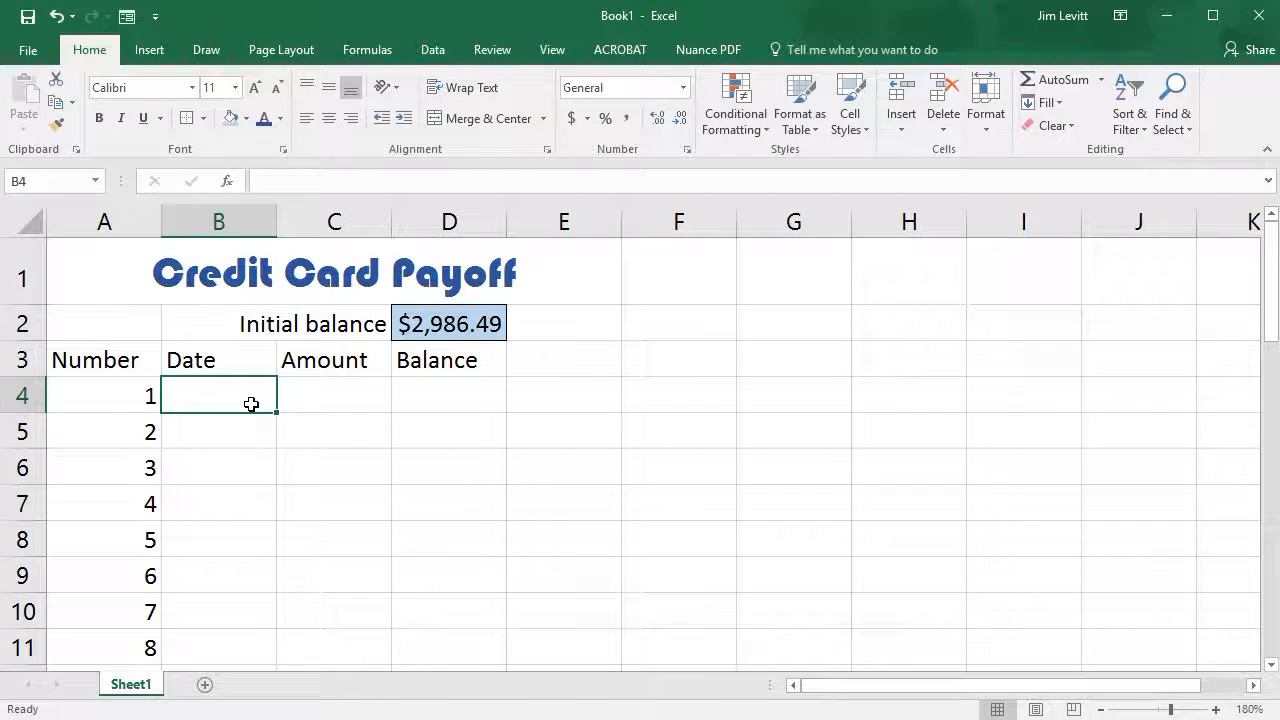
pyautogui.write('3/5/18')
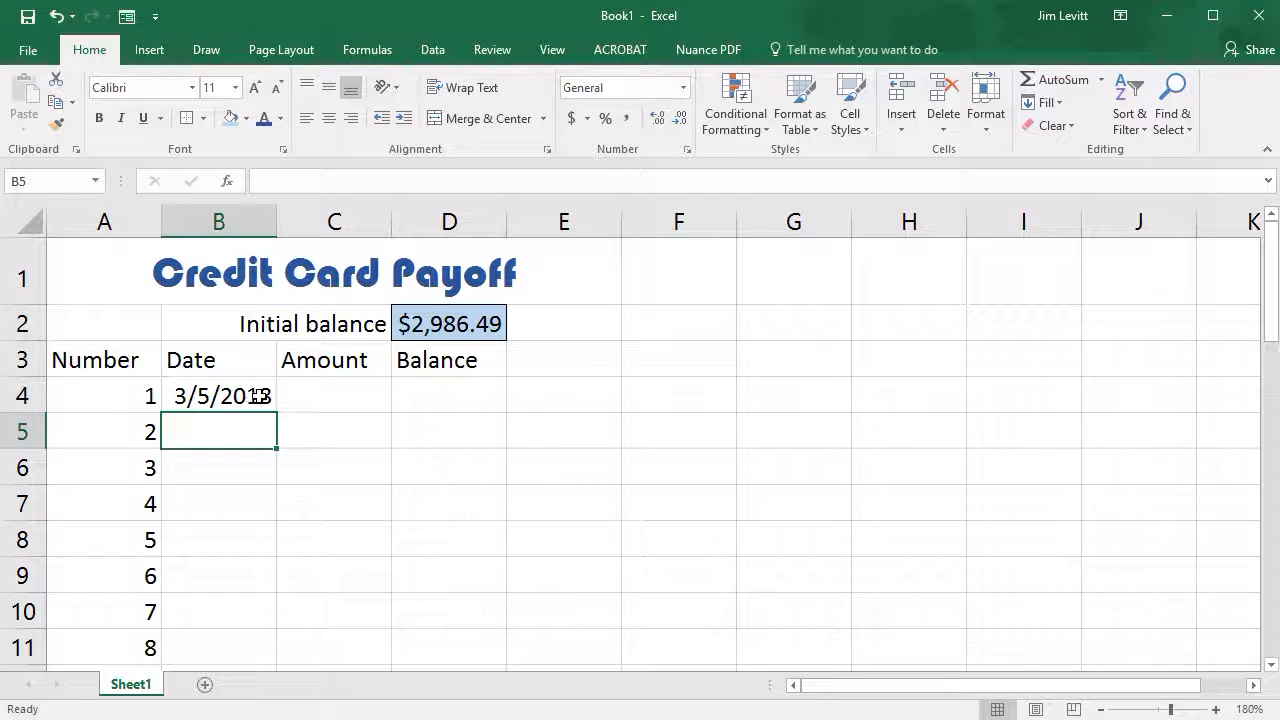
pyautogui.click(218, 396)
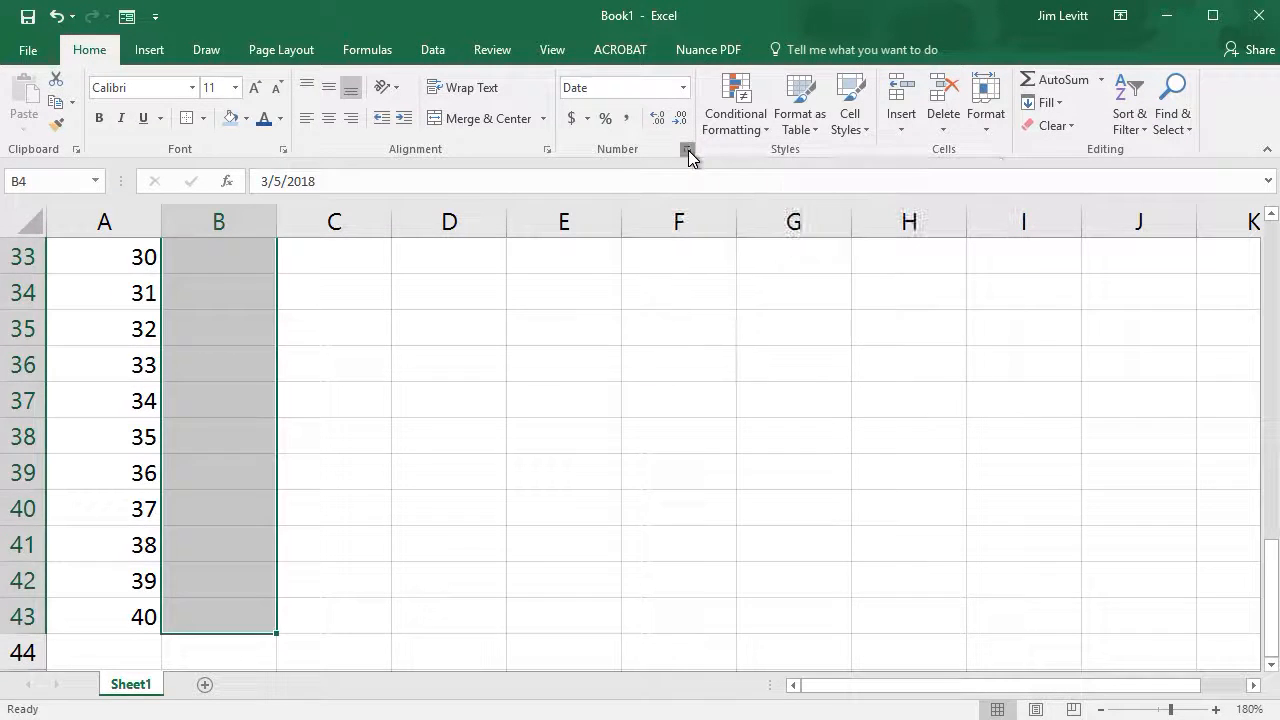
# - Apply the 03/14/12 two-digit date format to the Date column B4:B43
pyautogui.click(687, 148)
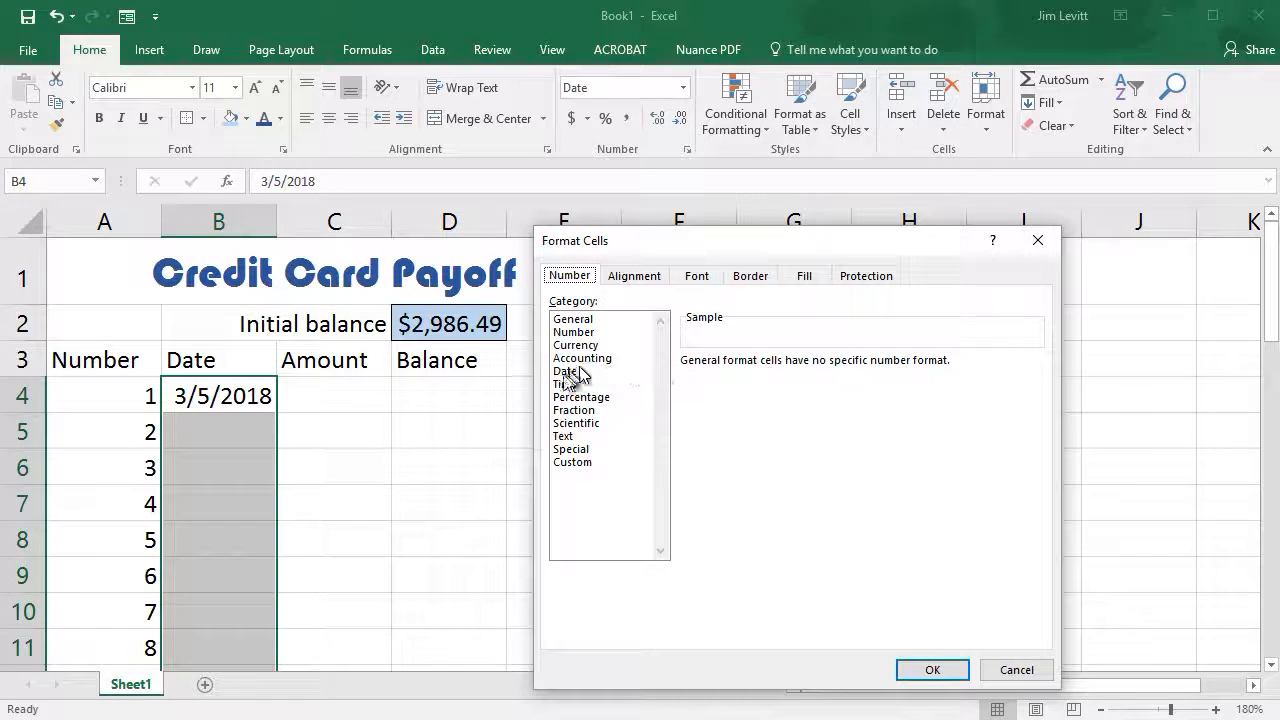
pyautogui.click(567, 371)
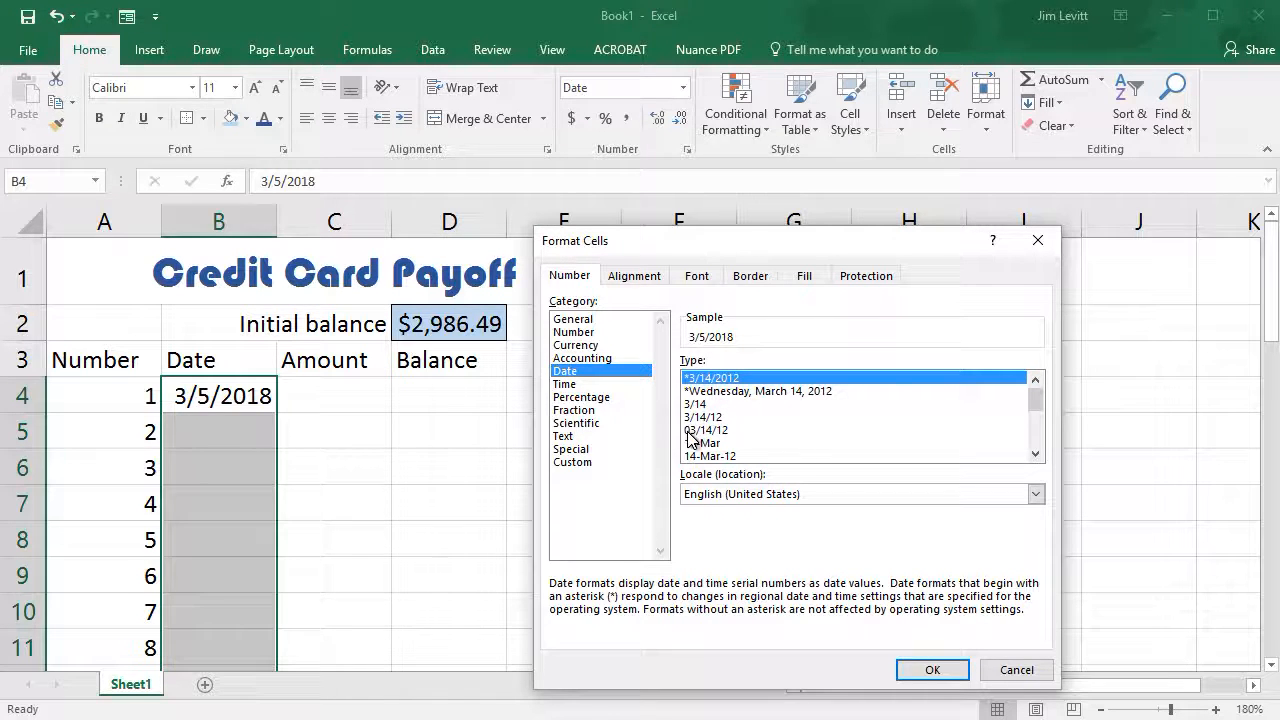
pyautogui.moveTo(695, 442)
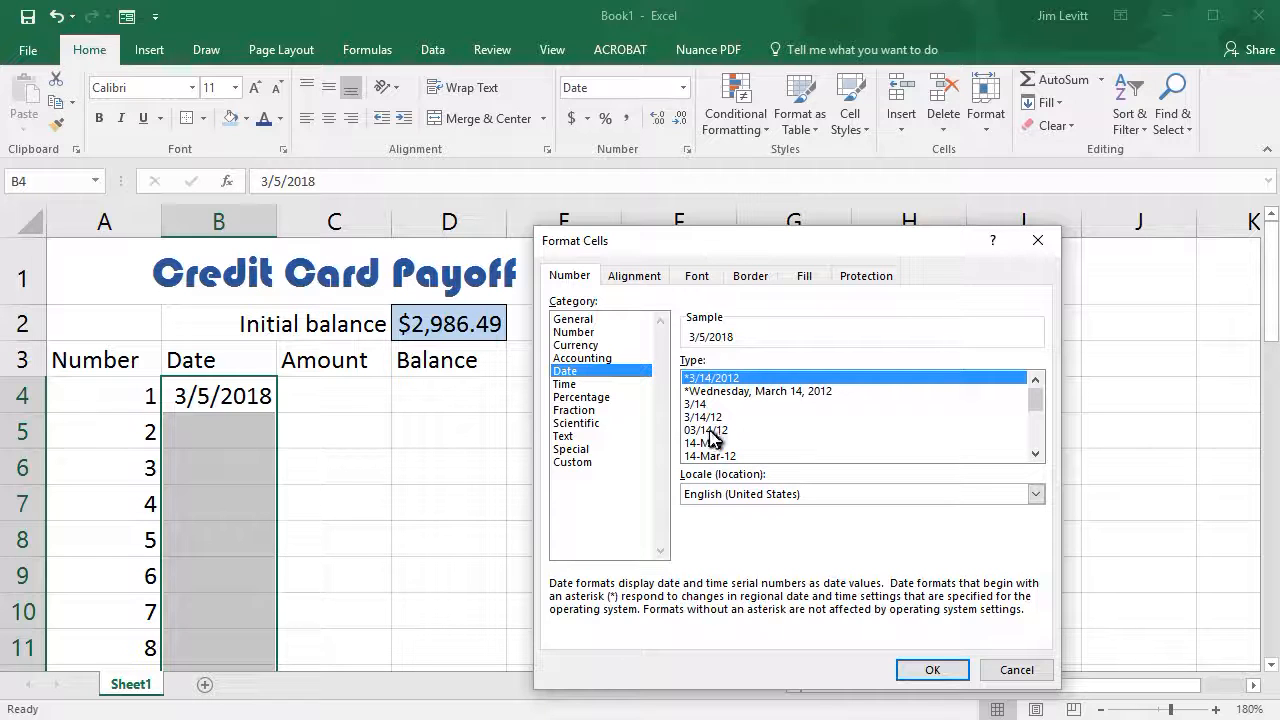
pyautogui.click(705, 430)
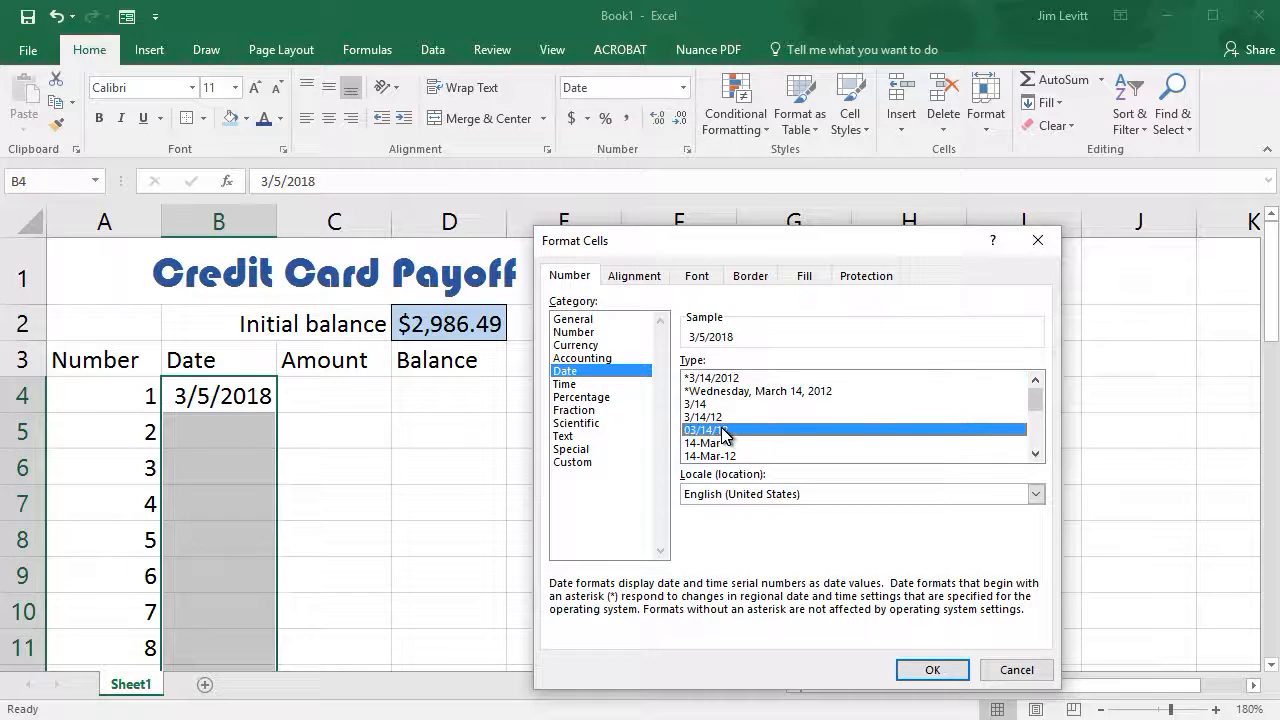
pyautogui.click(708, 429)
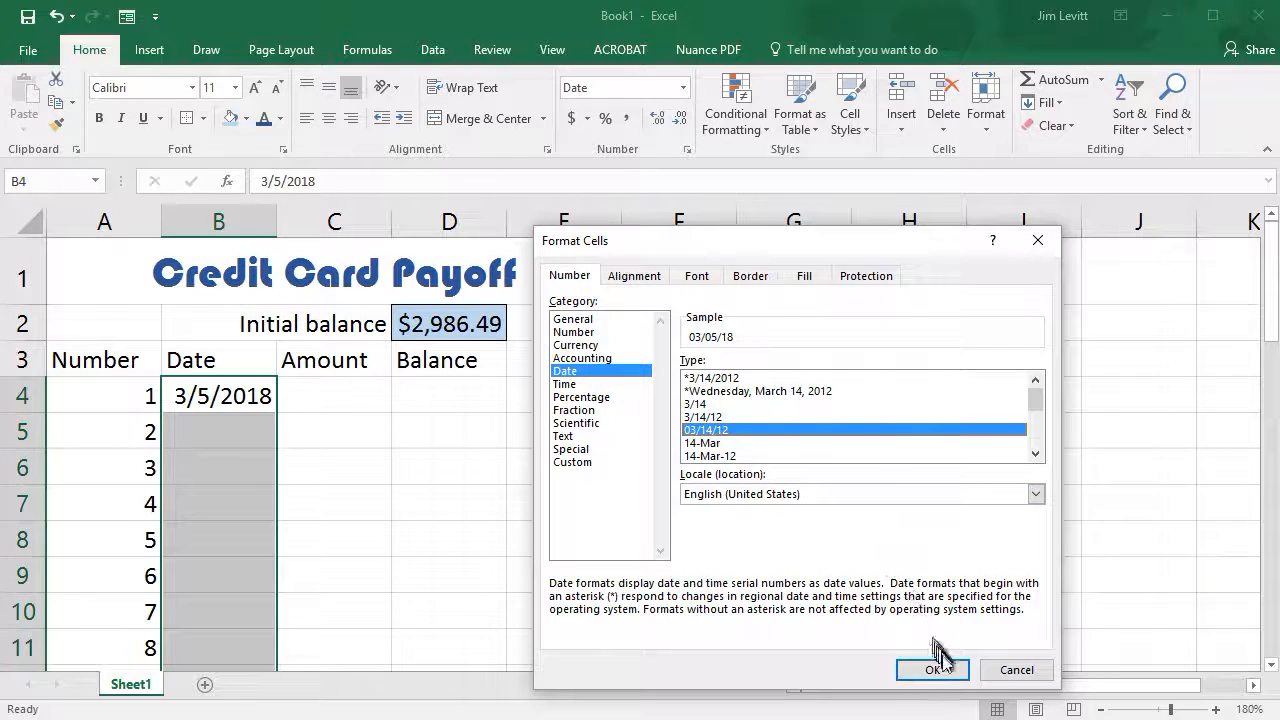
pyautogui.click(931, 669)
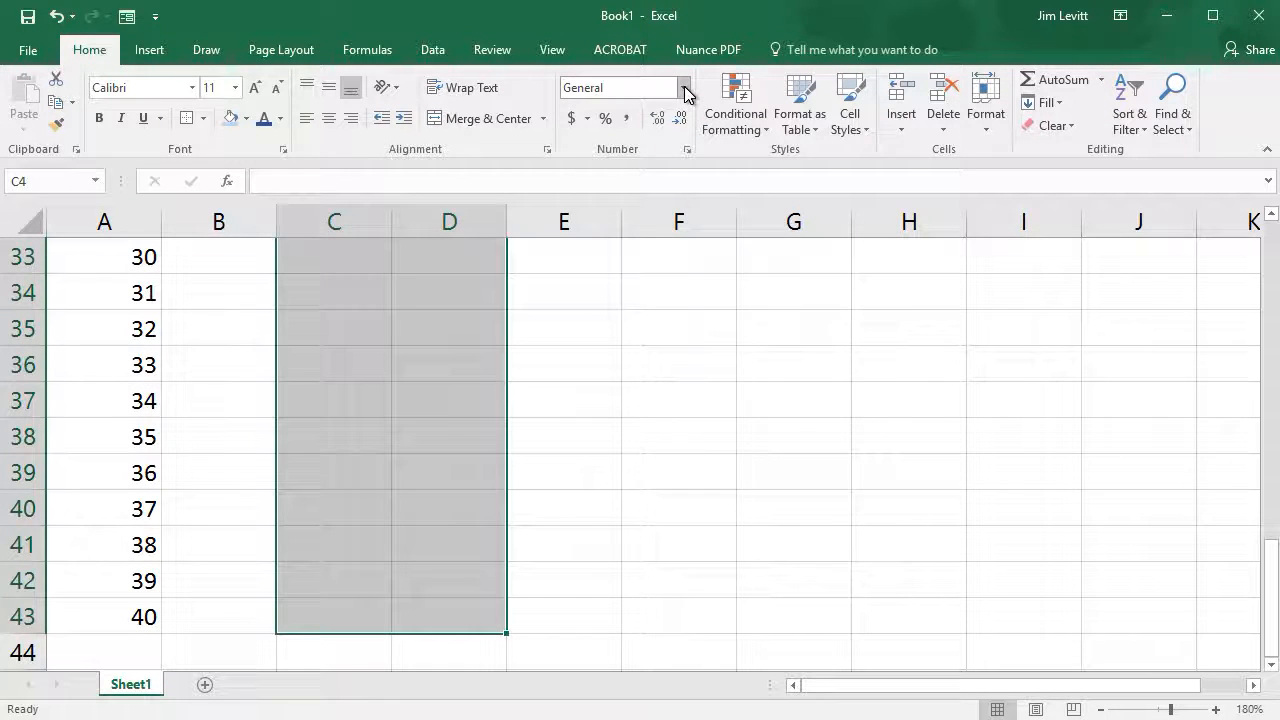
# - Apply the Currency number format to the Amount and Balance cells C4:D43
pyautogui.click(685, 87)
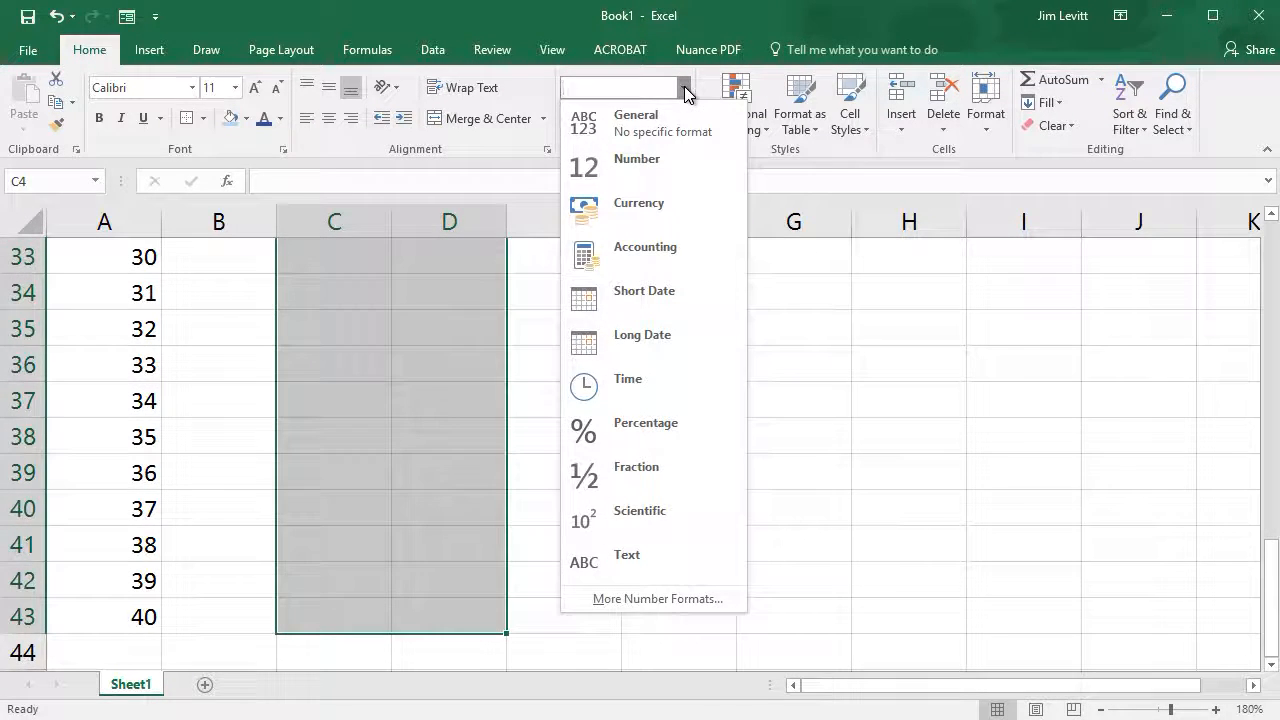
pyautogui.moveTo(670, 210)
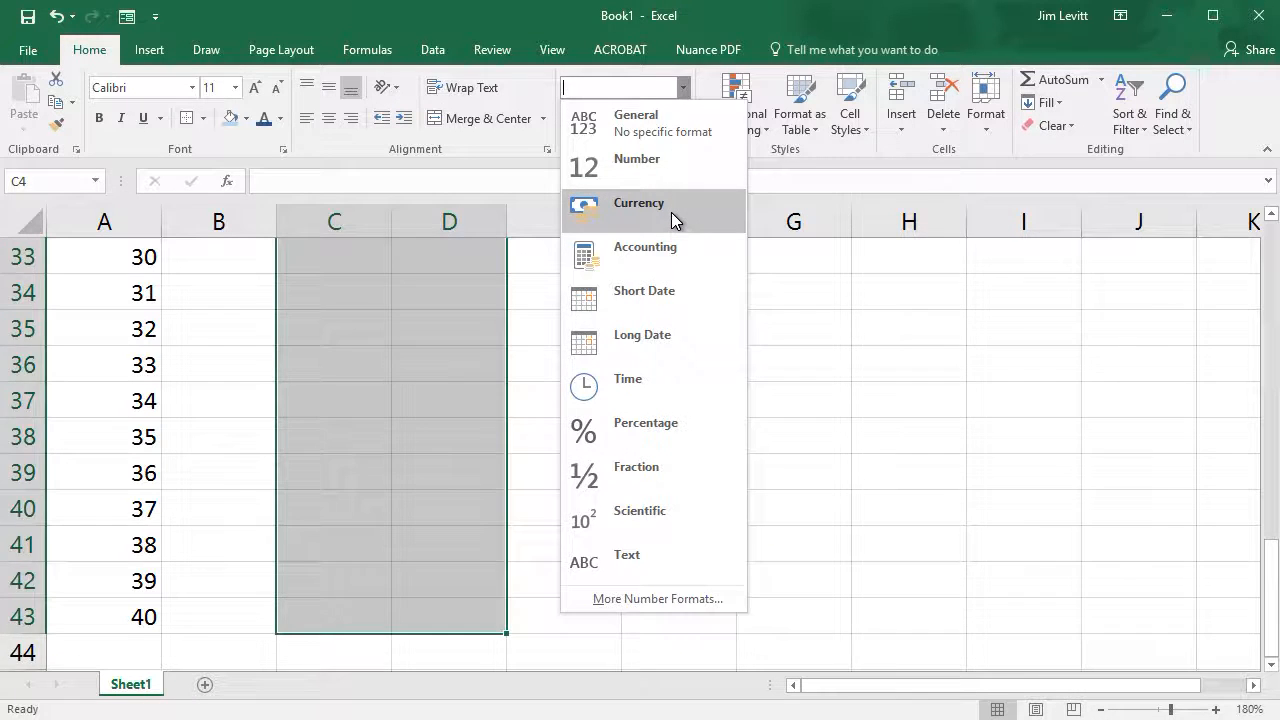
pyautogui.click(638, 203)
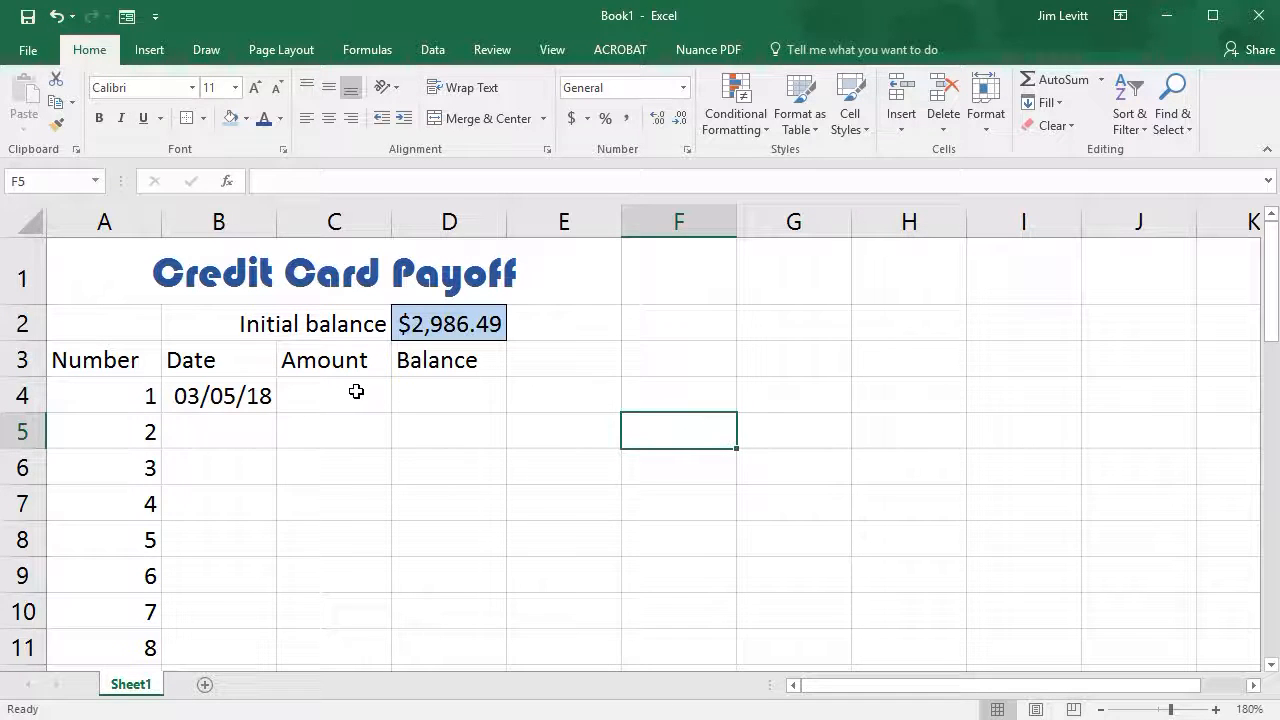
# - Enter a $50 first payment in C4 and the balance formula =D2-C4 in D4
pyautogui.click(334, 395)
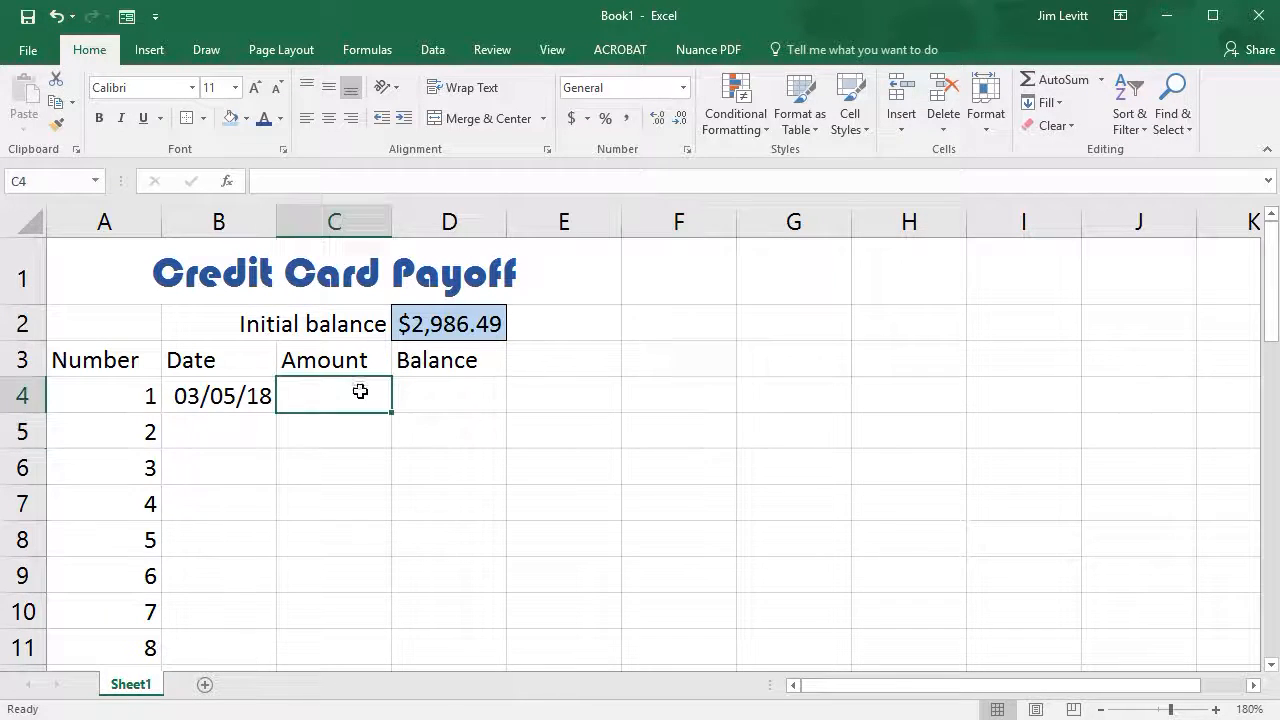
pyautogui.write('50.00')
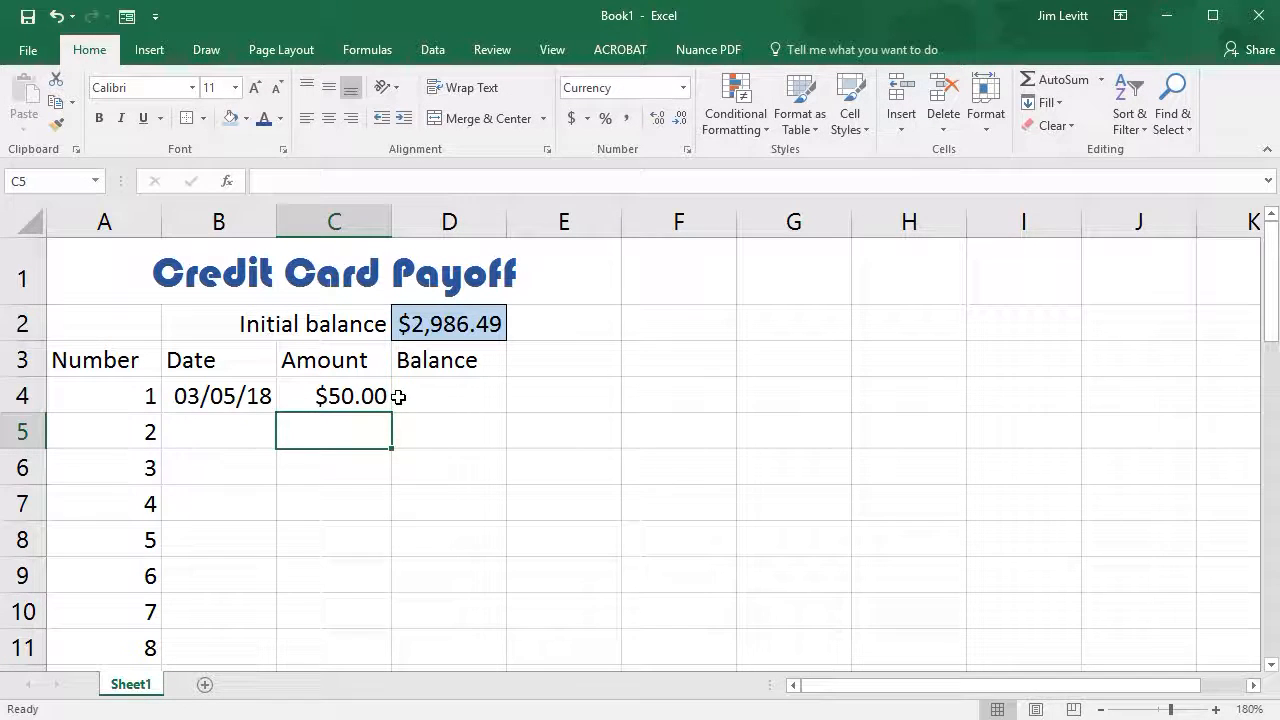
pyautogui.click(449, 395)
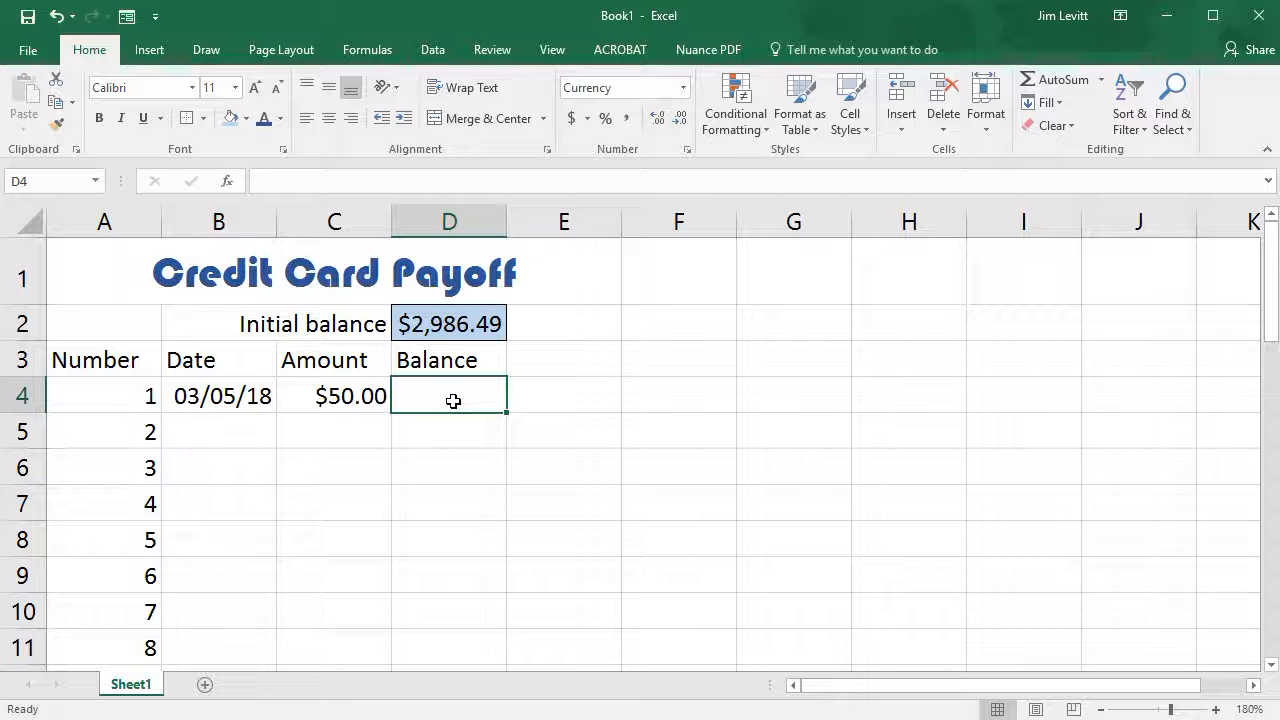
pyautogui.write('=')
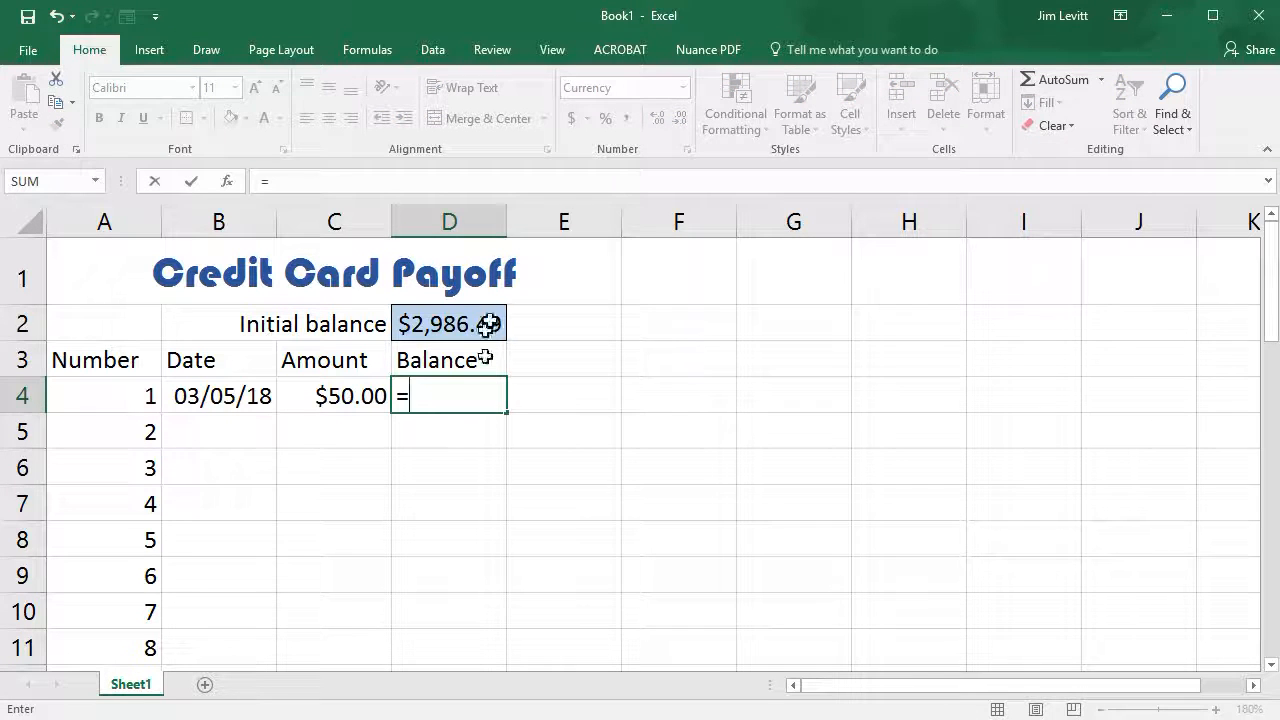
pyautogui.click(448, 323)
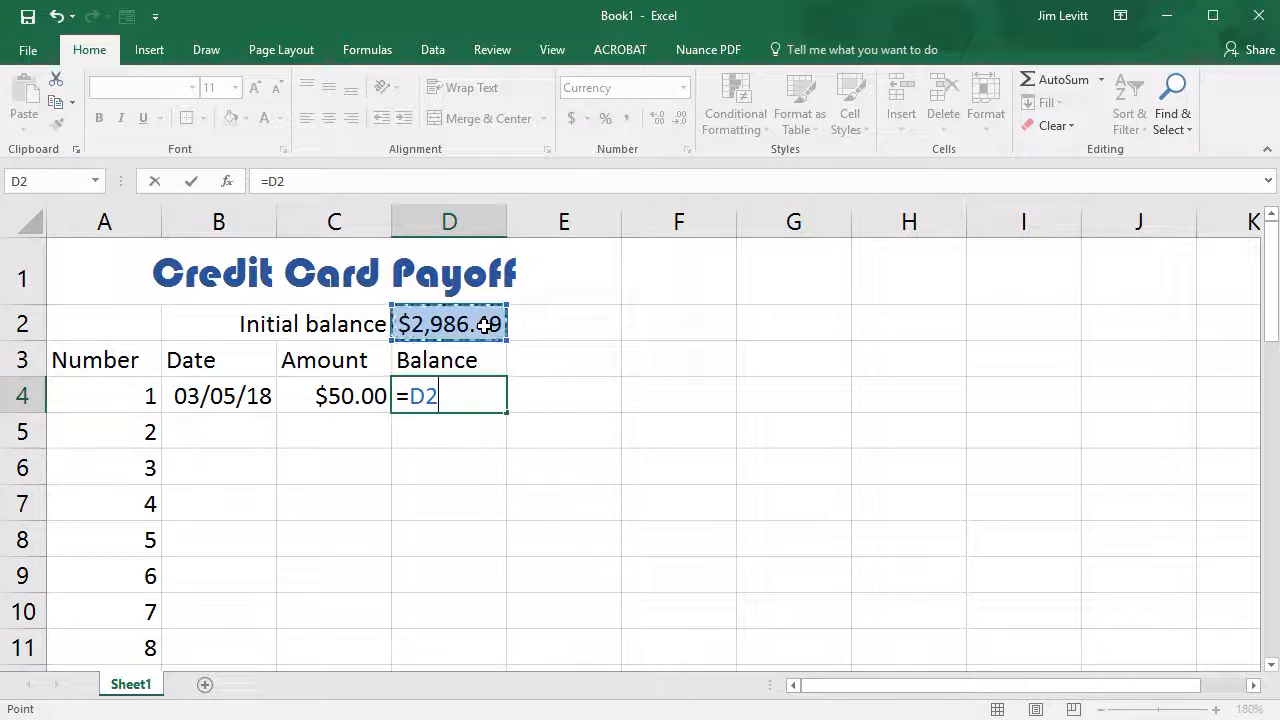
pyautogui.write('-')
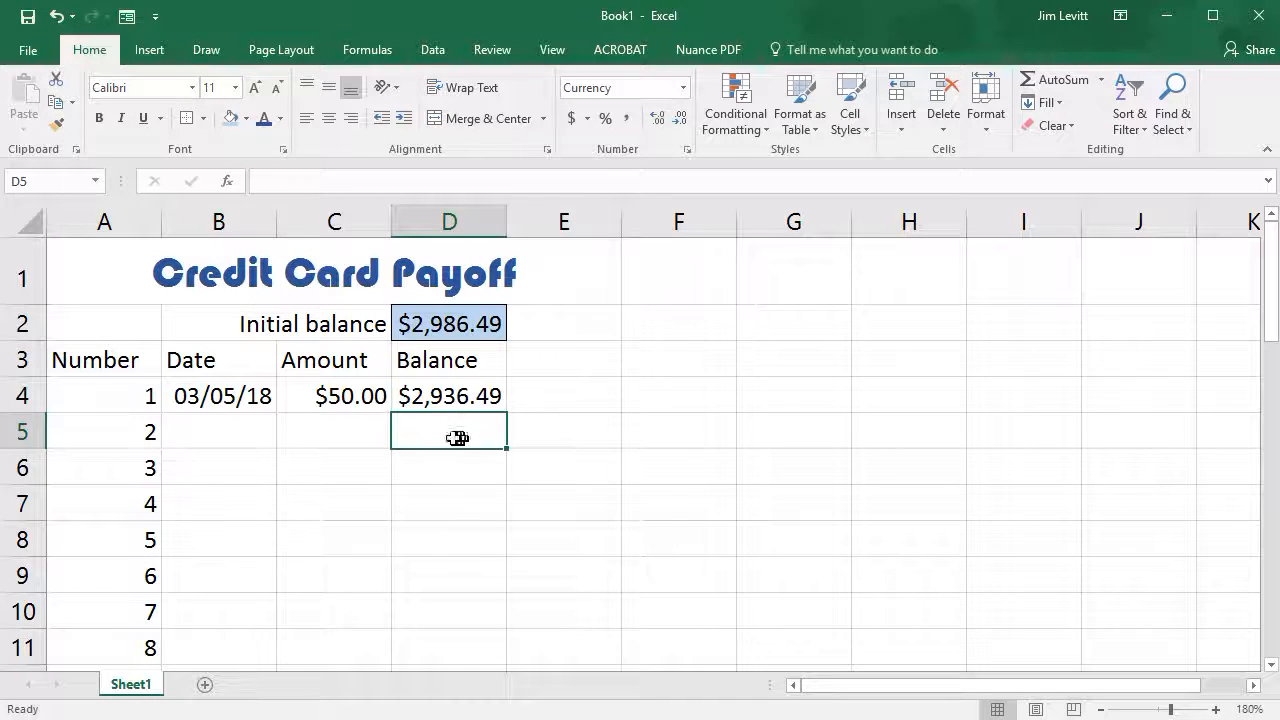
# - Record a 3/15/18 payment of $200.00 with balance formula =+D4-C5 in D5
pyautogui.click(218, 431)
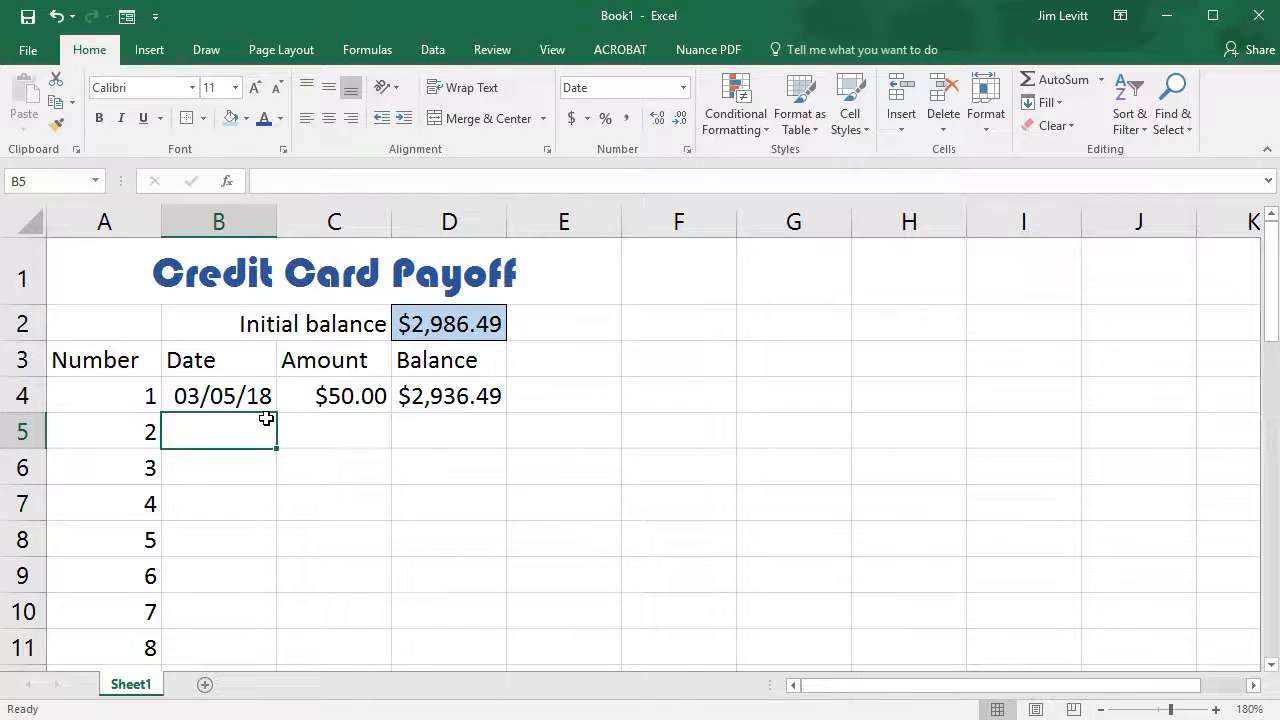
pyautogui.write('3/15/18')
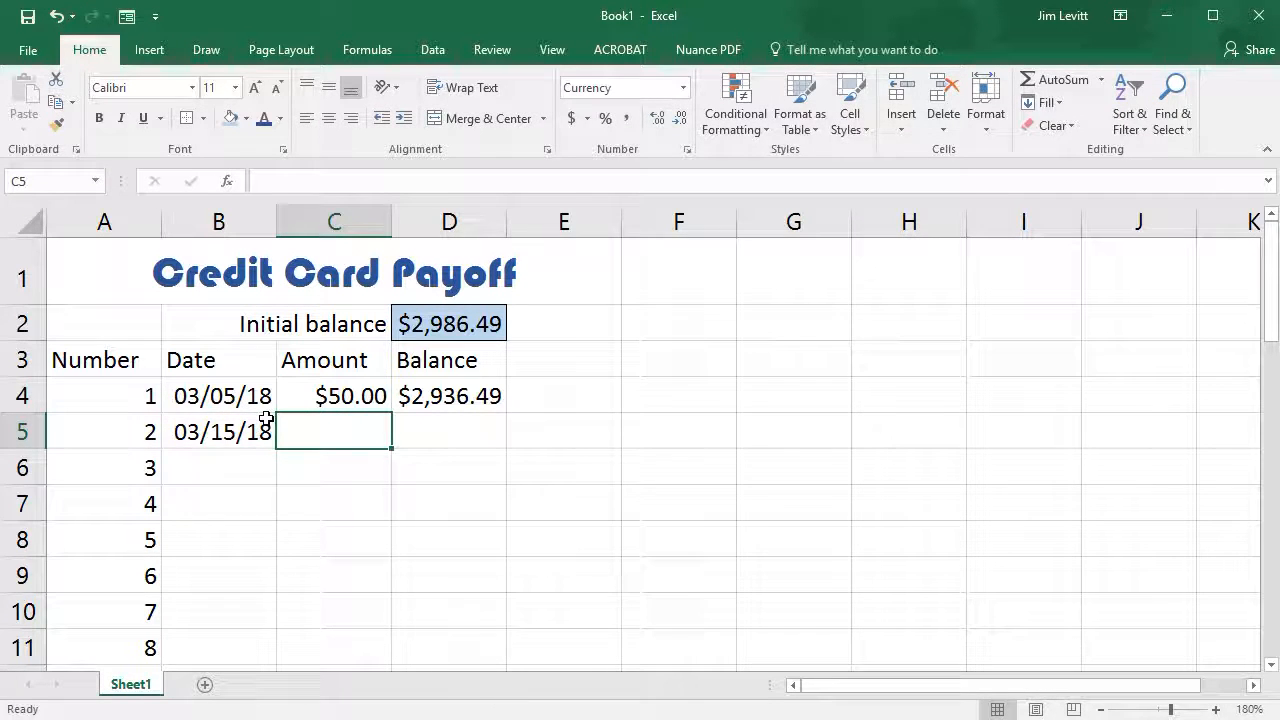
pyautogui.write('200.00')
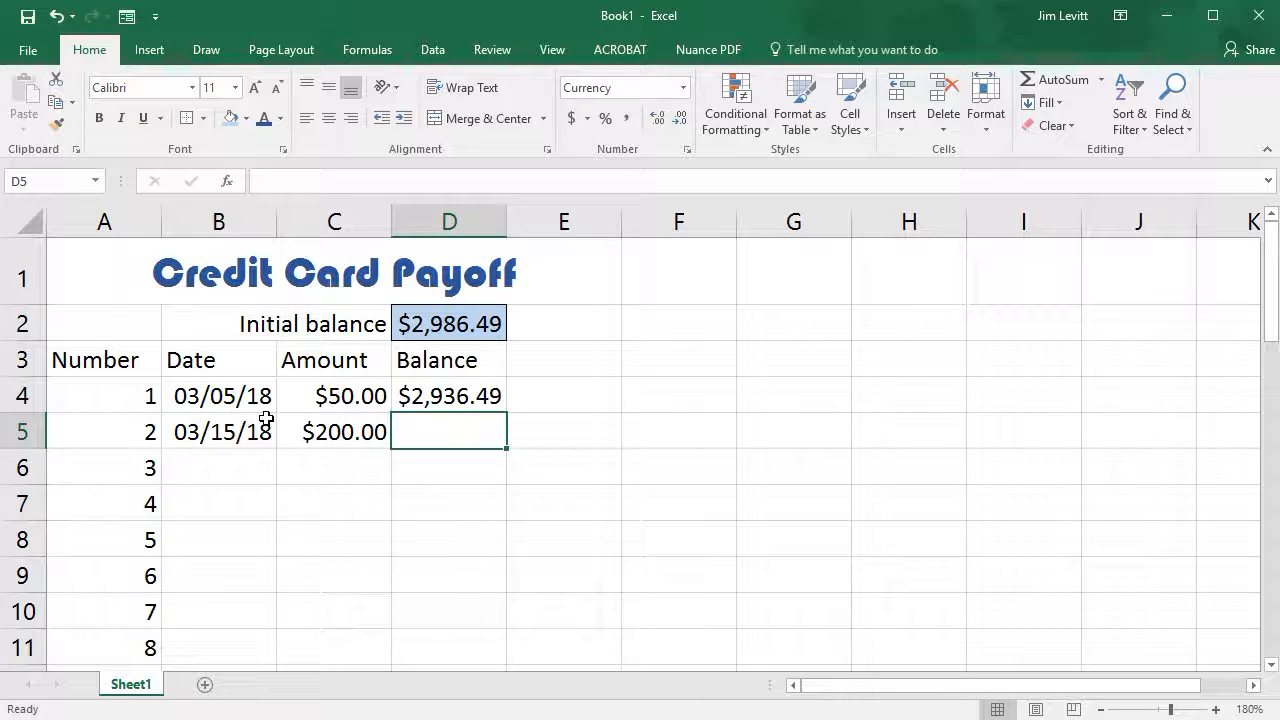
pyautogui.write('+')
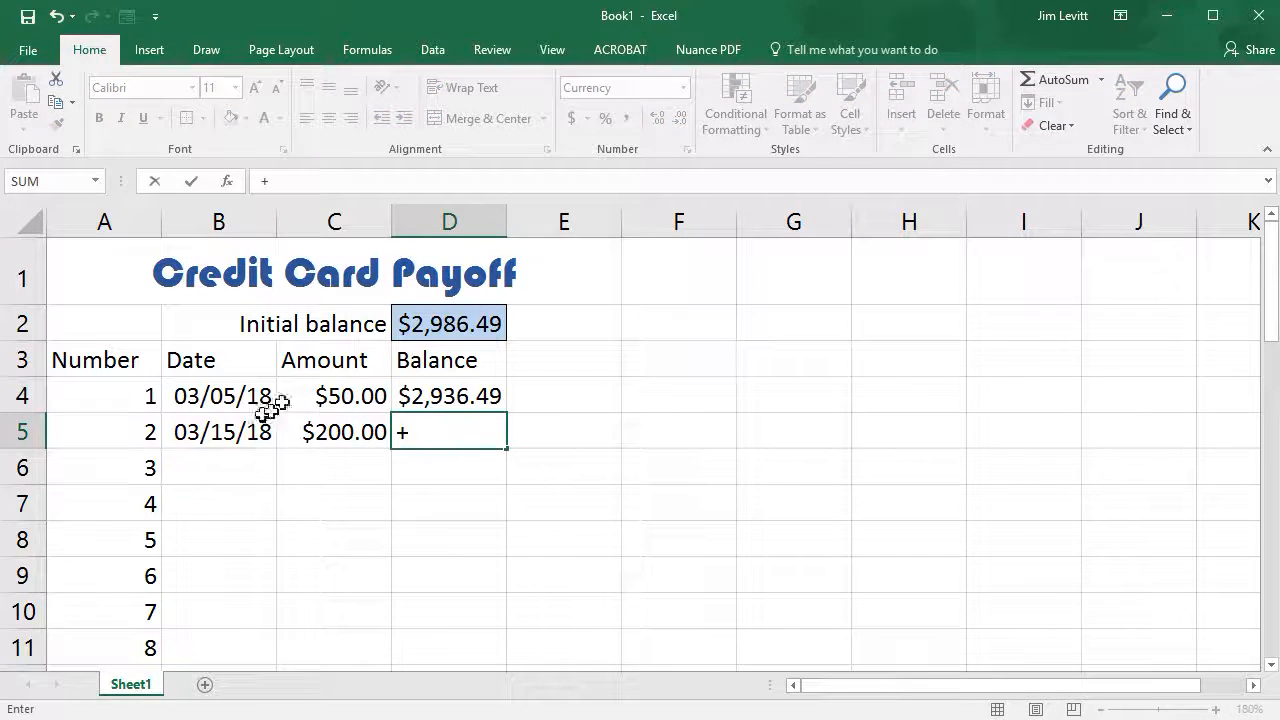
pyautogui.click(448, 396)
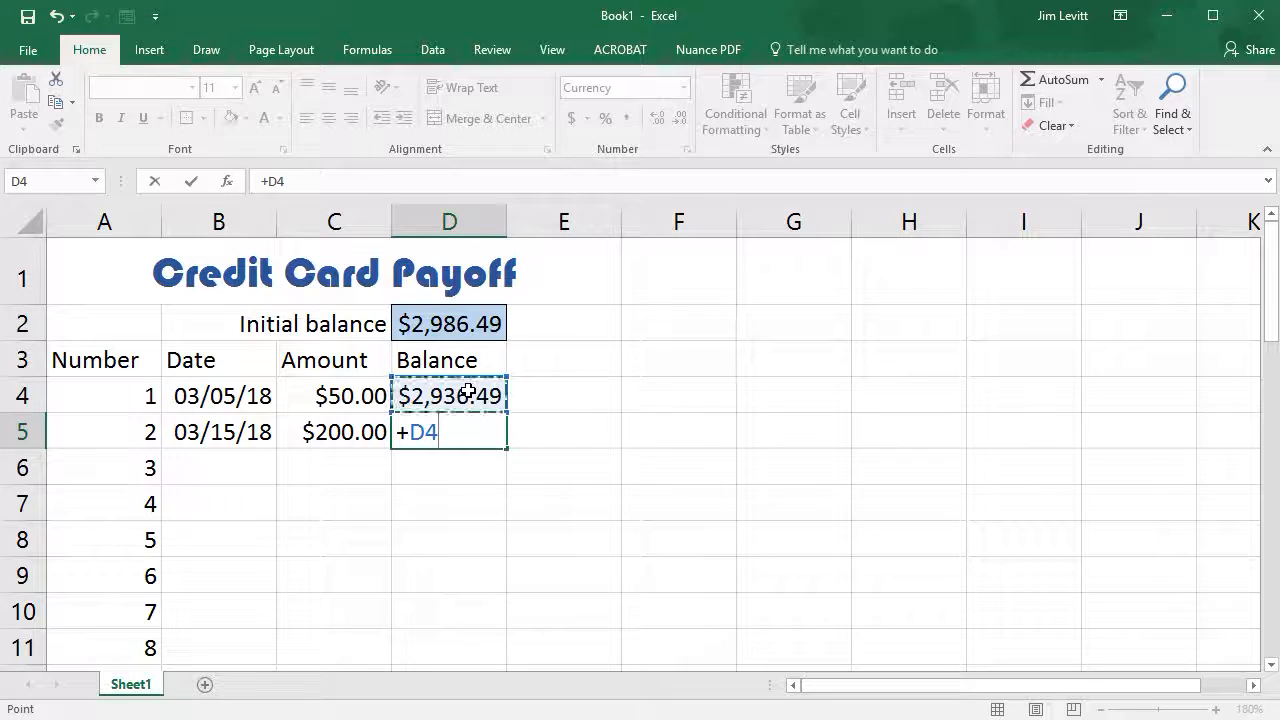
pyautogui.write('-')
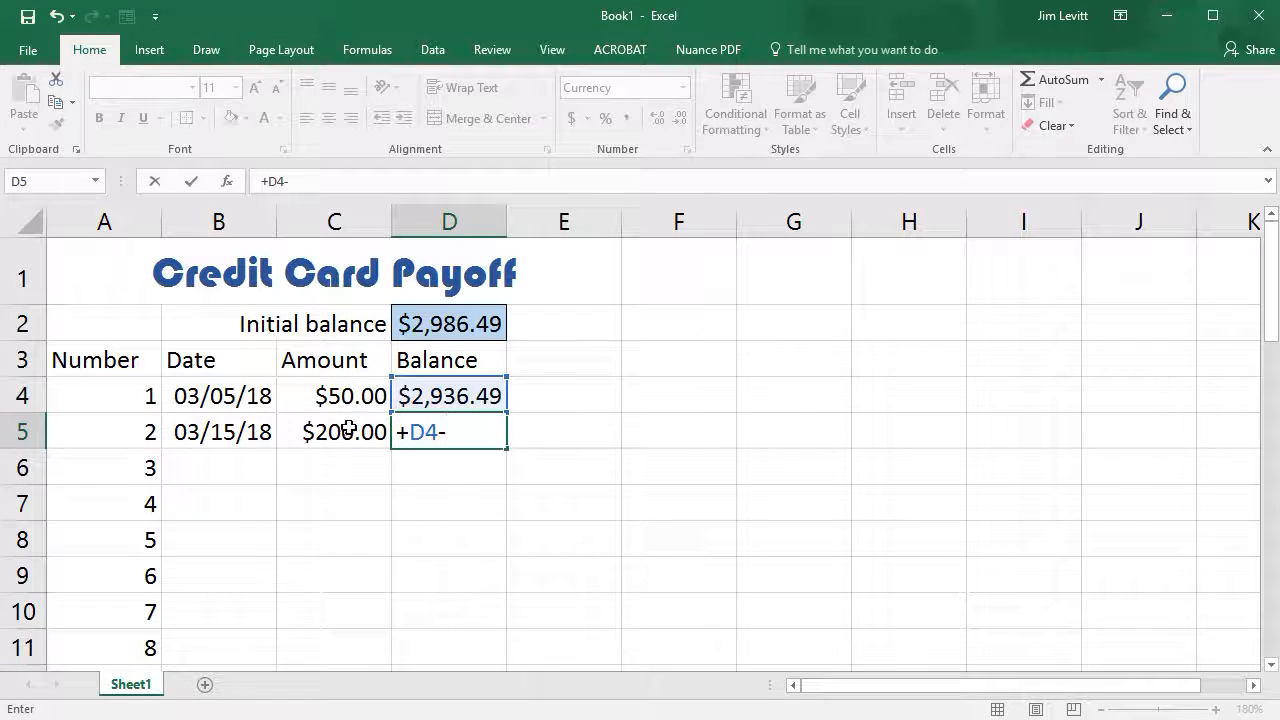
pyautogui.click(334, 431)
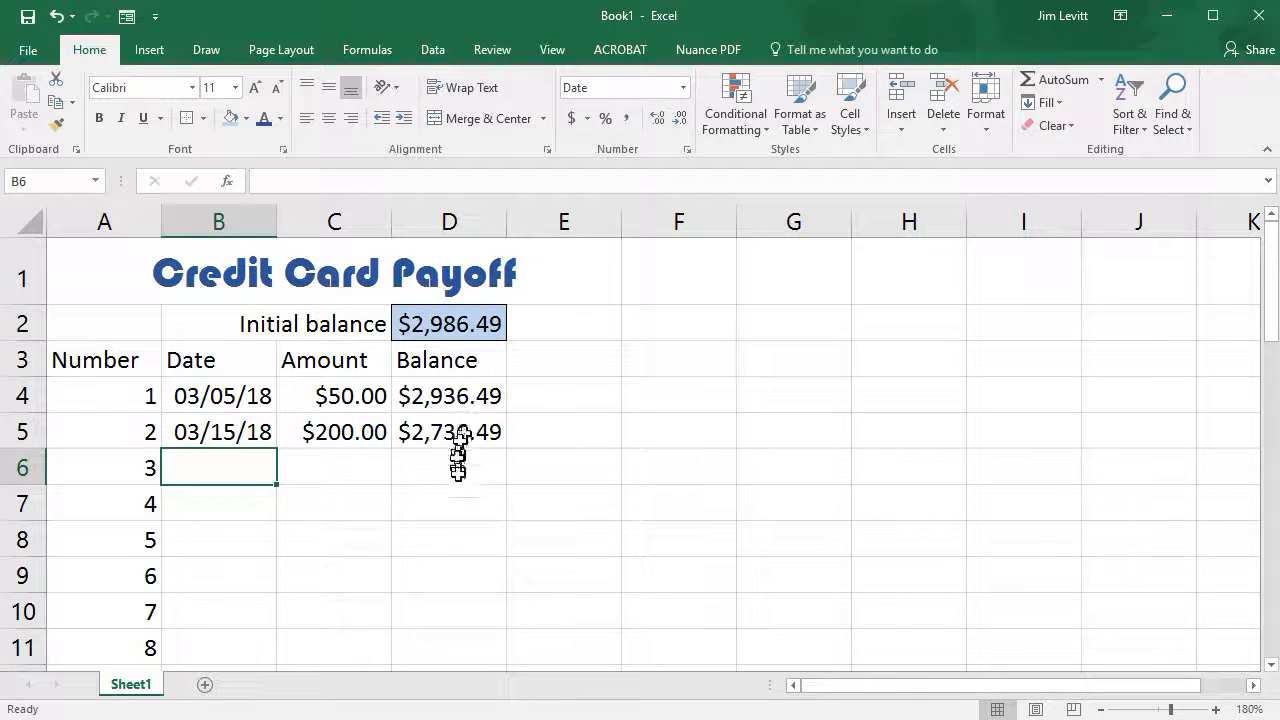
pyautogui.moveTo(455, 438)
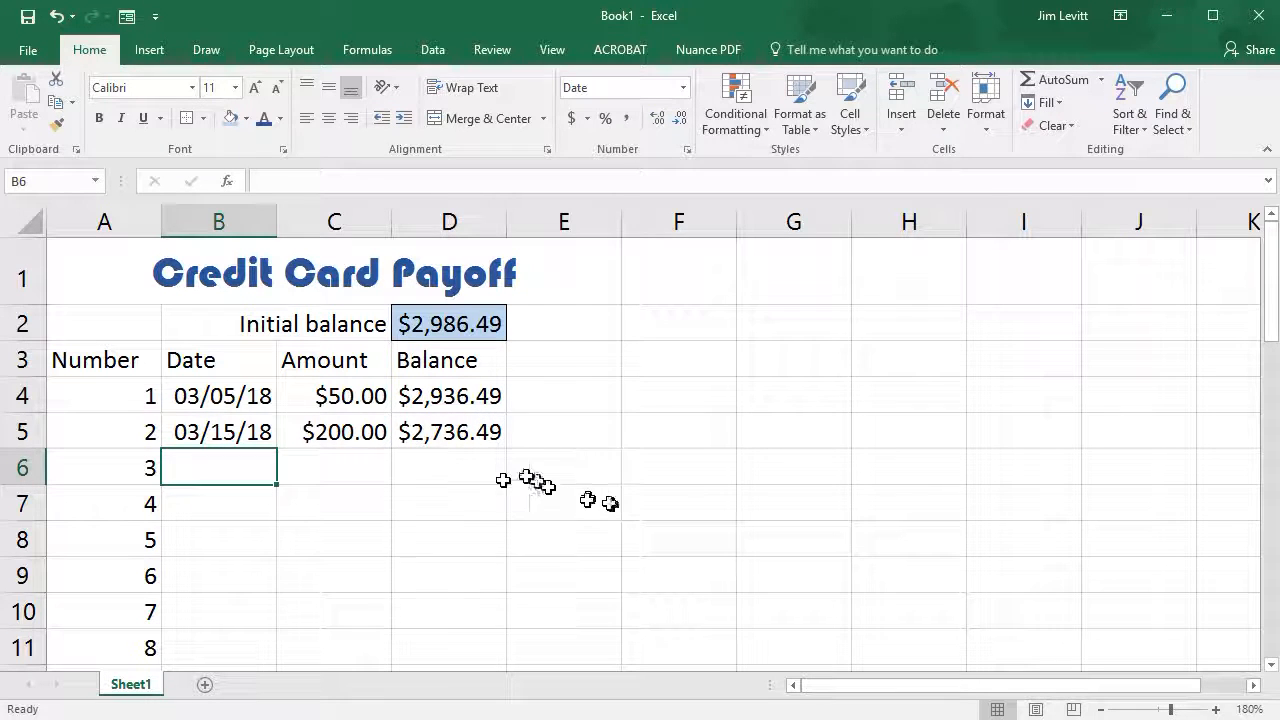
# - Fill the D5 balance formula down the Balance column to D43
pyautogui.click(449, 431)
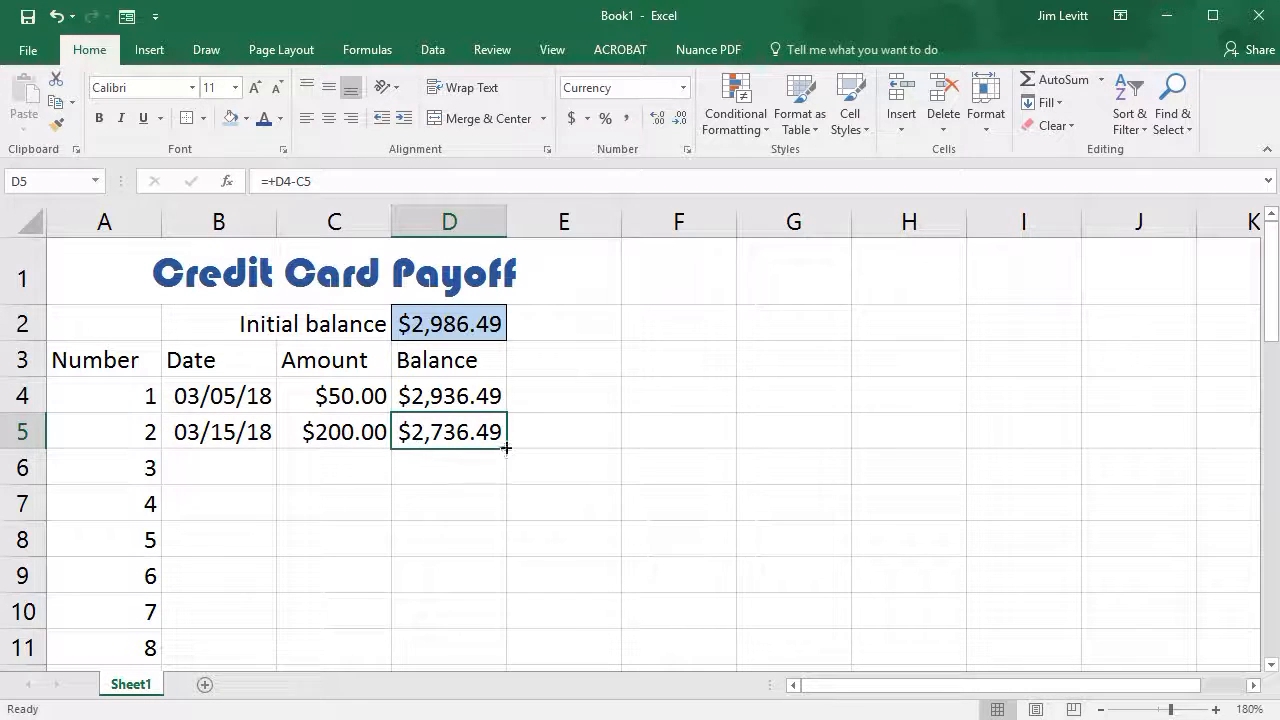
pyautogui.moveTo(506, 448)
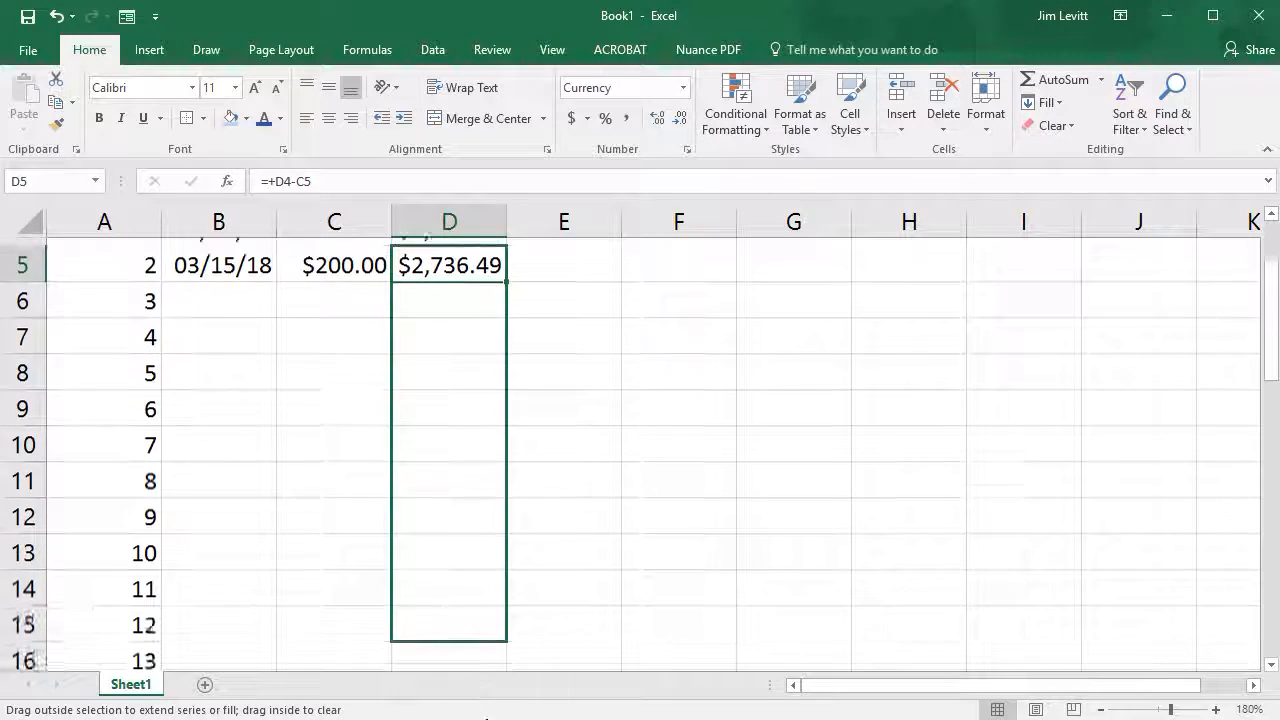
pyautogui.scroll(-3)
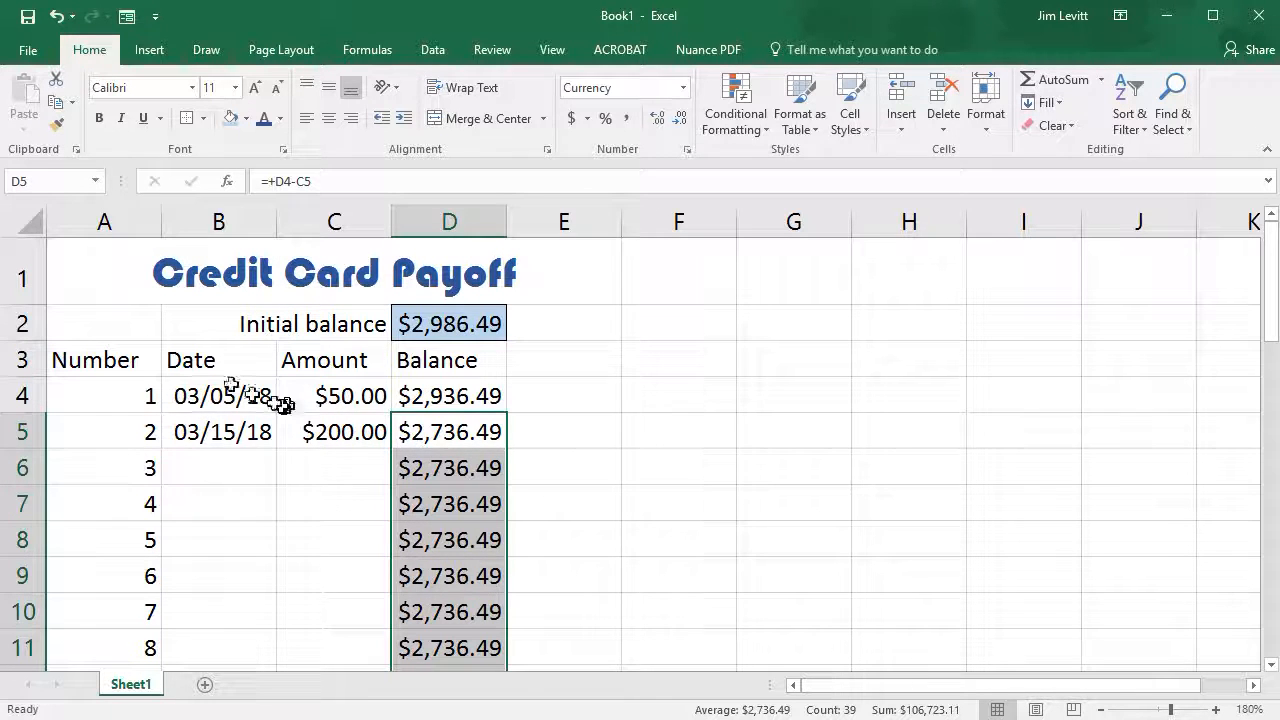
# - Clear the sample dates and amounts in B4:C5
pyautogui.click(222, 395)
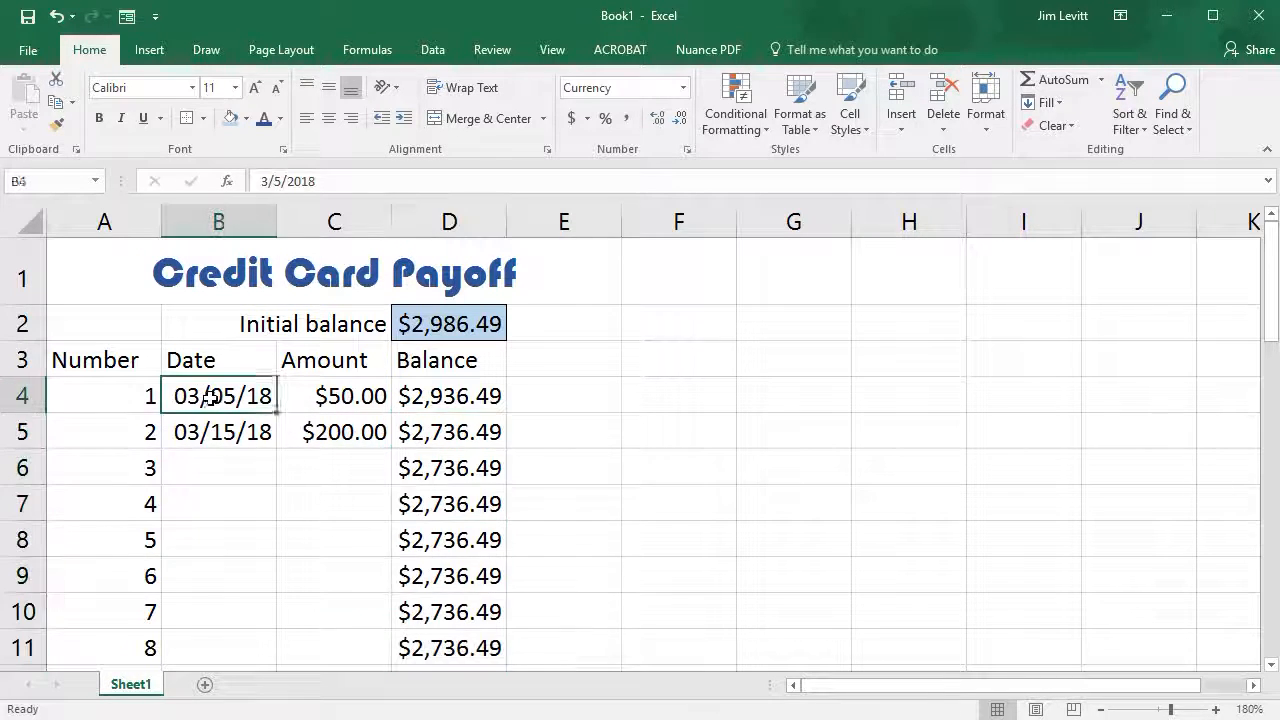
pyautogui.moveTo(218, 395); pyautogui.dragTo(334, 431)
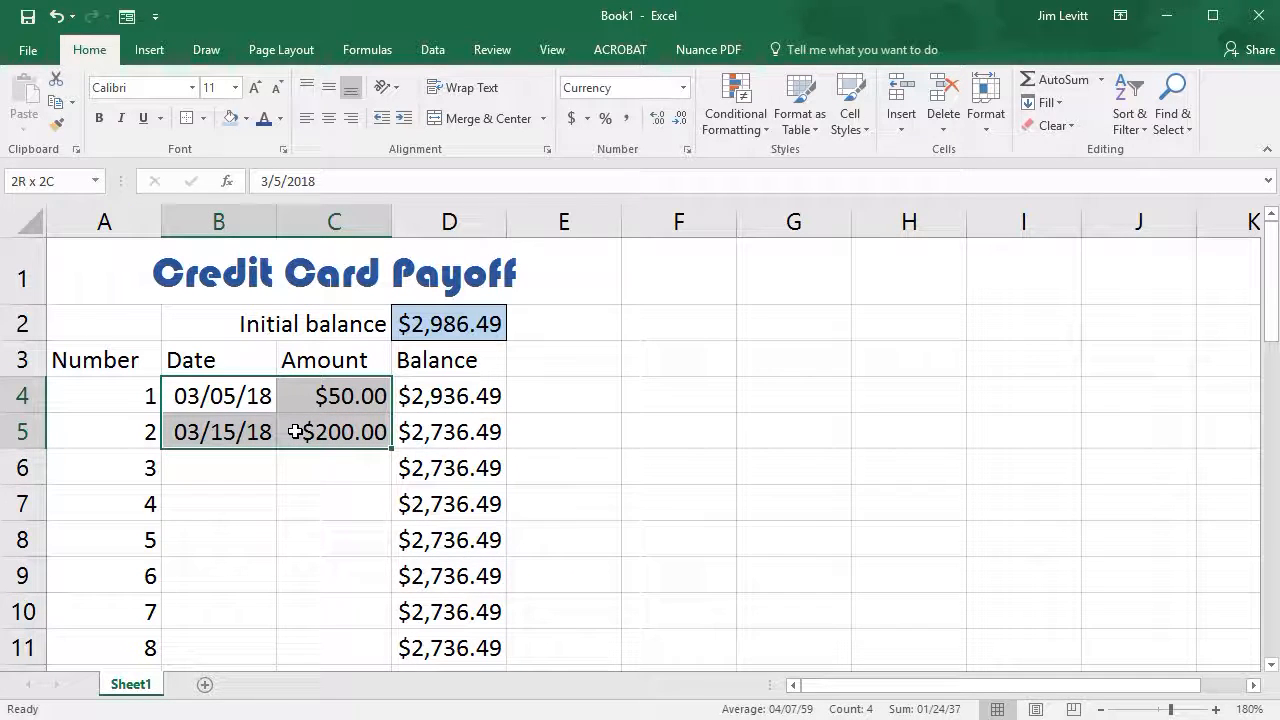
pyautogui.click(218, 395)
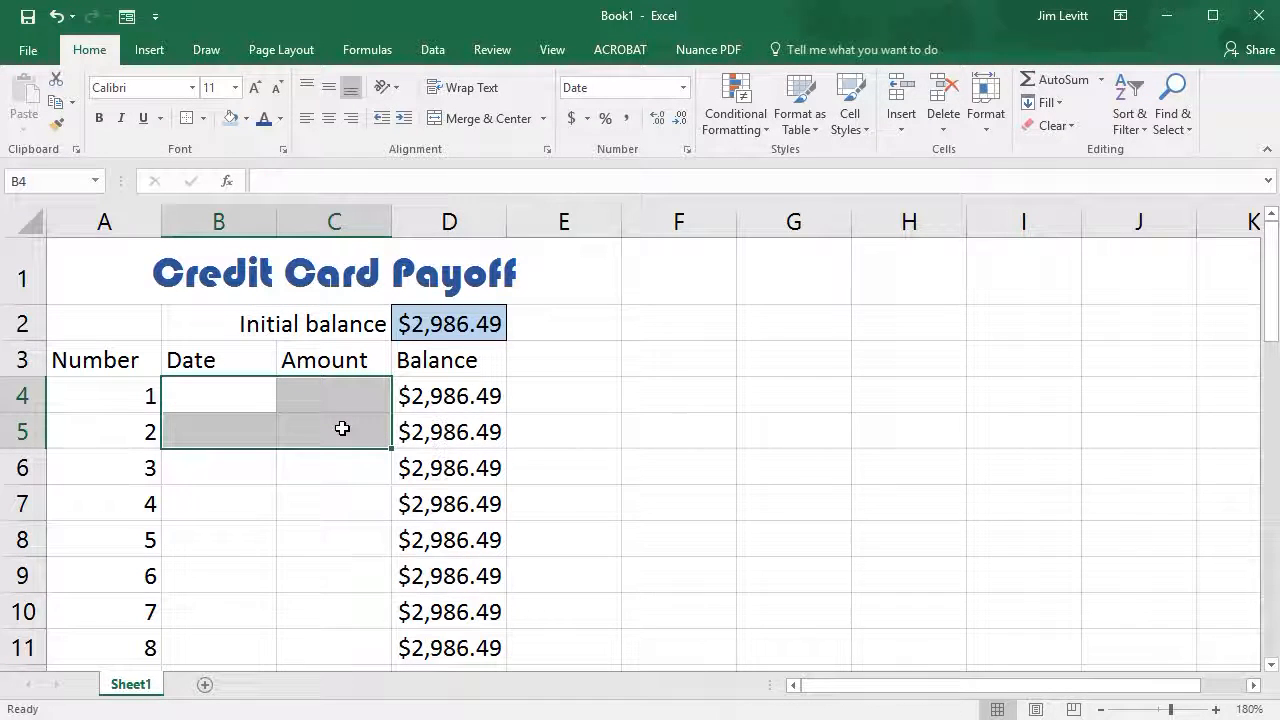
pyautogui.moveTo(449, 396)
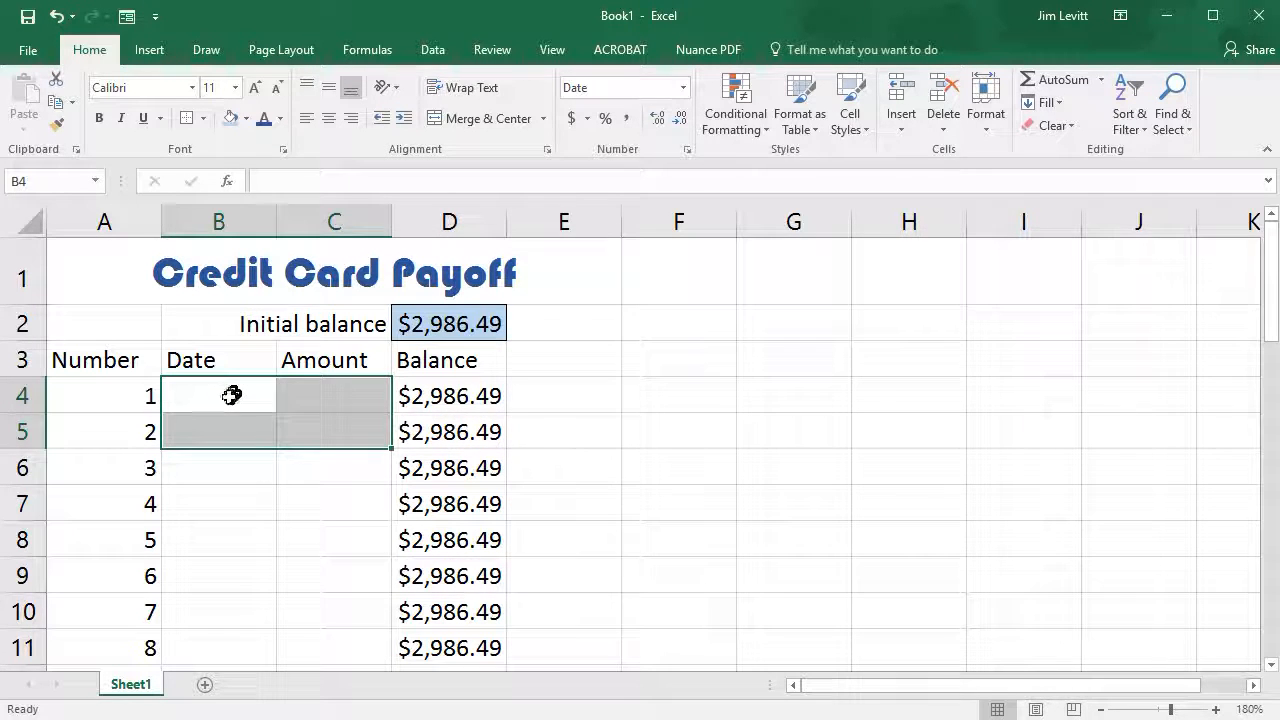
# - Enter a test payment of 45.67 dated 5/2/18 in row 4
pyautogui.click(218, 395)
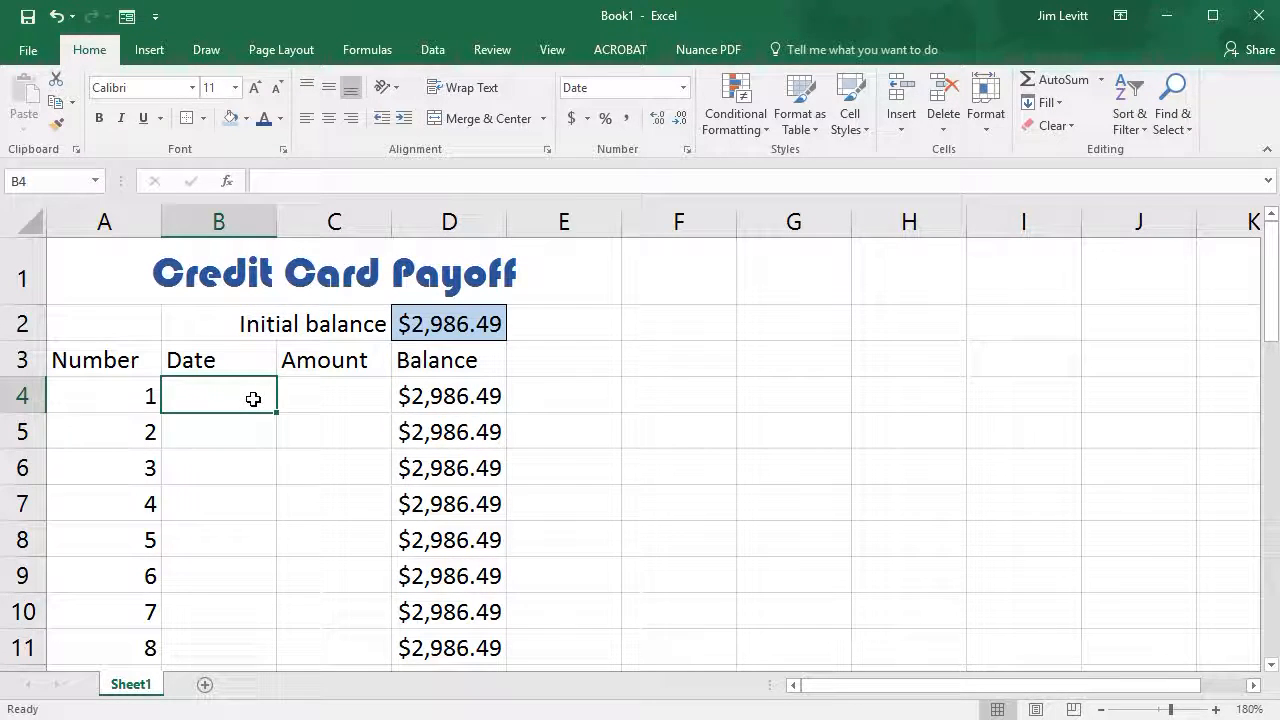
pyautogui.write('5/2/18')
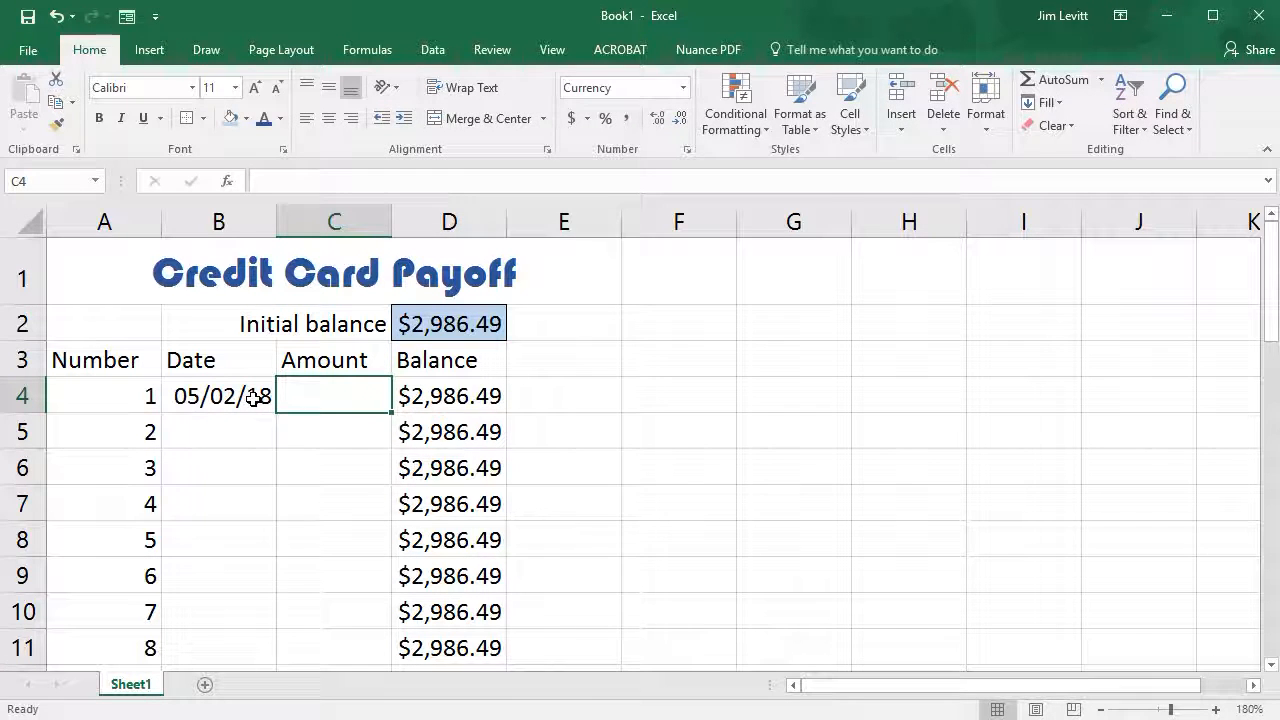
pyautogui.write('45.67')
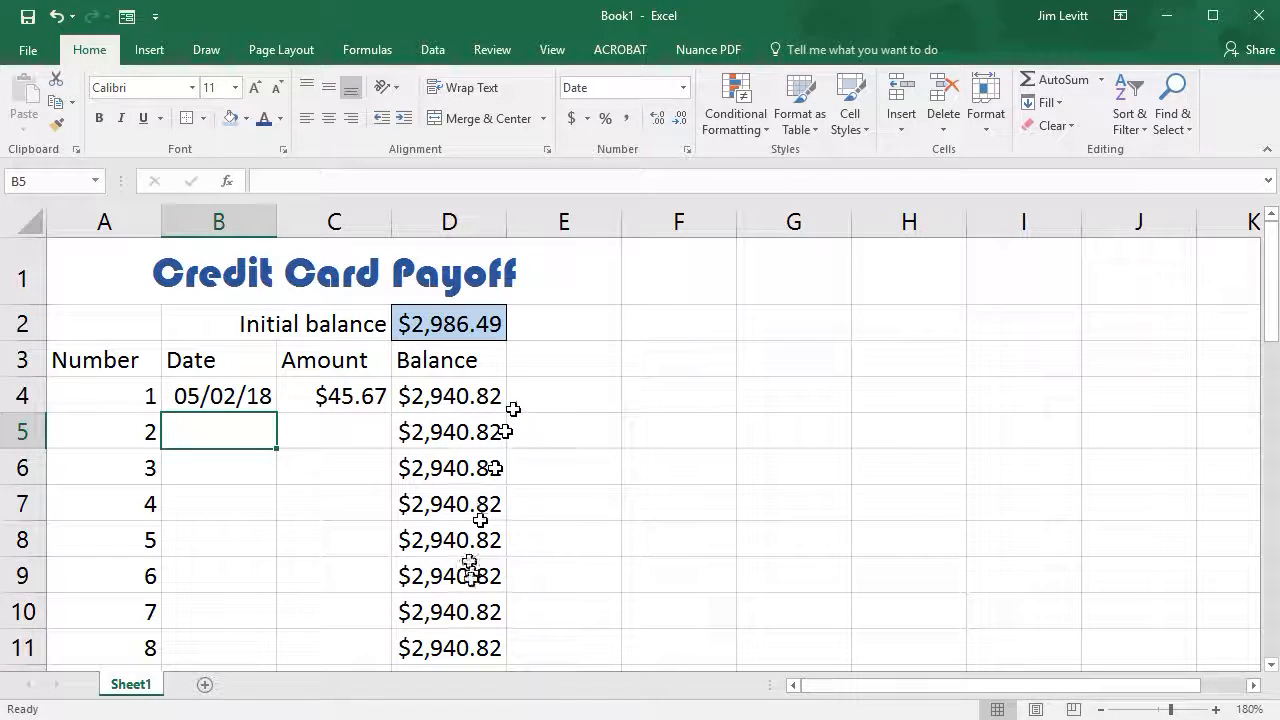
pyautogui.moveTo(215, 395)
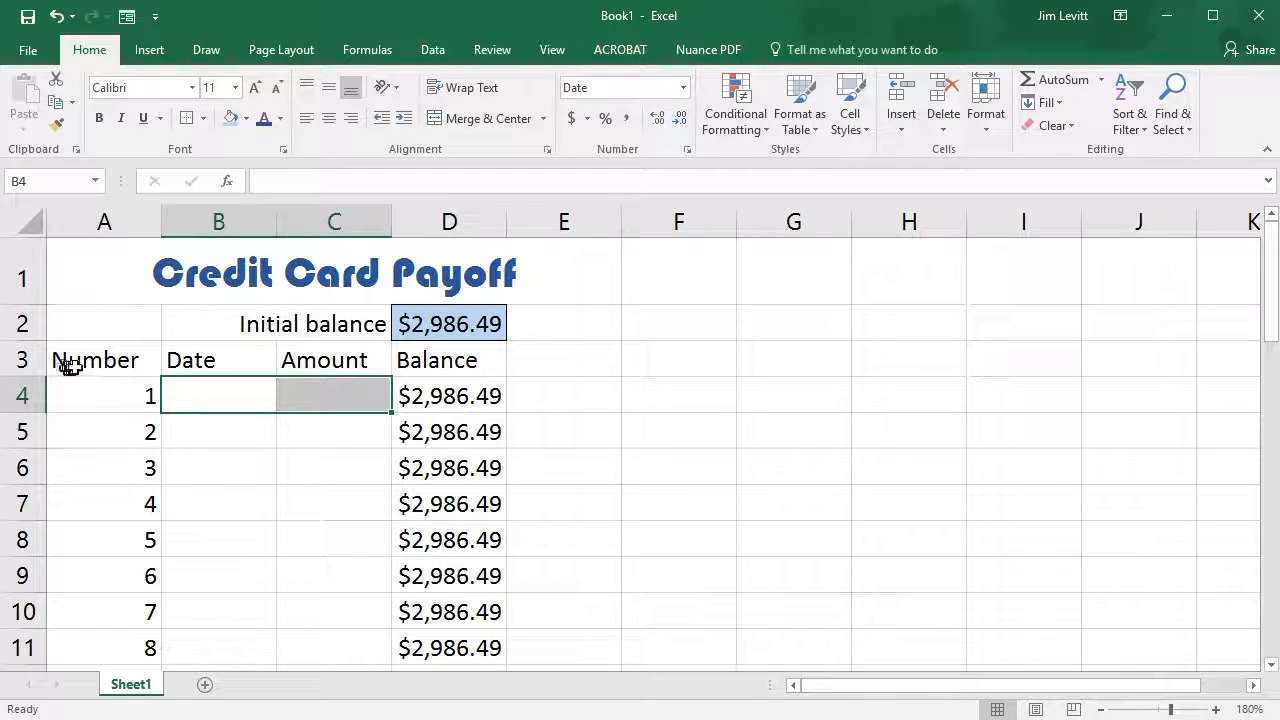
pyautogui.moveTo(800, 105)
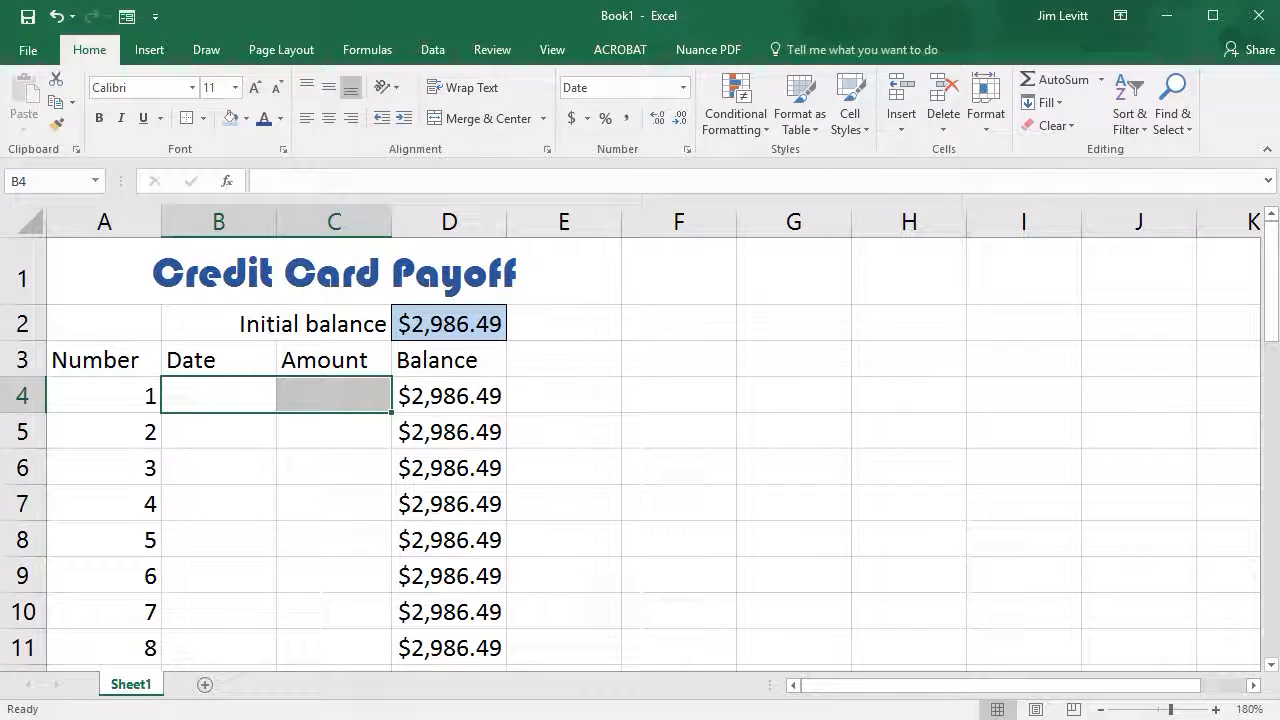
pyautogui.moveTo(95, 360)
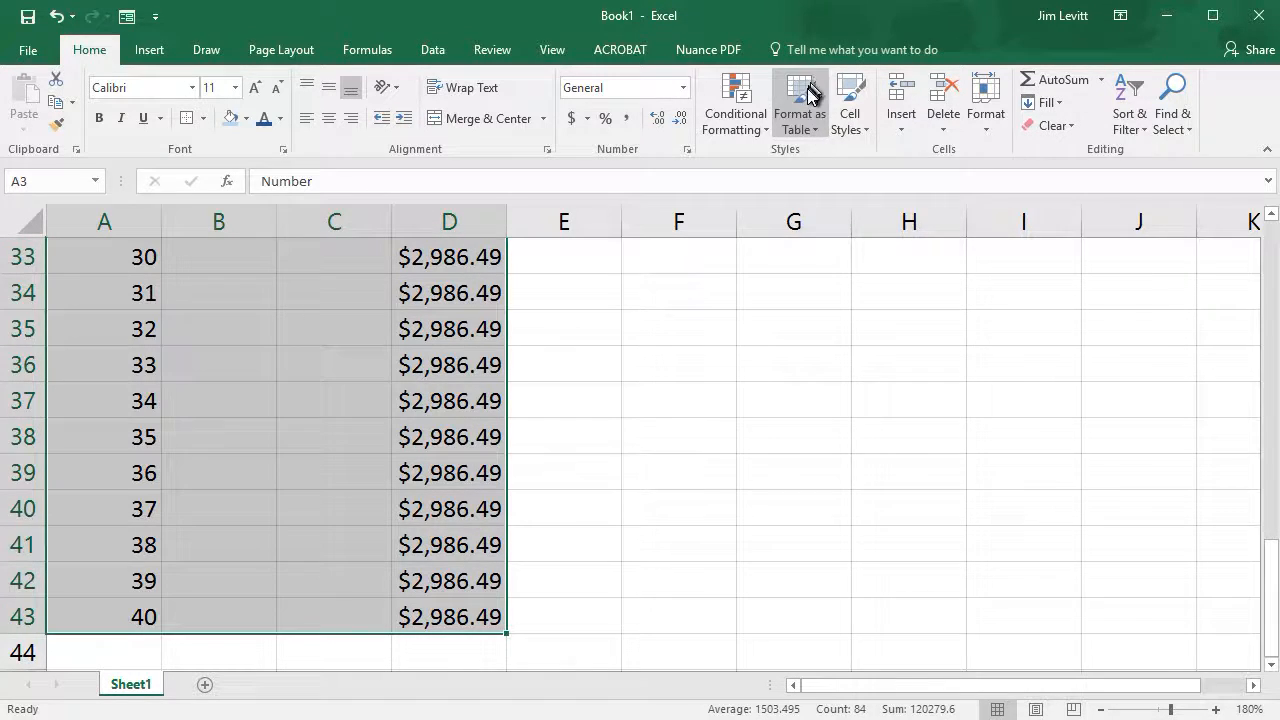
# - Open the Format as Table style gallery for the A3:D43 block
pyautogui.click(799, 103)
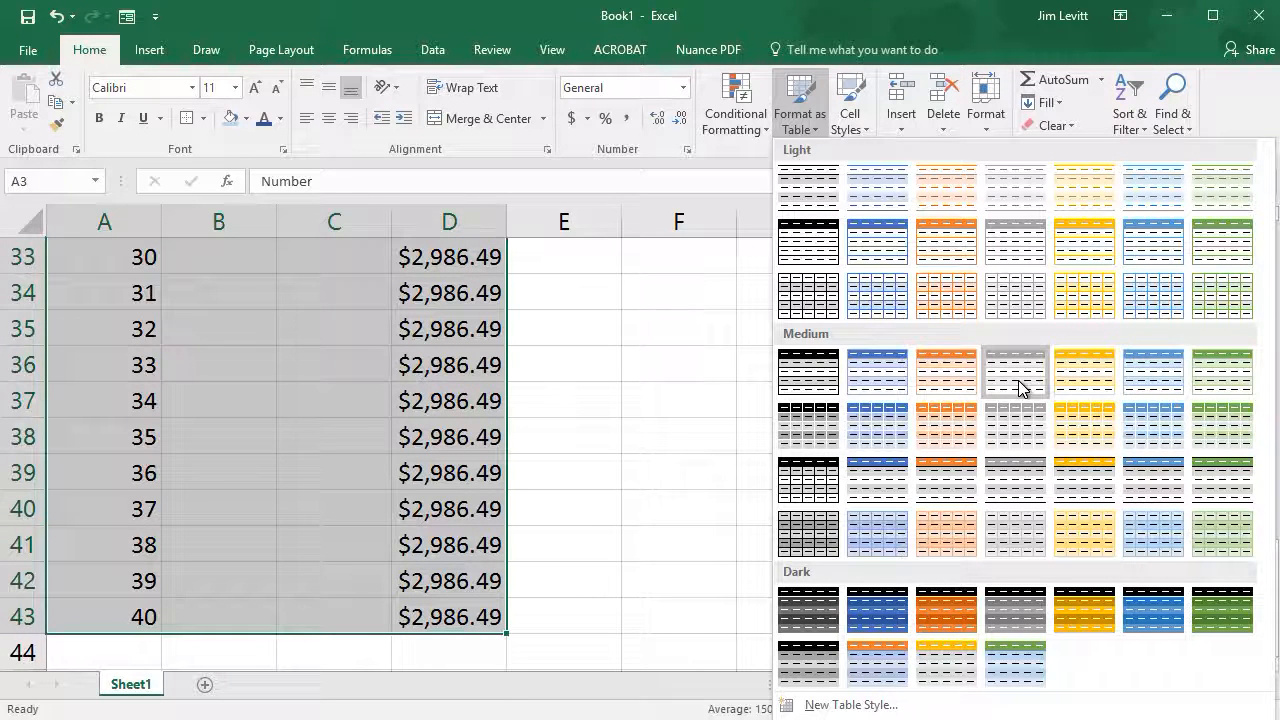
pyautogui.moveTo(1083, 375)
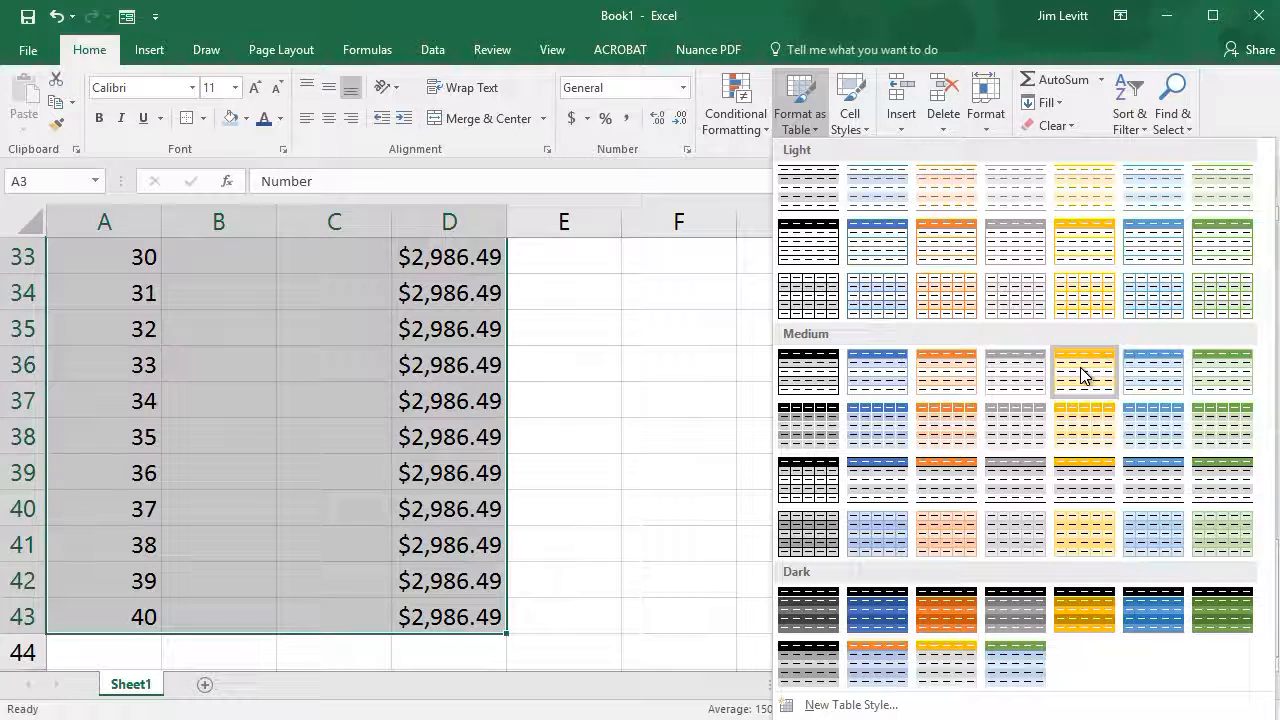
pyautogui.moveTo(1084, 385)
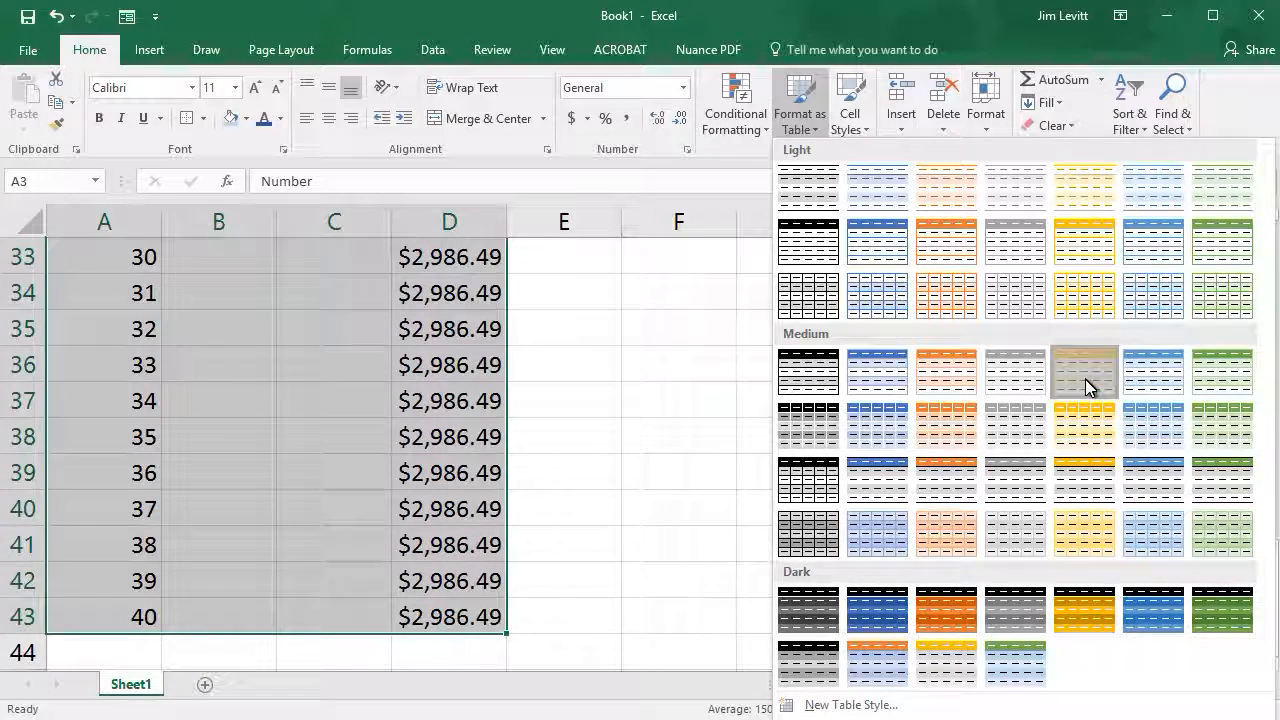
# - Apply a yellow Medium banded table style with 'My table has headers' checked
pyautogui.click(1084, 375)
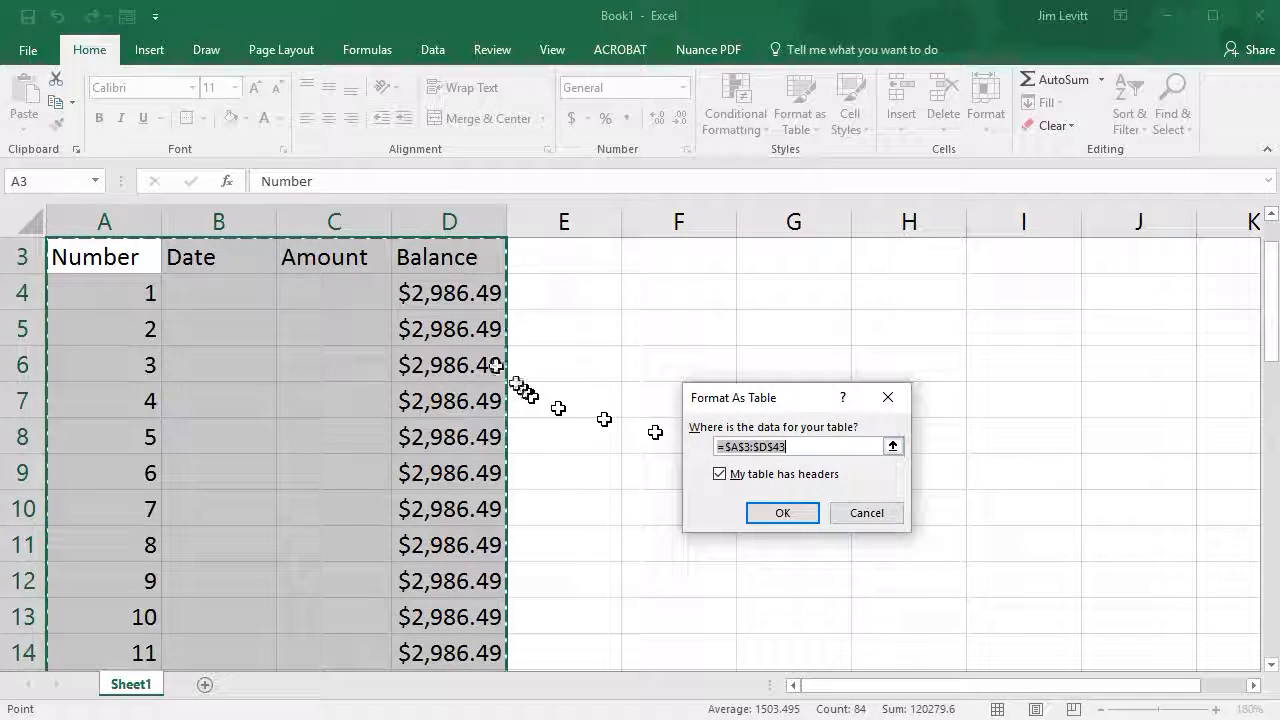
pyautogui.moveTo(668, 460)
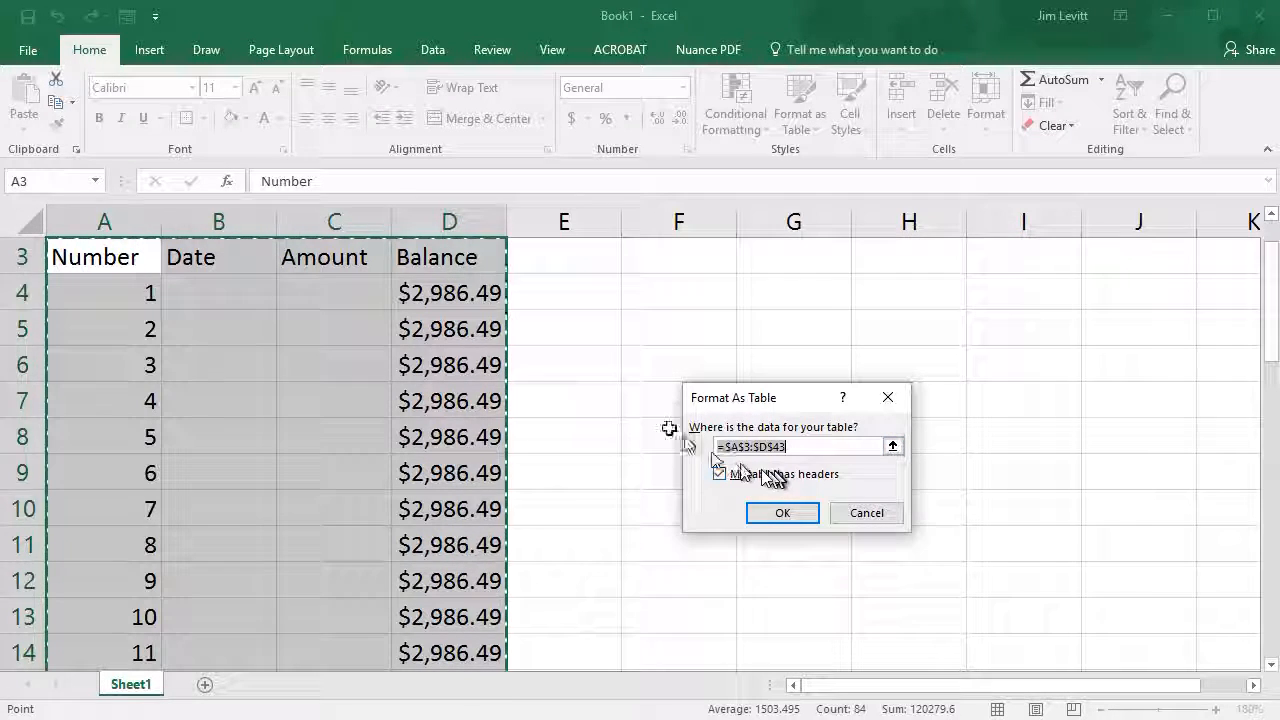
pyautogui.click(720, 473)
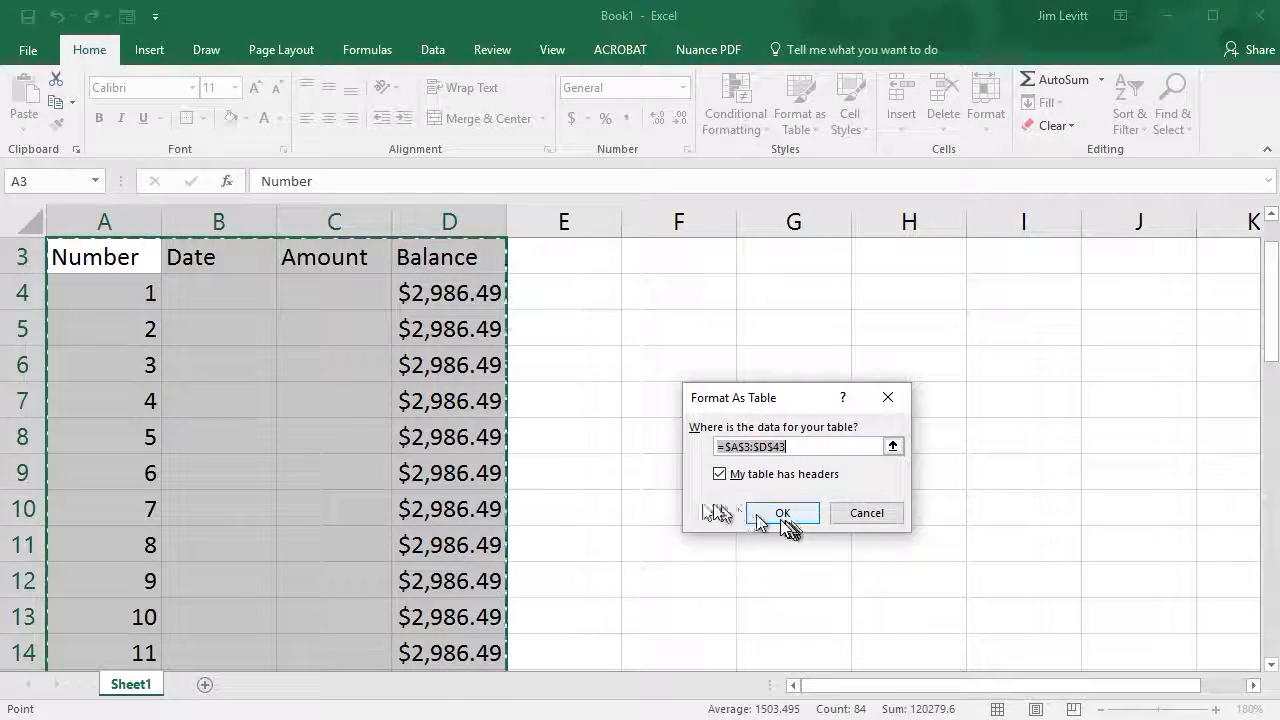
pyautogui.click(782, 512)
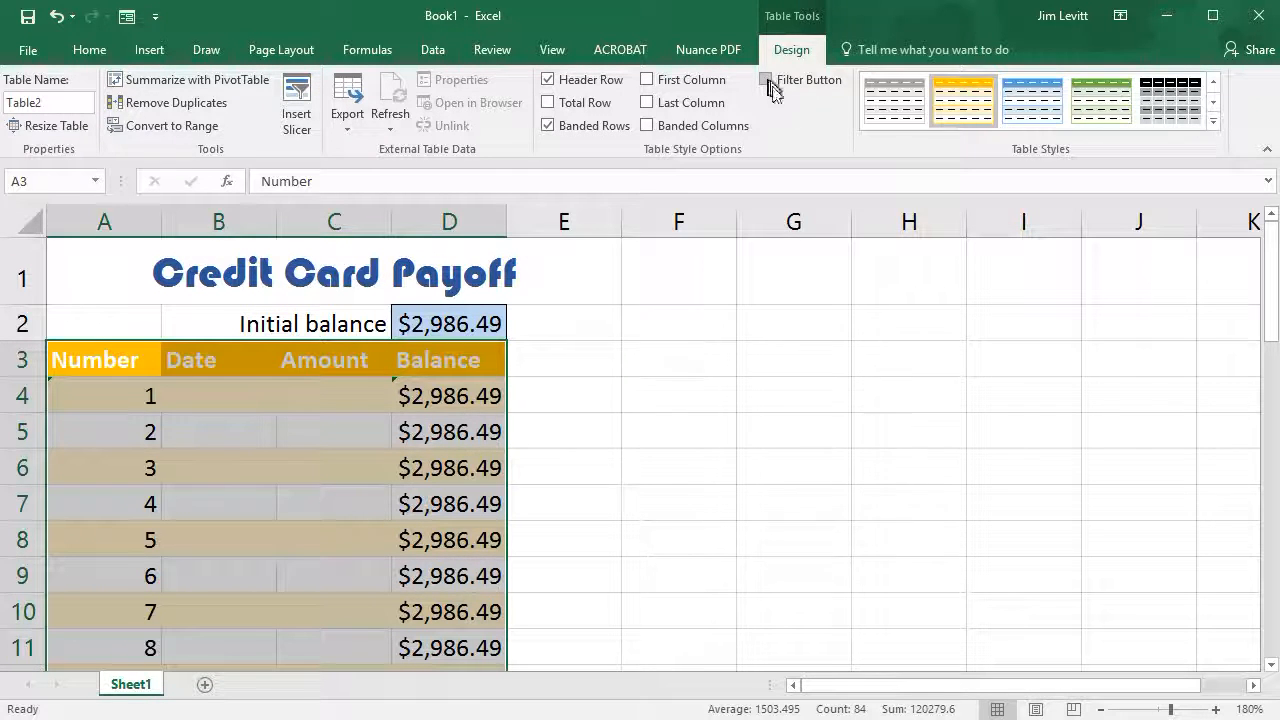
# - Hide the table's filter buttons and set the initial balance in D2 to 5000
pyautogui.click(766, 79)
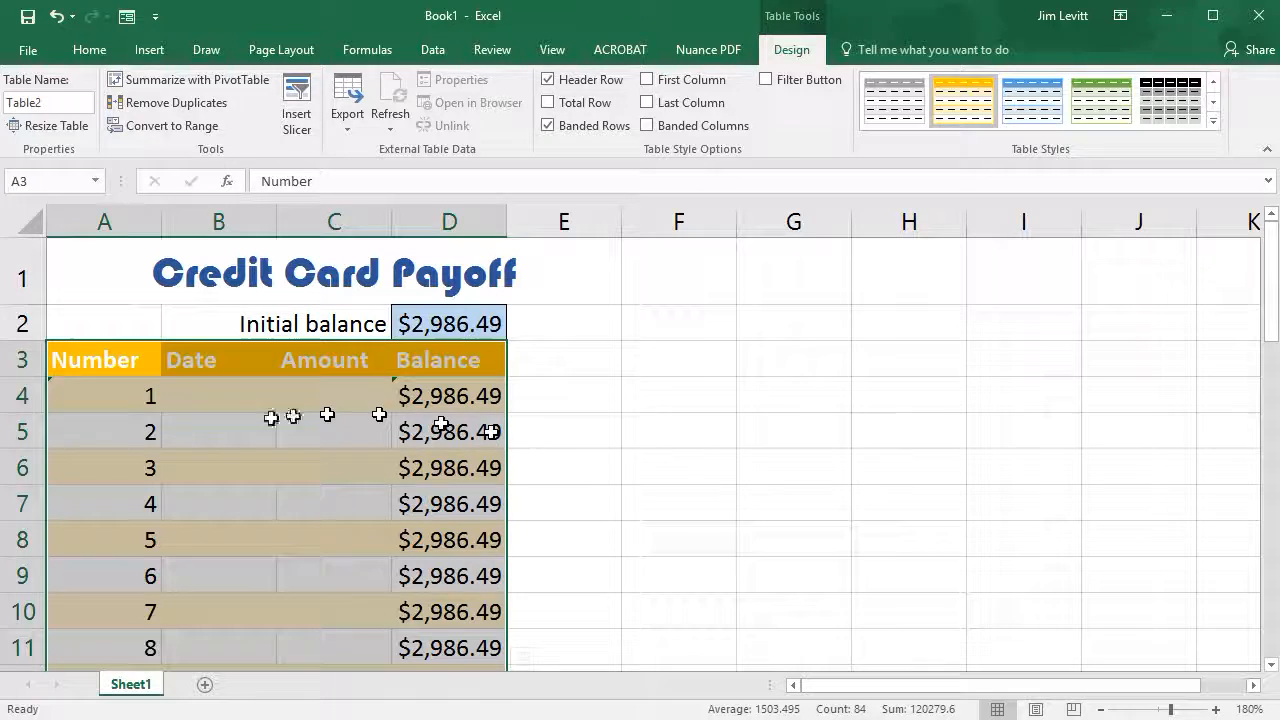
pyautogui.click(218, 431)
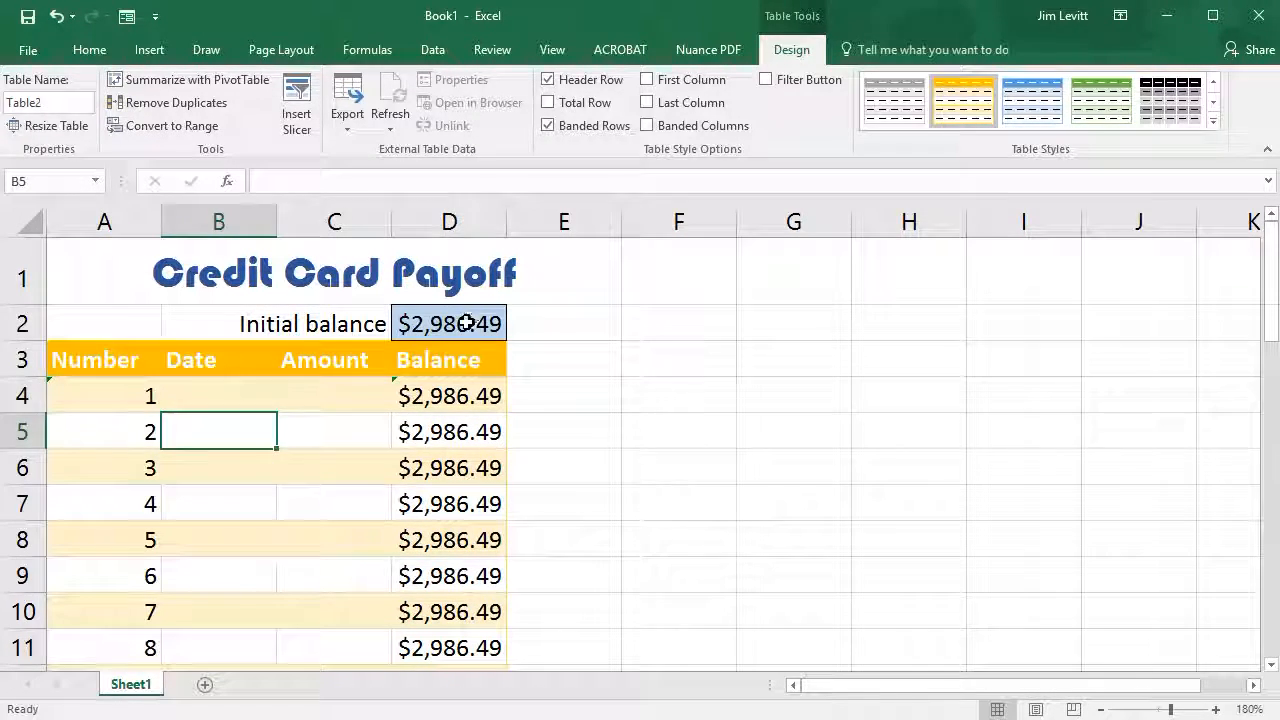
pyautogui.click(449, 323)
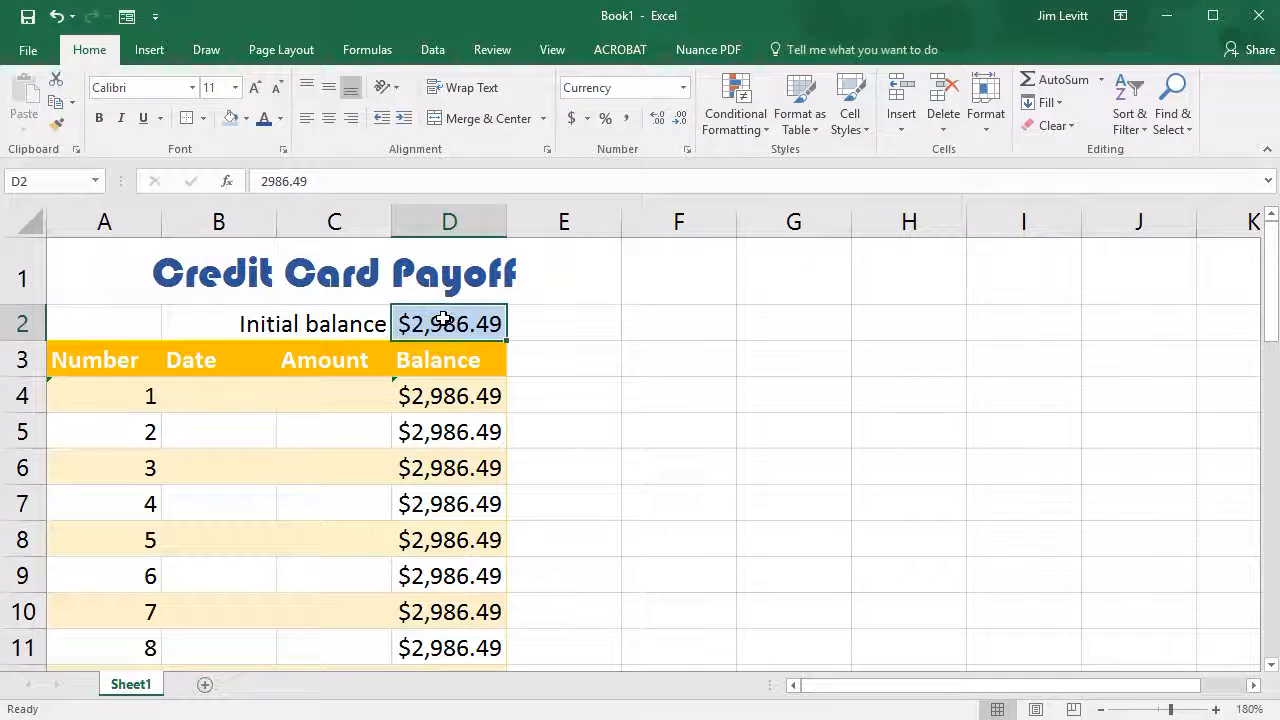
pyautogui.write('5000')
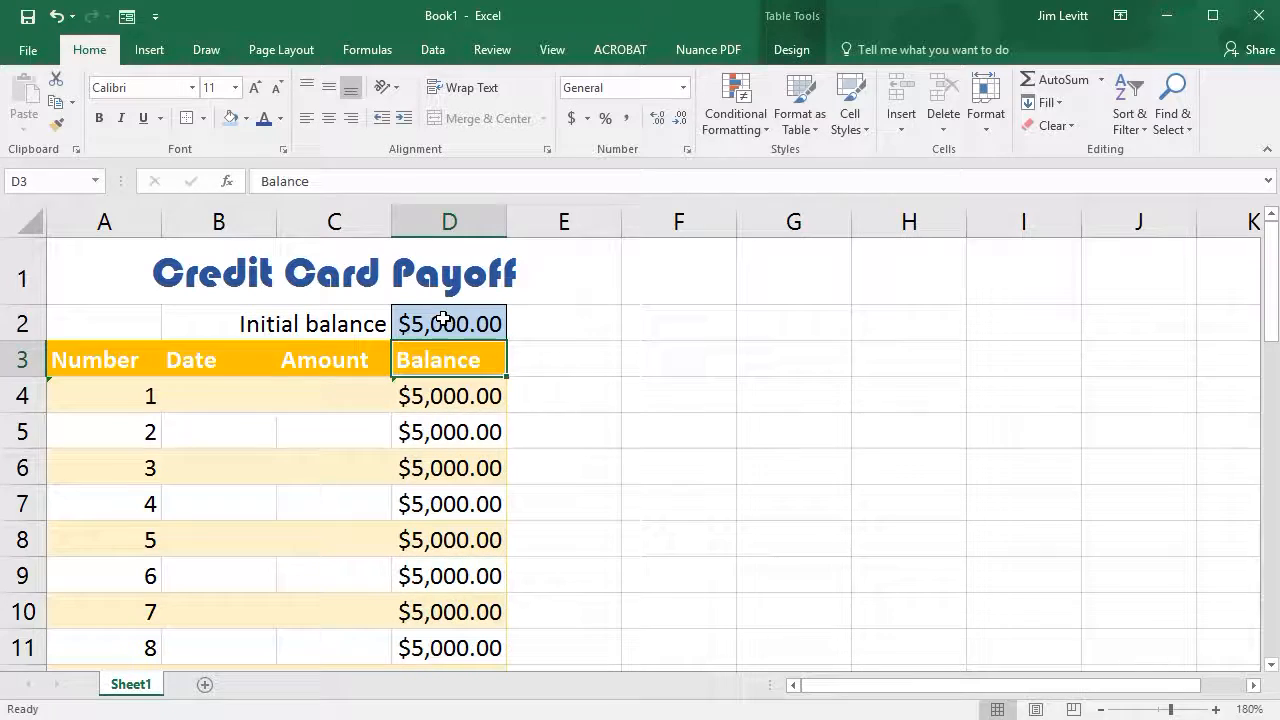
pyautogui.moveTo(295, 530)
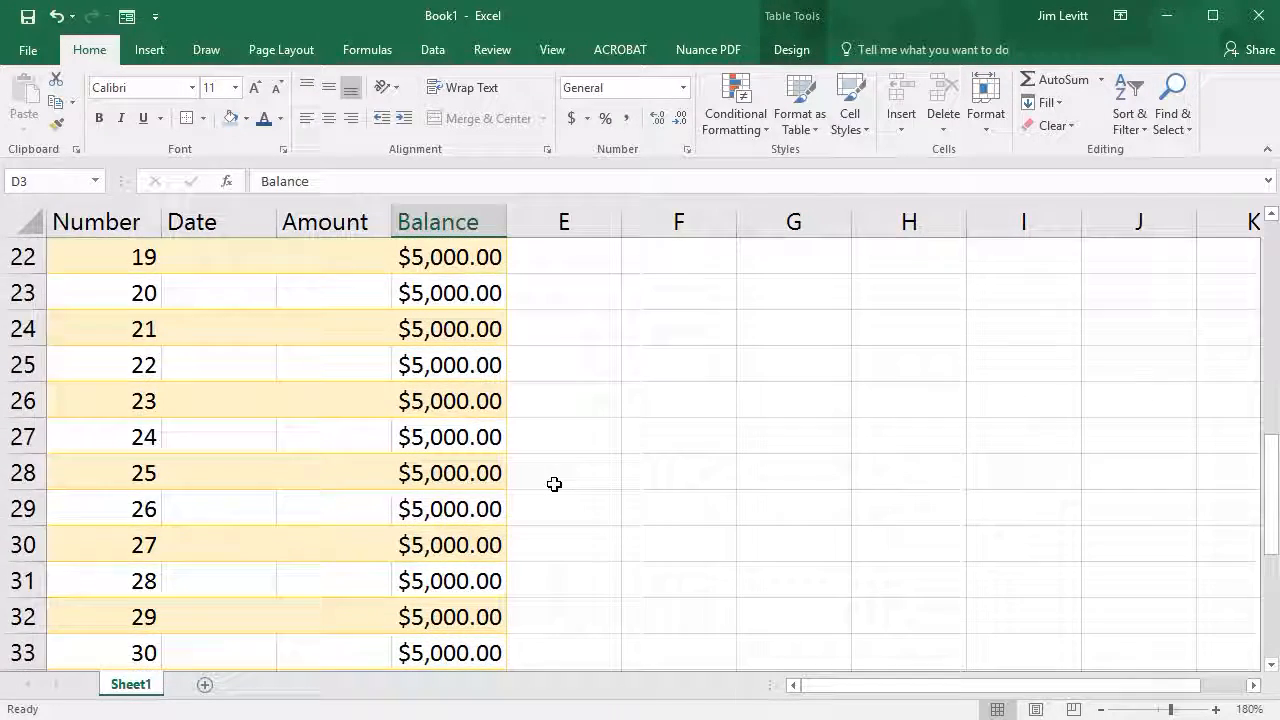
pyautogui.scroll(3)
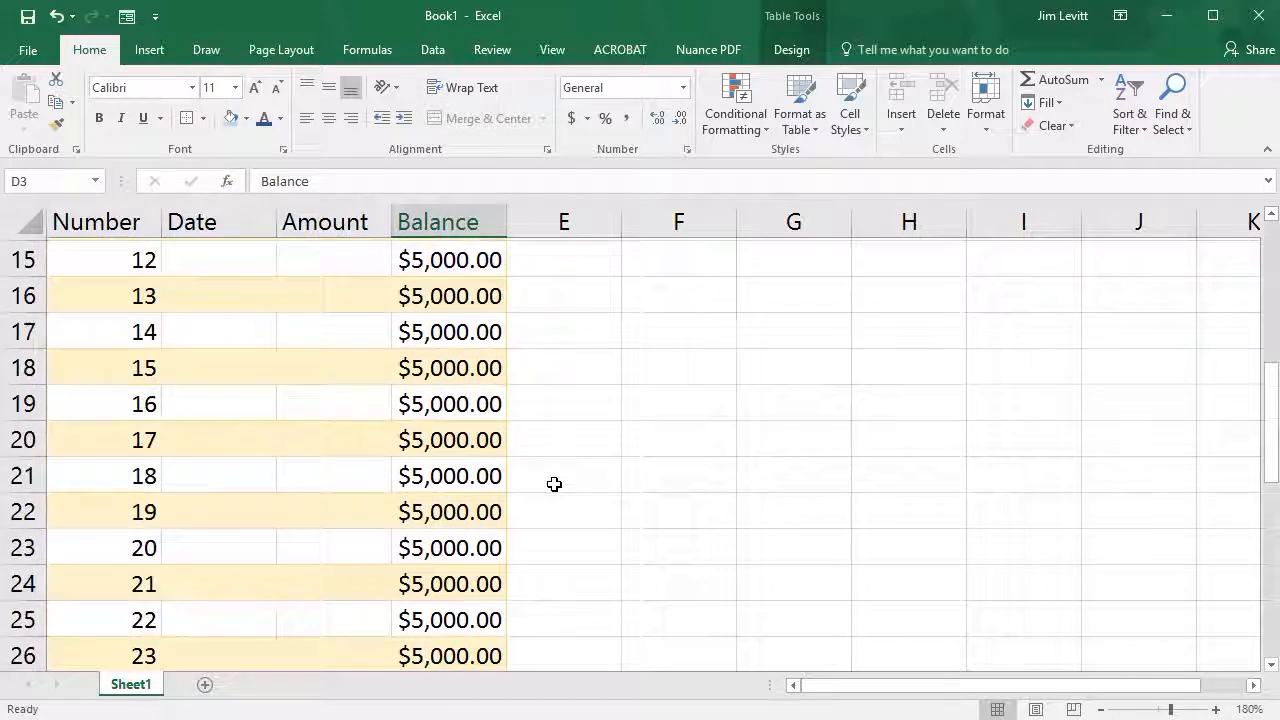
pyautogui.scroll(3)
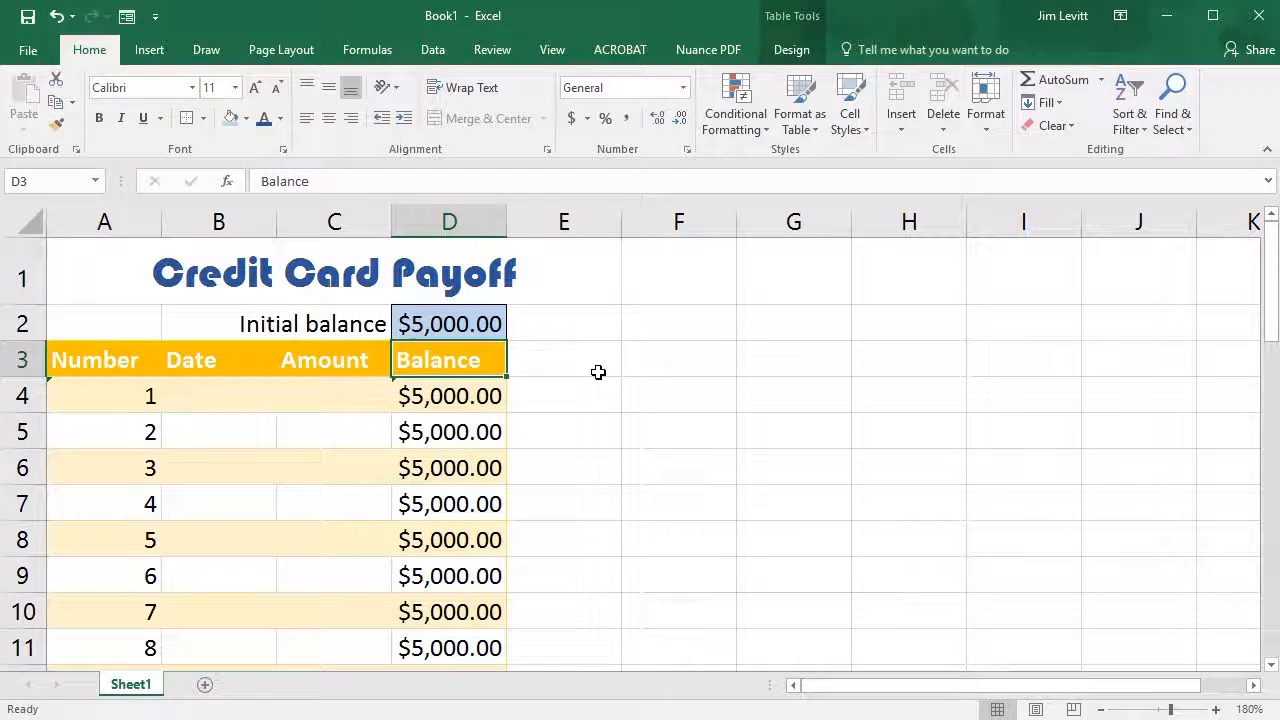